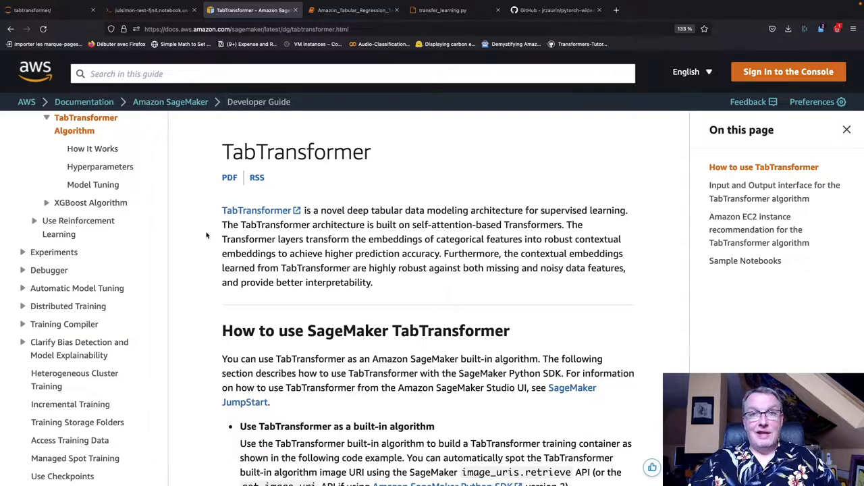
{"action": "mouse_move", "coordinate": [434, 250]}
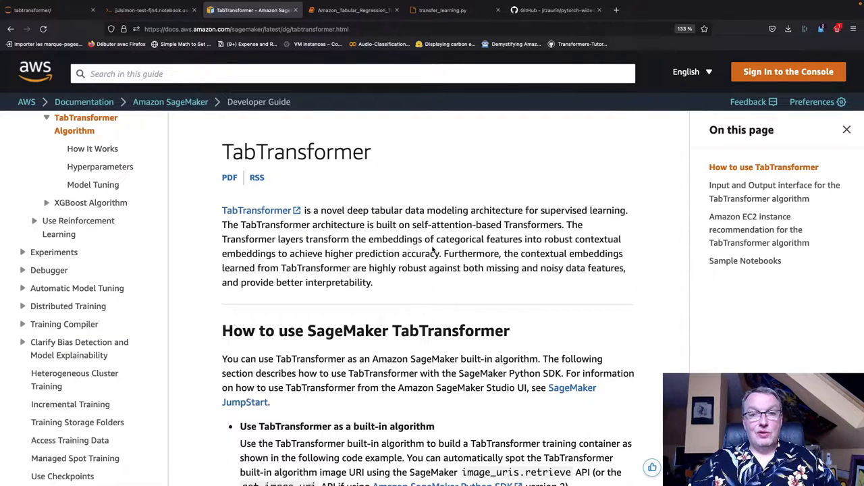
{"action": "mouse_move", "coordinate": [439, 250]}
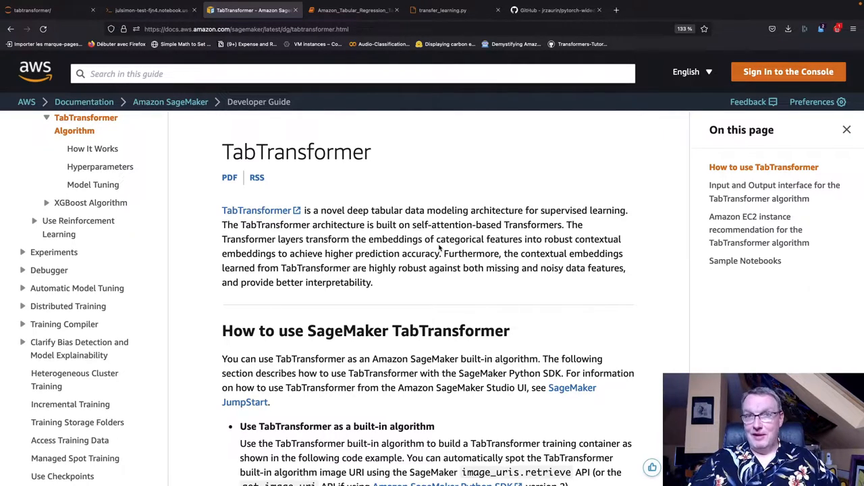
{"action": "mouse_move", "coordinate": [435, 287]}
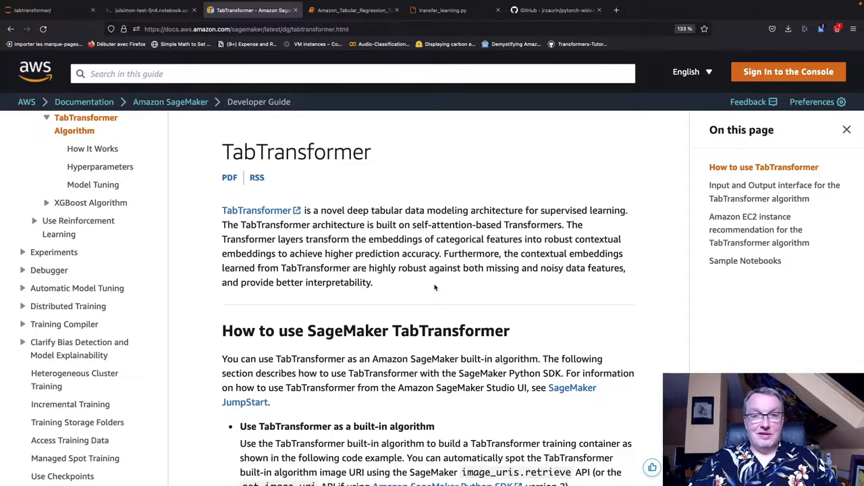
Scroll the AWS TabTransformer documentation down to the sample notebooks table
{"action": "scroll", "scroll_direction": "down", "scroll_amount": 3}
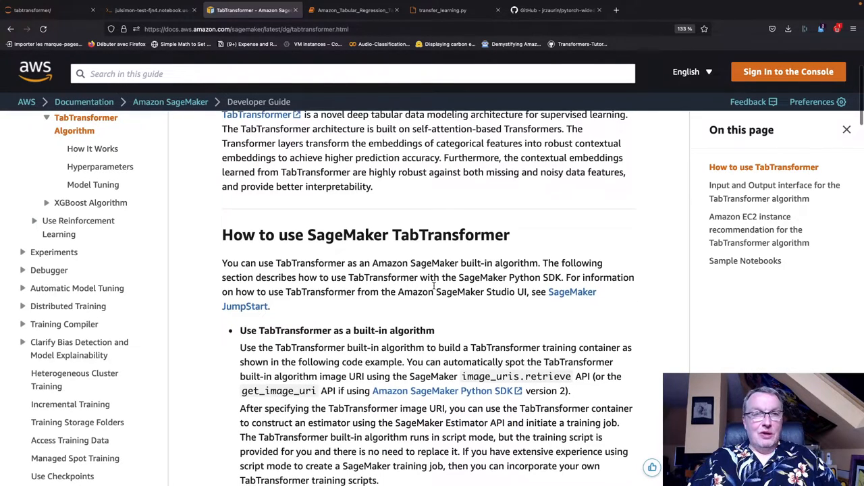
{"action": "scroll", "scroll_direction": "down", "scroll_amount": 3}
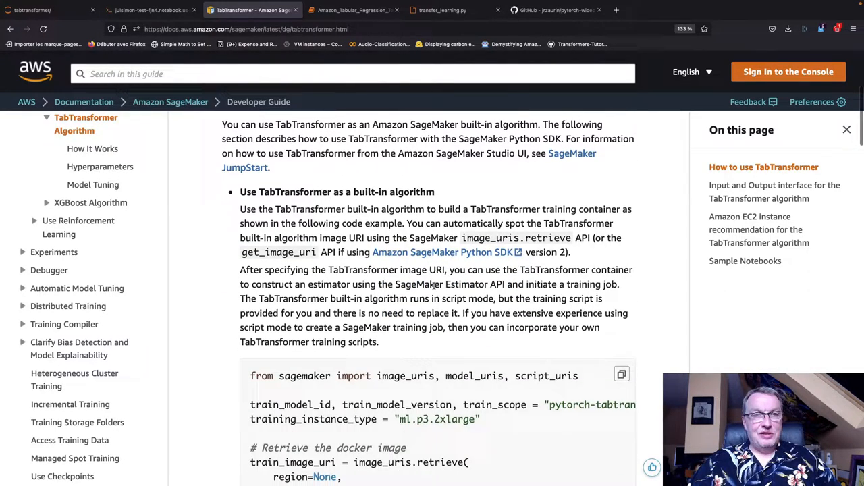
{"action": "scroll", "scroll_direction": "down", "scroll_amount": 3}
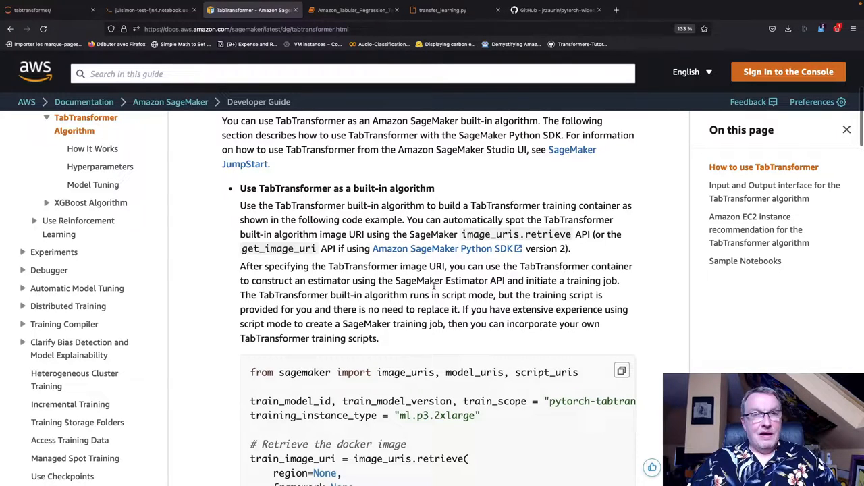
{"action": "scroll", "scroll_direction": "down", "scroll_amount": 3}
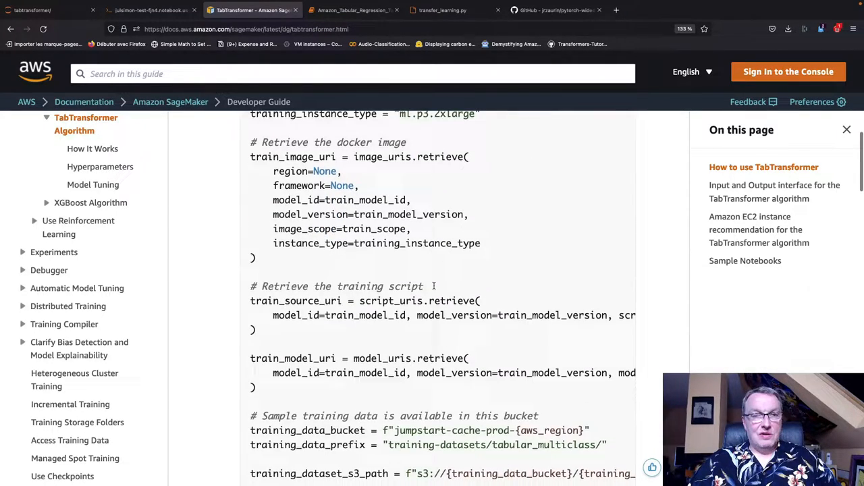
{"action": "scroll", "scroll_direction": "down", "scroll_amount": 3}
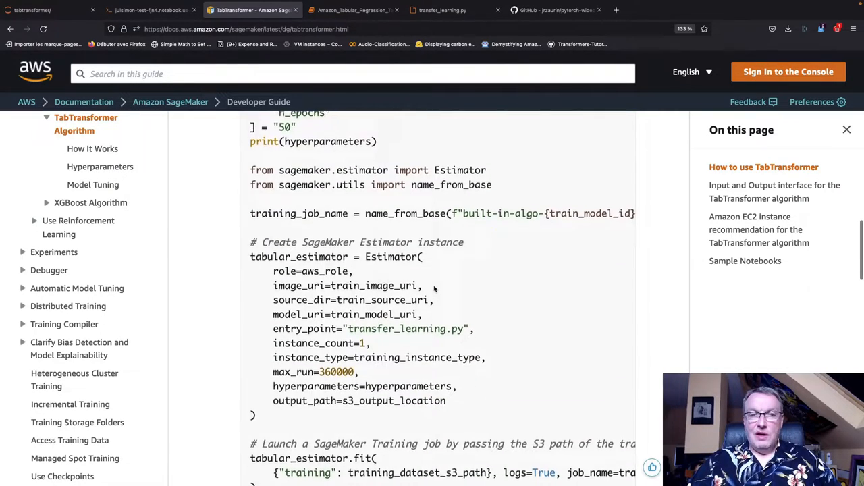
{"action": "scroll", "scroll_direction": "down", "scroll_amount": 3}
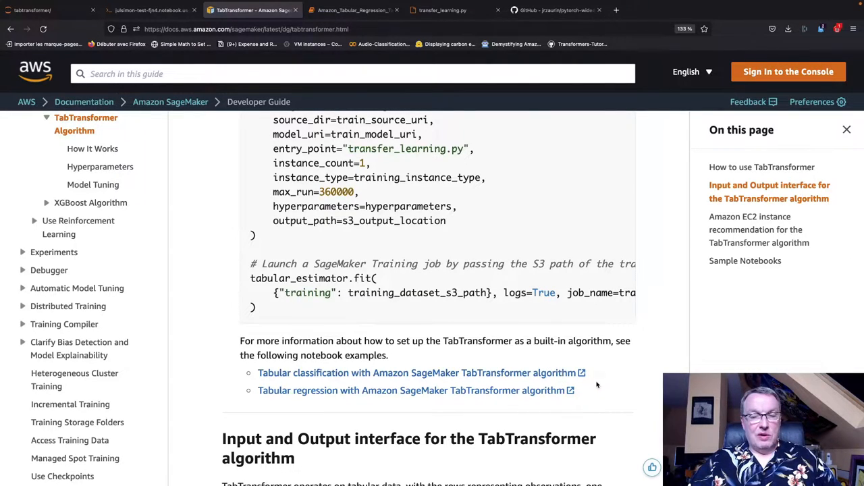
{"action": "mouse_move", "coordinate": [566, 401]}
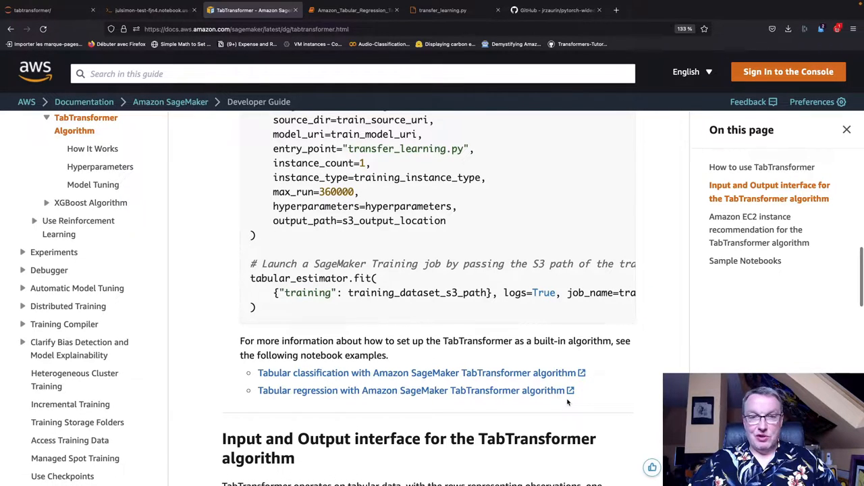
{"action": "scroll", "scroll_direction": "down", "scroll_amount": 3}
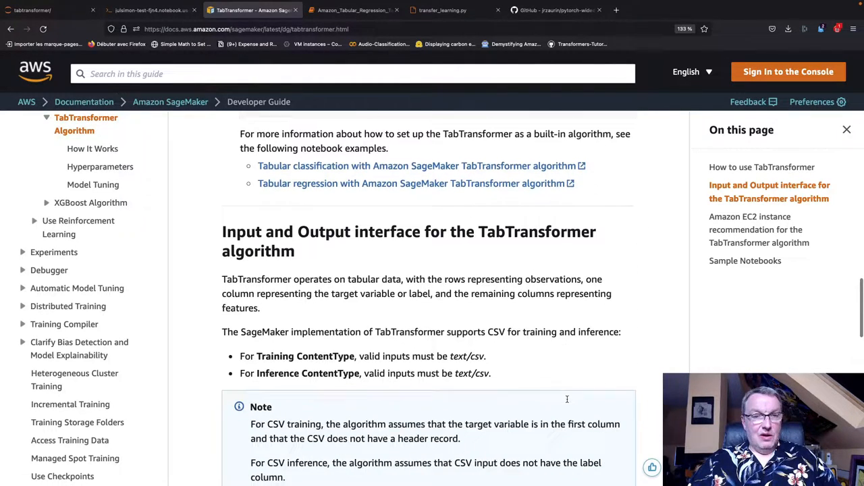
{"action": "scroll", "scroll_direction": "down", "scroll_amount": 3}
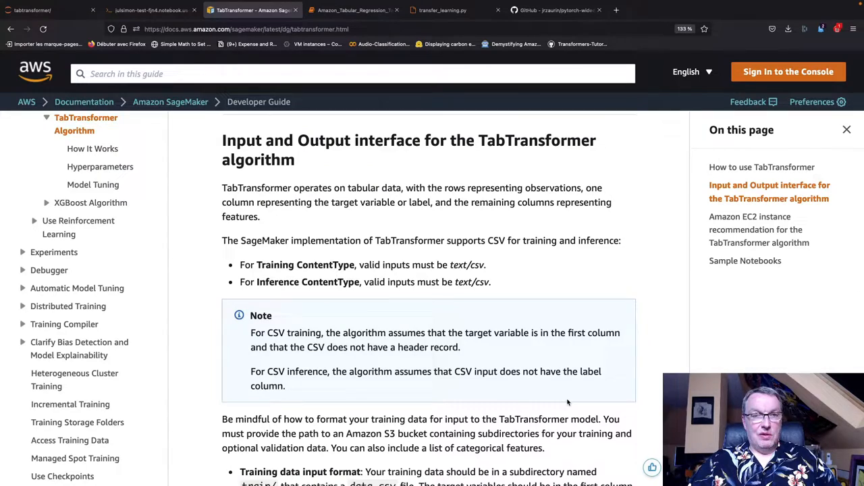
{"action": "mouse_move", "coordinate": [477, 265]}
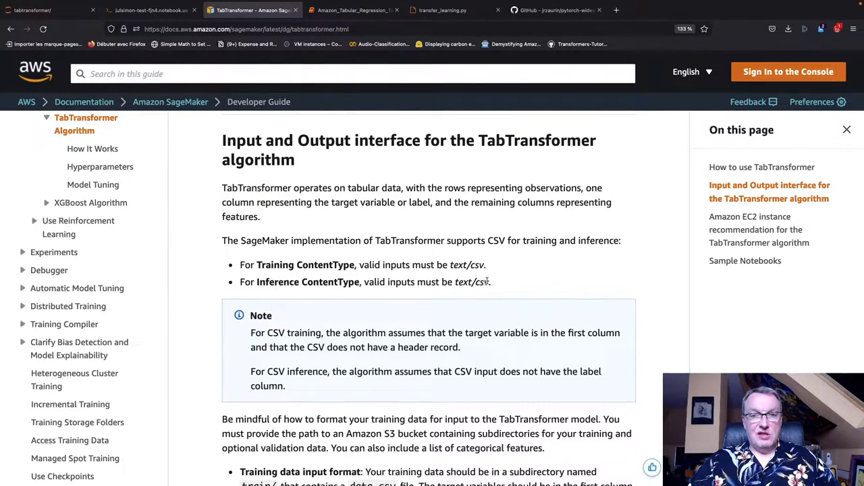
{"action": "scroll", "scroll_direction": "down", "scroll_amount": 3}
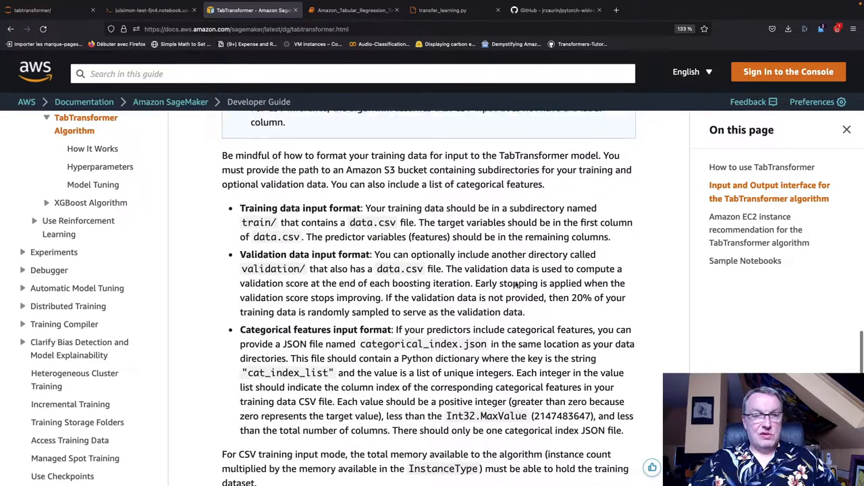
{"action": "scroll", "scroll_direction": "down", "scroll_amount": 3}
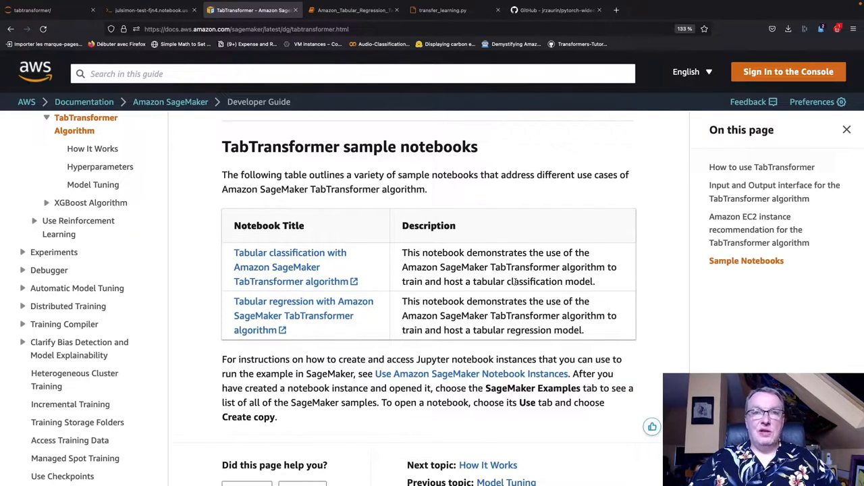
{"action": "mouse_move", "coordinate": [475, 325]}
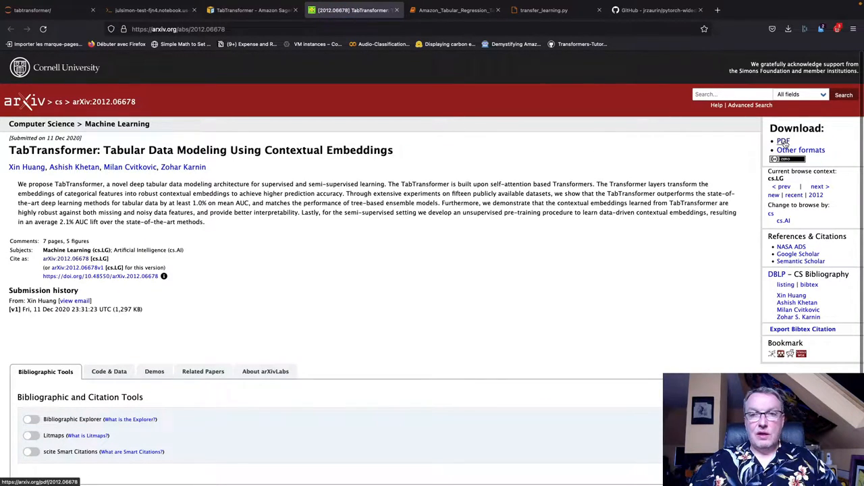
Open the TabTransformer paper as a PDF and start reading its title and abstract
{"action": "left_click", "coordinate": [782, 141]}
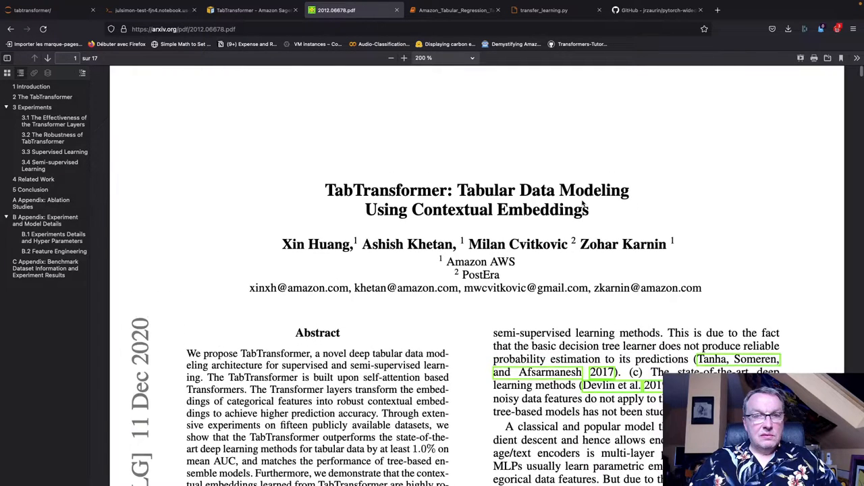
{"action": "scroll", "scroll_direction": "down", "scroll_amount": 3}
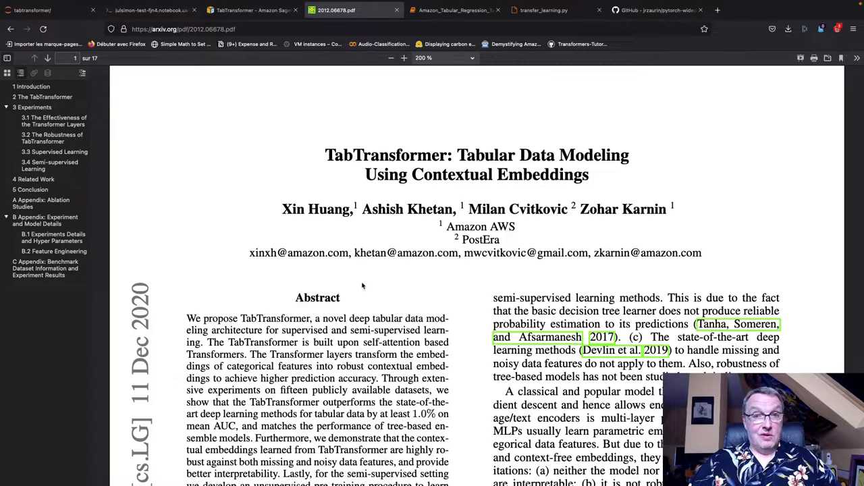
{"action": "mouse_move", "coordinate": [374, 283]}
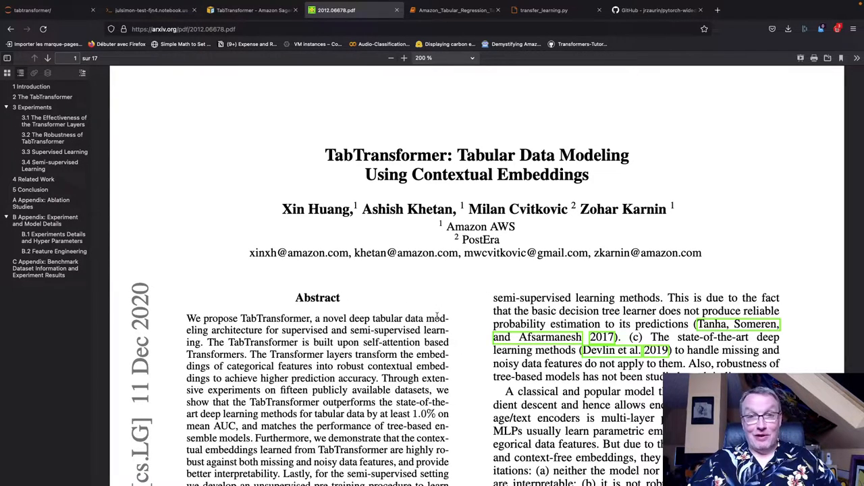
Read the paper from Section 3.3 down to the semi-supervised Tables 3 and 4 on page 7
{"action": "scroll", "scroll_direction": "down", "scroll_amount": 3}
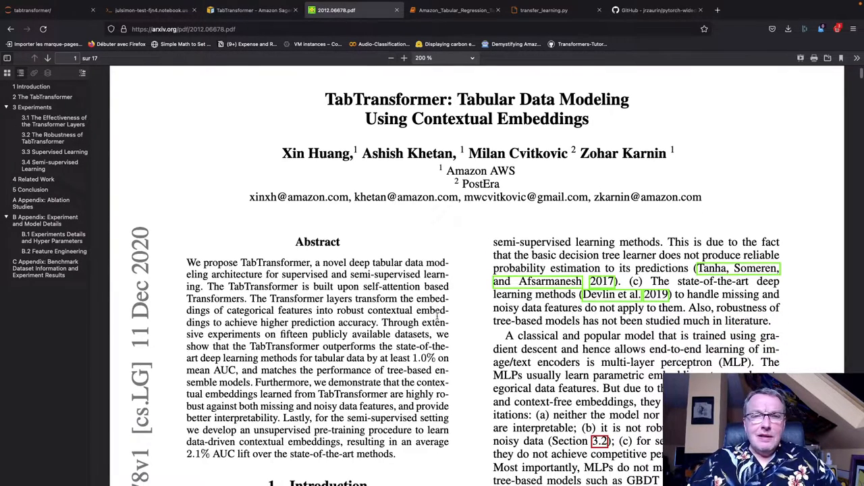
{"action": "scroll", "scroll_direction": "down", "scroll_amount": 3}
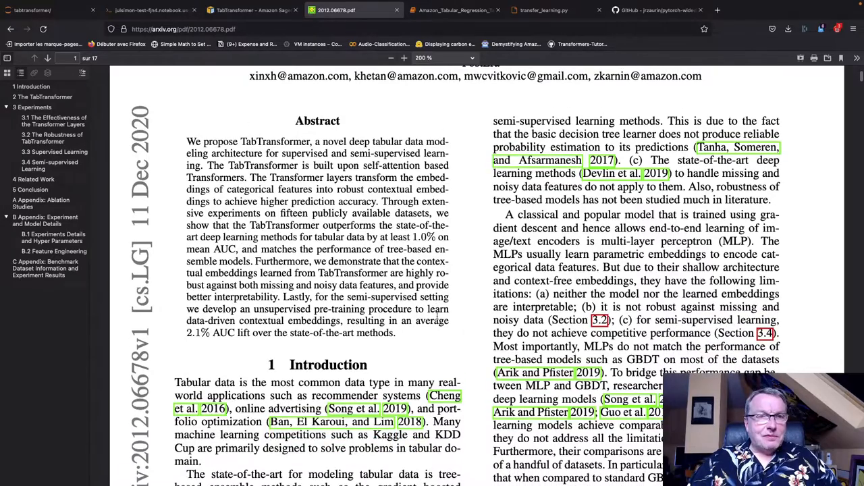
{"action": "scroll", "scroll_direction": "down", "scroll_amount": 3}
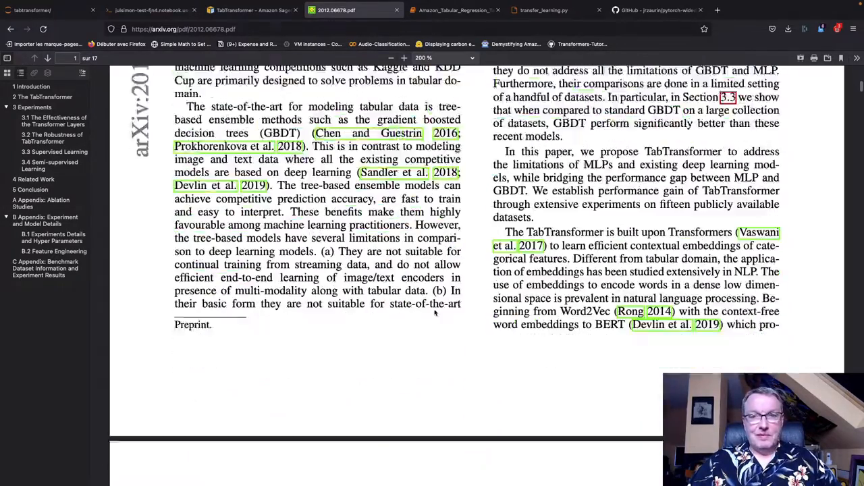
{"action": "scroll", "scroll_direction": "down", "scroll_amount": 3}
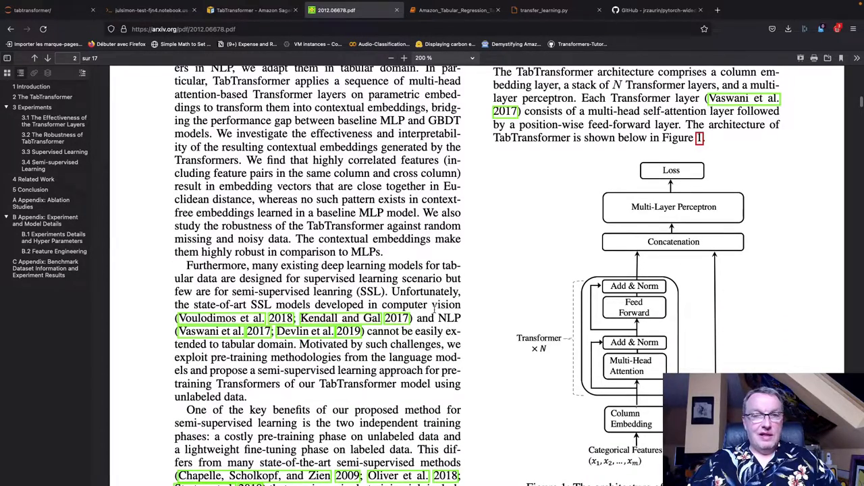
{"action": "scroll", "scroll_direction": "down", "scroll_amount": 3}
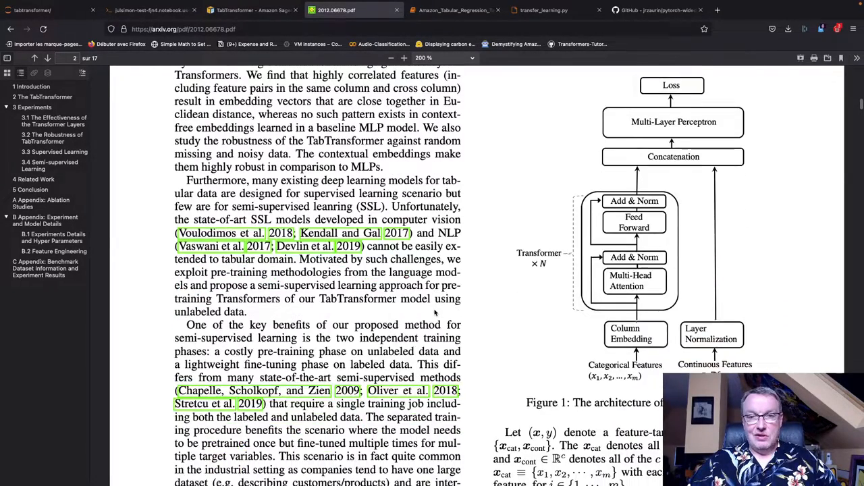
{"action": "scroll", "scroll_direction": "down", "scroll_amount": 3}
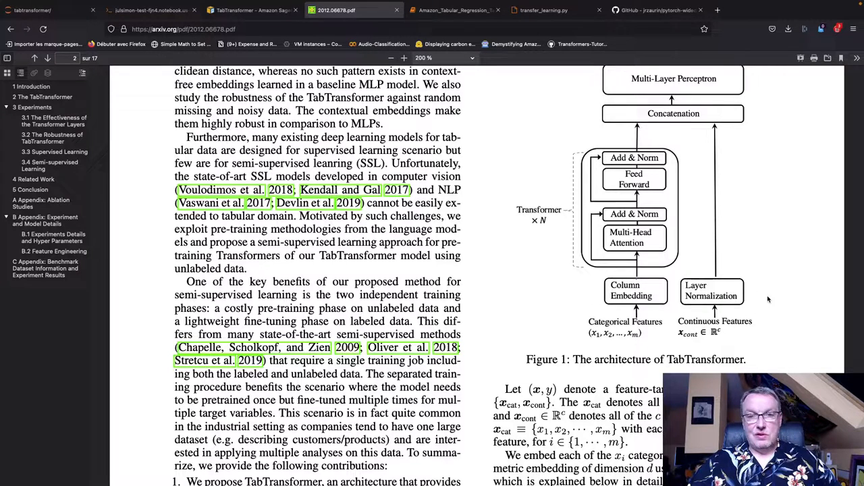
{"action": "mouse_move", "coordinate": [518, 261]}
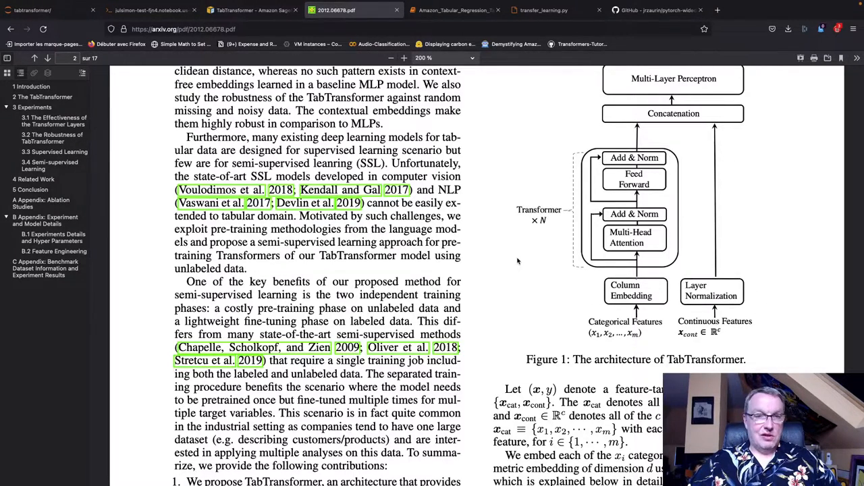
{"action": "scroll", "scroll_direction": "down", "scroll_amount": 3}
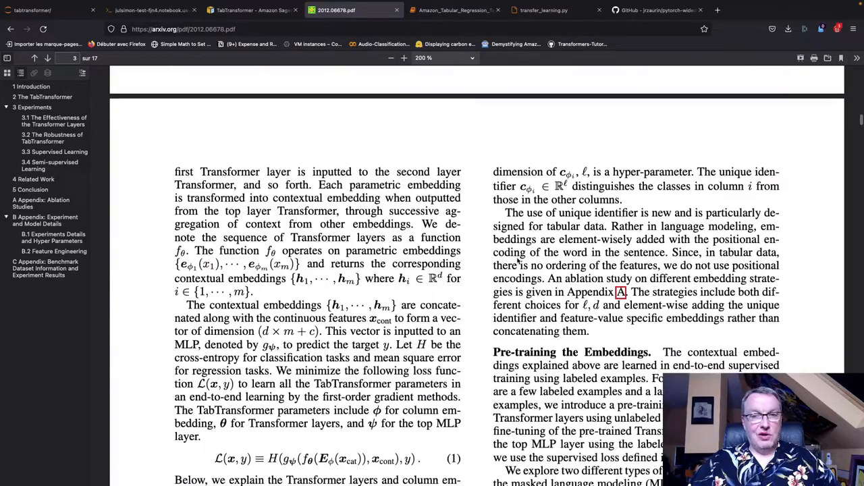
{"action": "scroll", "scroll_direction": "down", "scroll_amount": 3}
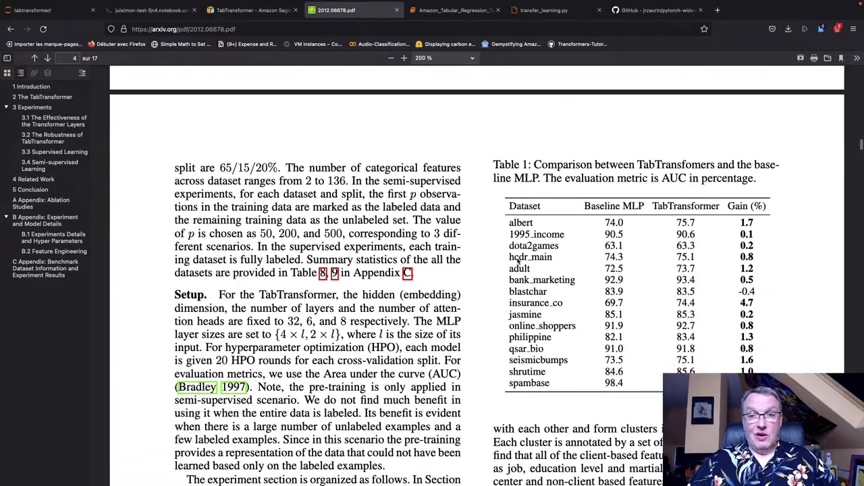
{"action": "scroll", "scroll_direction": "down", "scroll_amount": 3}
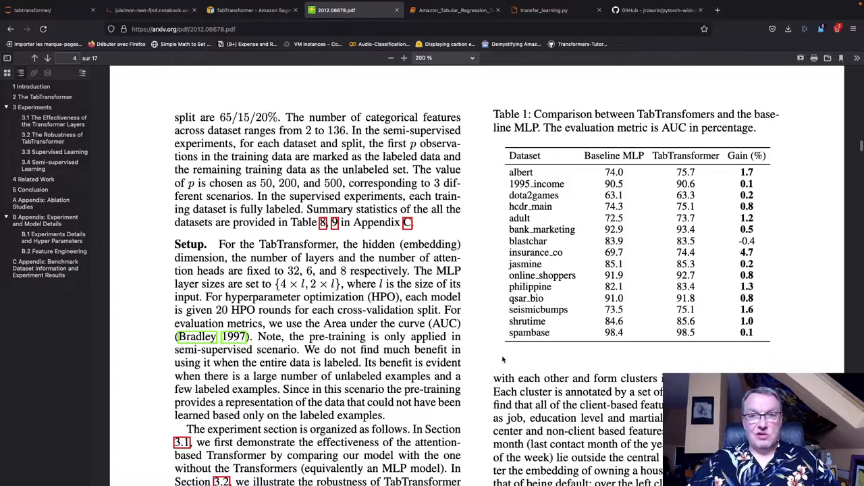
{"action": "scroll", "scroll_direction": "down", "scroll_amount": 3}
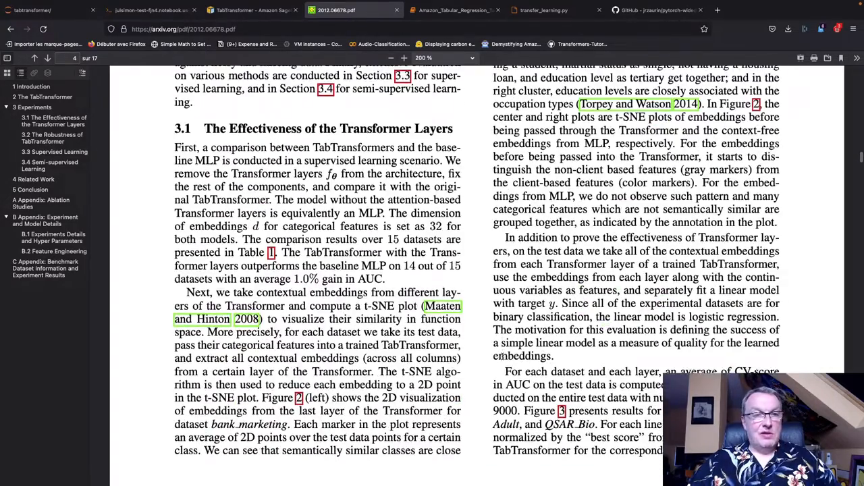
{"action": "scroll", "scroll_direction": "down", "scroll_amount": 3}
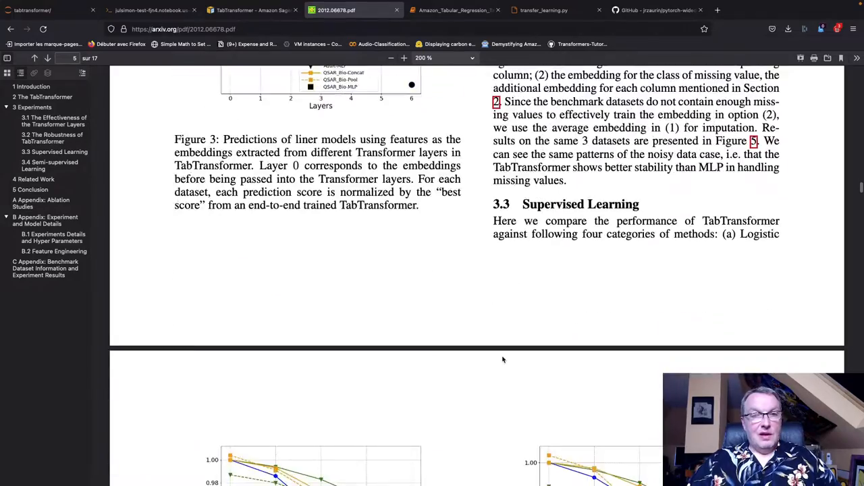
{"action": "scroll", "scroll_direction": "down", "scroll_amount": 3}
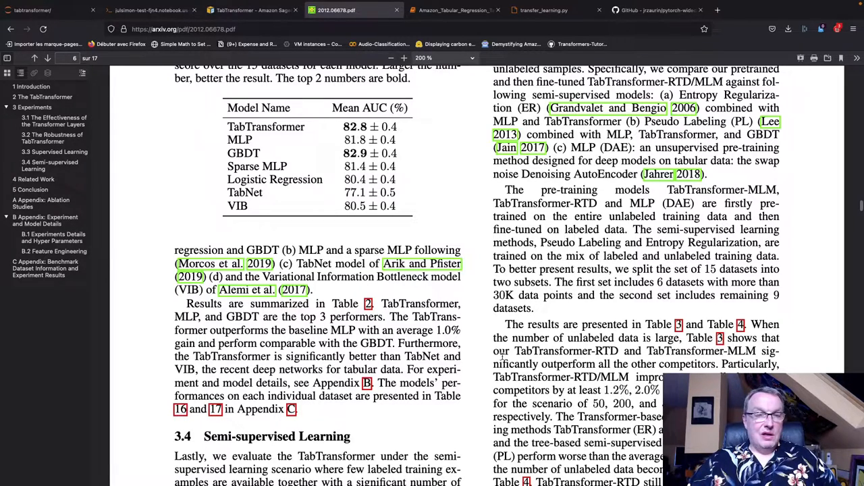
{"action": "scroll", "scroll_direction": "down", "scroll_amount": 3}
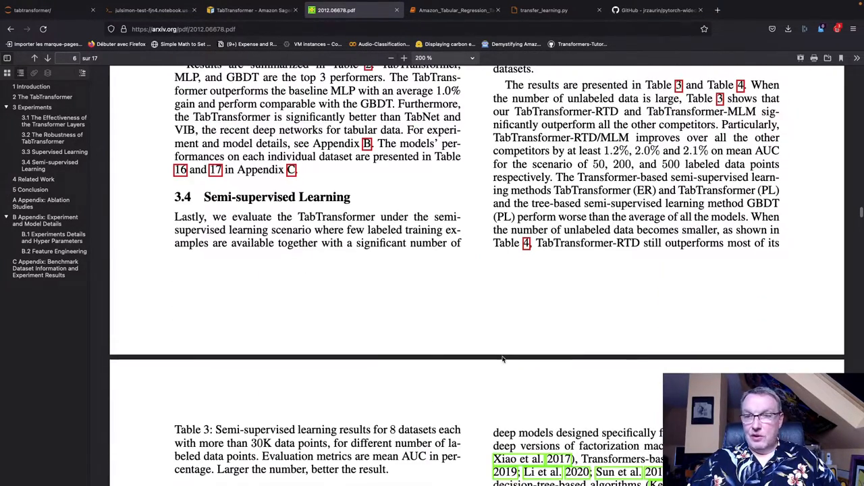
{"action": "scroll", "scroll_direction": "down", "scroll_amount": 3}
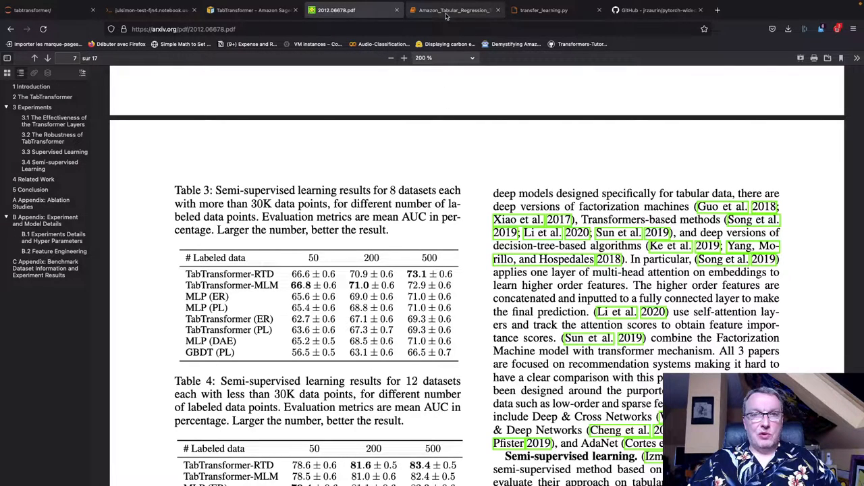
Switch to the Amazon_Tabular_Regression_TabTransformer notebook and read its introduction and setup
{"action": "left_click", "coordinate": [453, 10]}
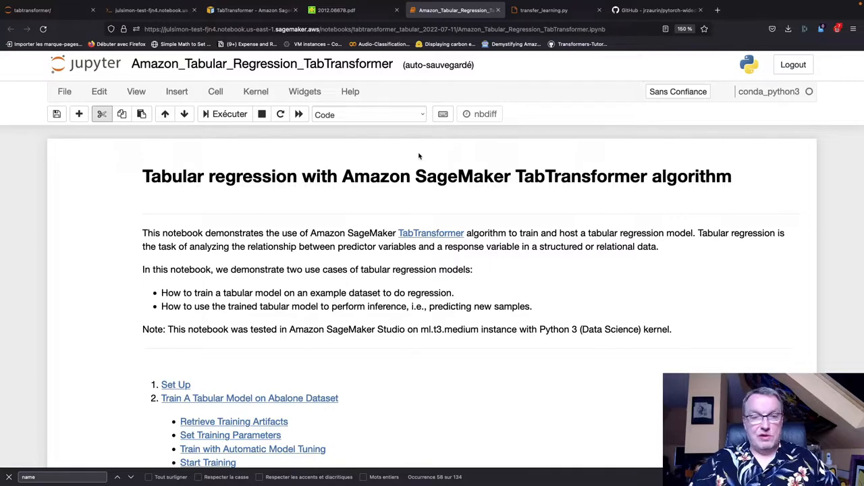
{"action": "mouse_move", "coordinate": [417, 204]}
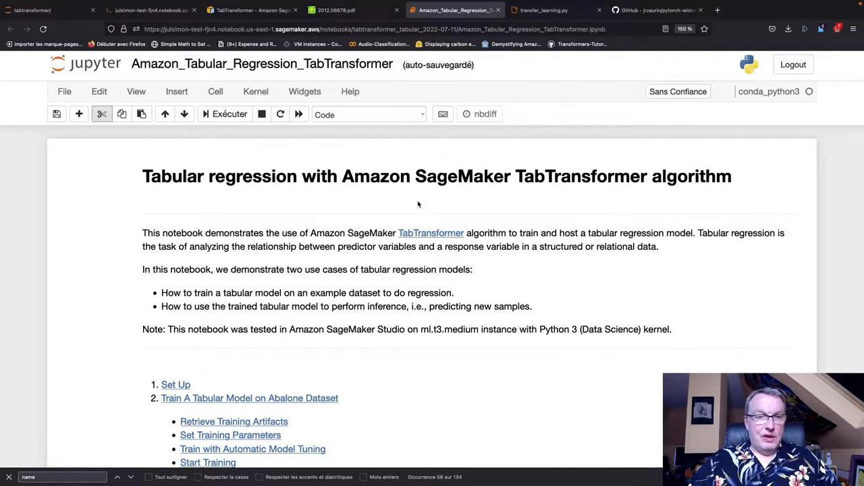
{"action": "mouse_move", "coordinate": [424, 218]}
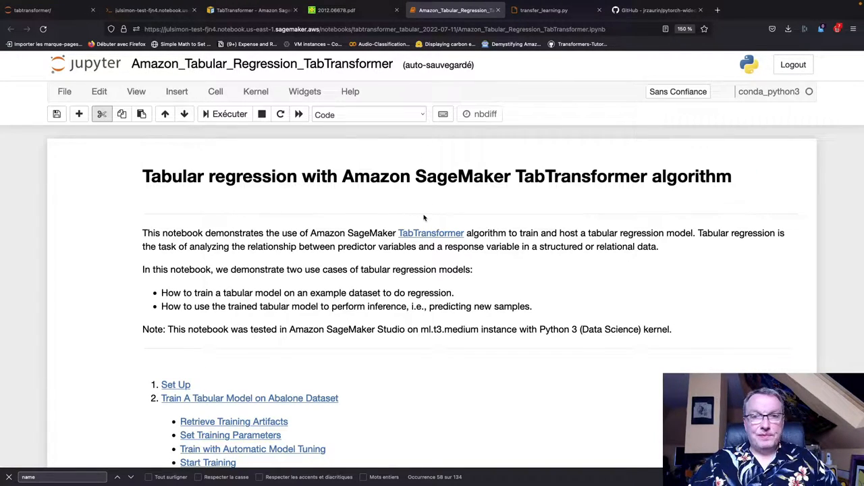
{"action": "scroll", "scroll_direction": "down", "scroll_amount": 3}
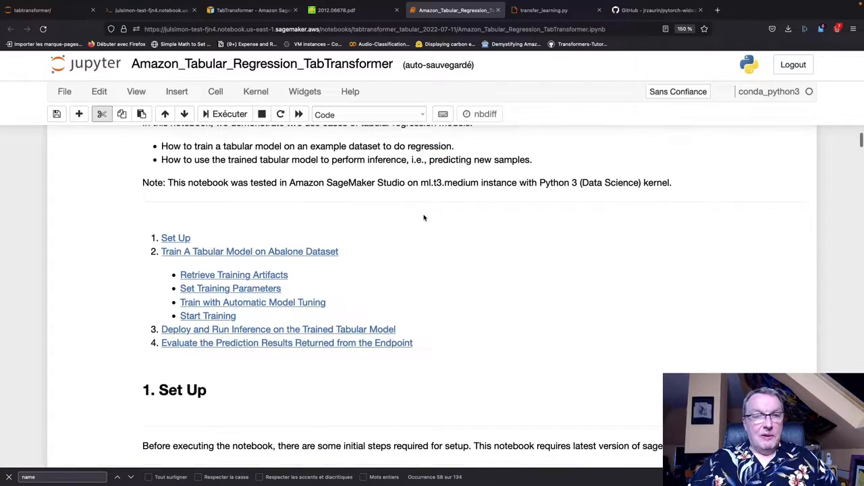
{"action": "scroll", "scroll_direction": "down", "scroll_amount": 3}
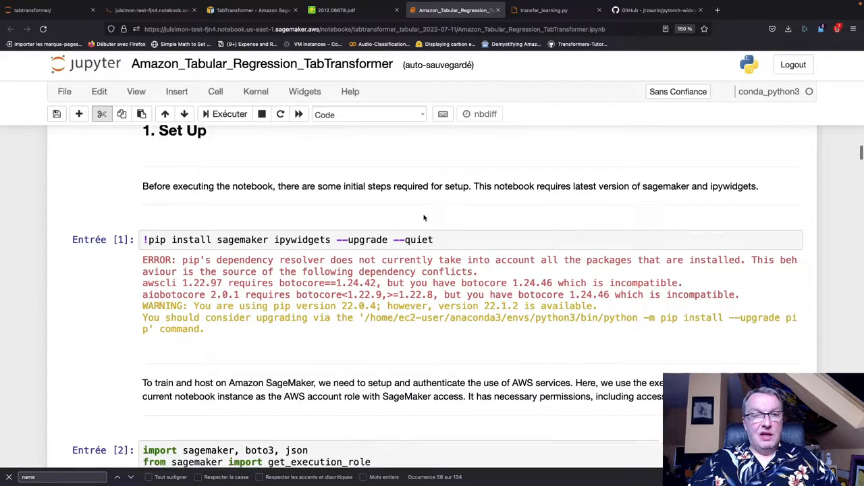
{"action": "scroll", "scroll_direction": "down", "scroll_amount": 3}
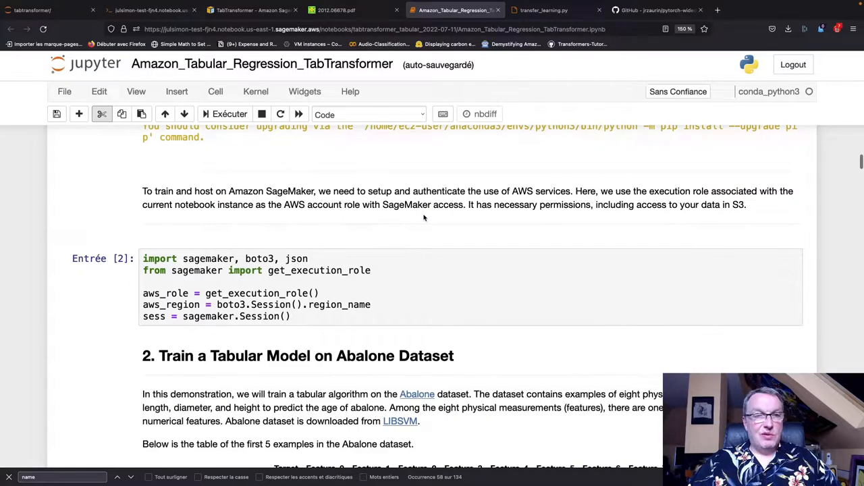
{"action": "scroll", "scroll_direction": "down", "scroll_amount": 3}
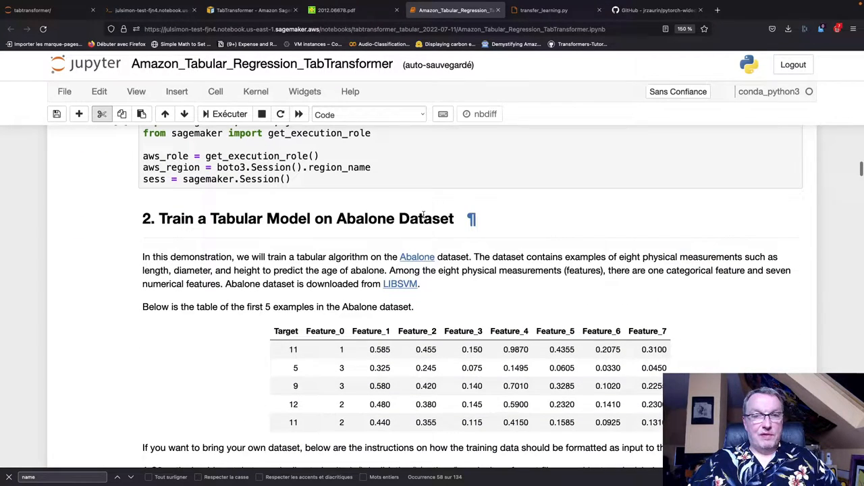
{"action": "scroll", "scroll_direction": "down", "scroll_amount": 3}
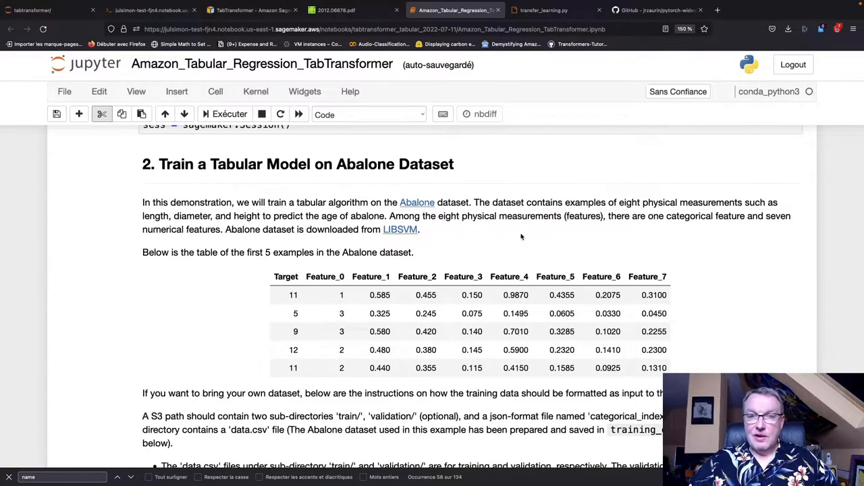
Read on through the Abalone dataset and Retrieve Training Artifacts to Set Training Parameters
{"action": "scroll", "scroll_direction": "down", "scroll_amount": 3}
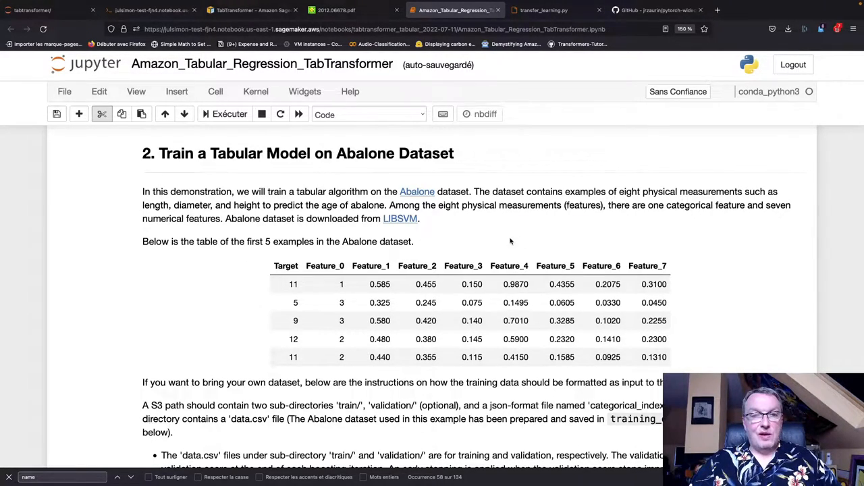
{"action": "scroll", "scroll_direction": "down", "scroll_amount": 3}
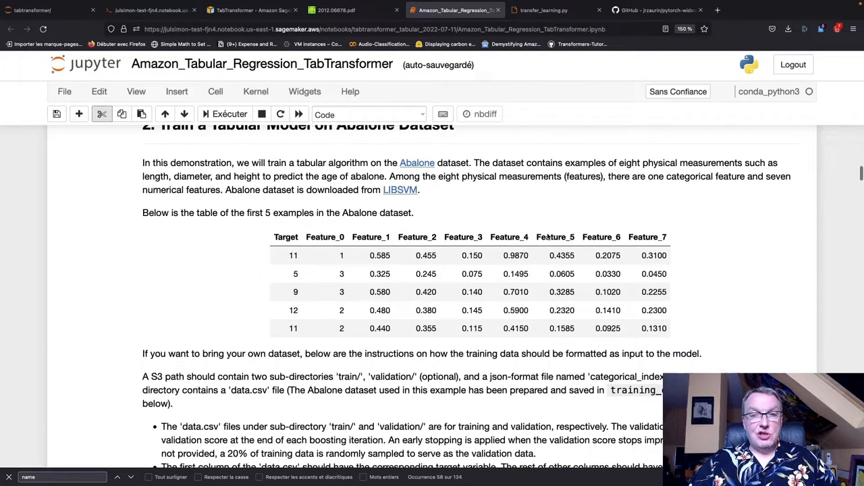
{"action": "scroll", "scroll_direction": "down", "scroll_amount": 3}
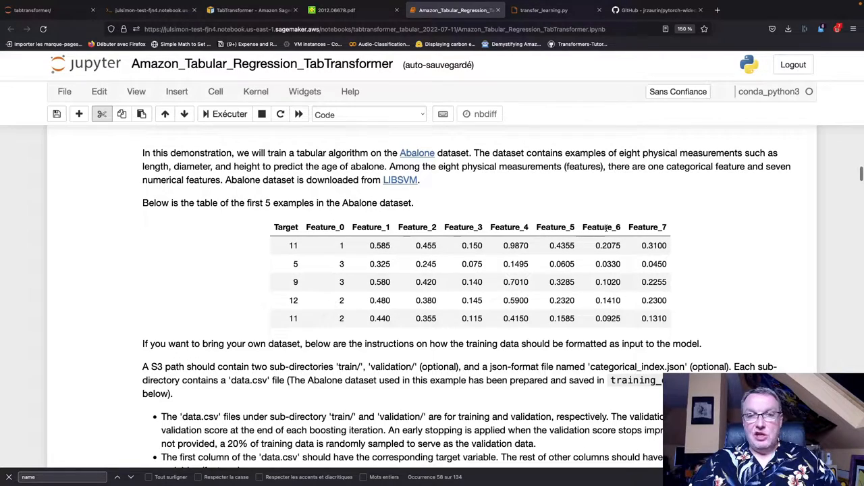
{"action": "mouse_move", "coordinate": [735, 213]}
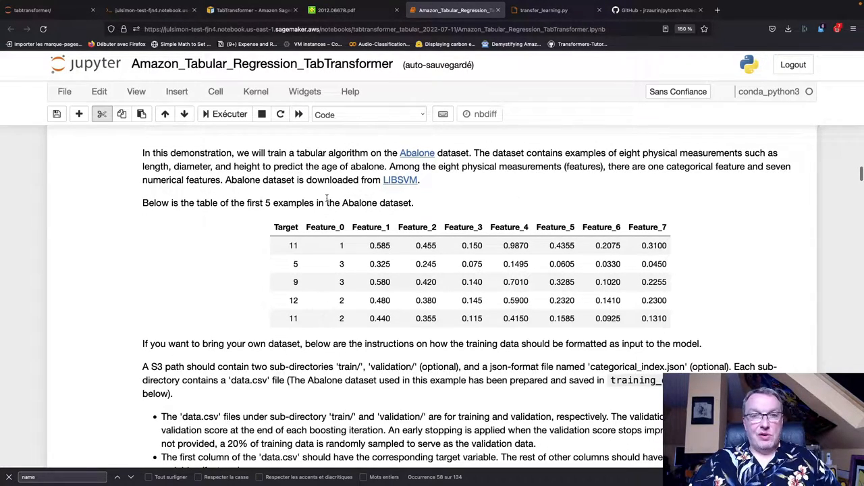
{"action": "mouse_move", "coordinate": [223, 273]}
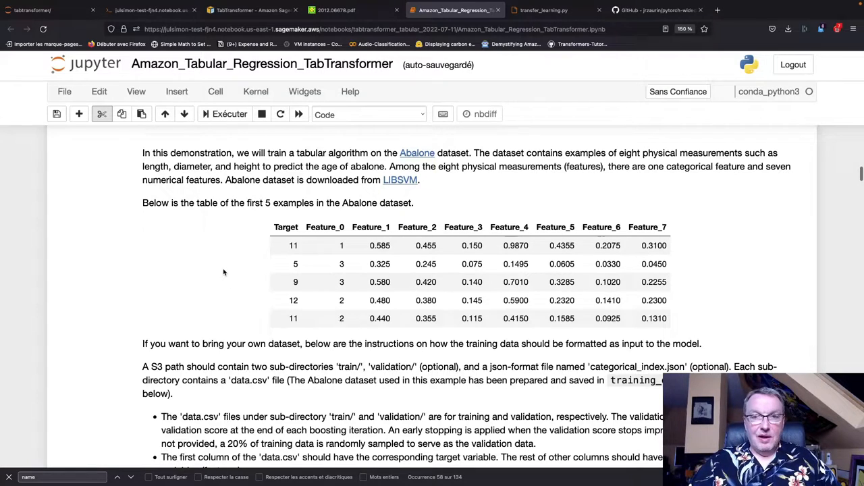
{"action": "scroll", "scroll_direction": "down", "scroll_amount": 3}
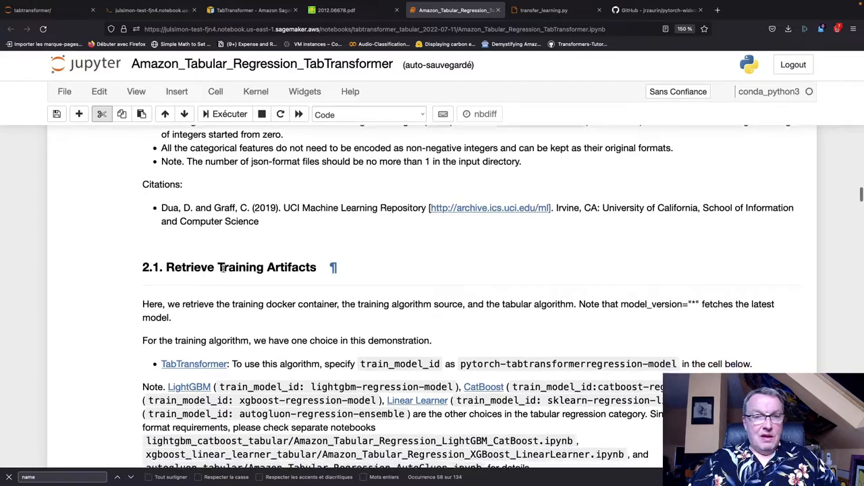
{"action": "scroll", "scroll_direction": "down", "scroll_amount": 3}
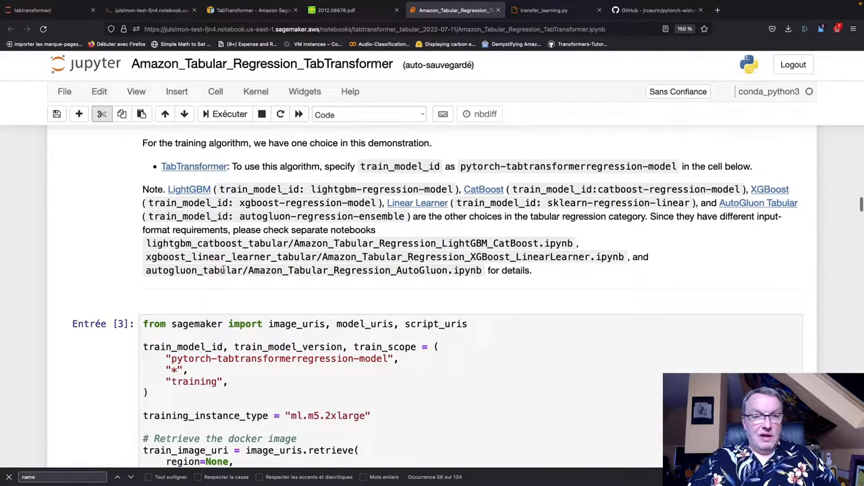
{"action": "scroll", "scroll_direction": "down", "scroll_amount": 3}
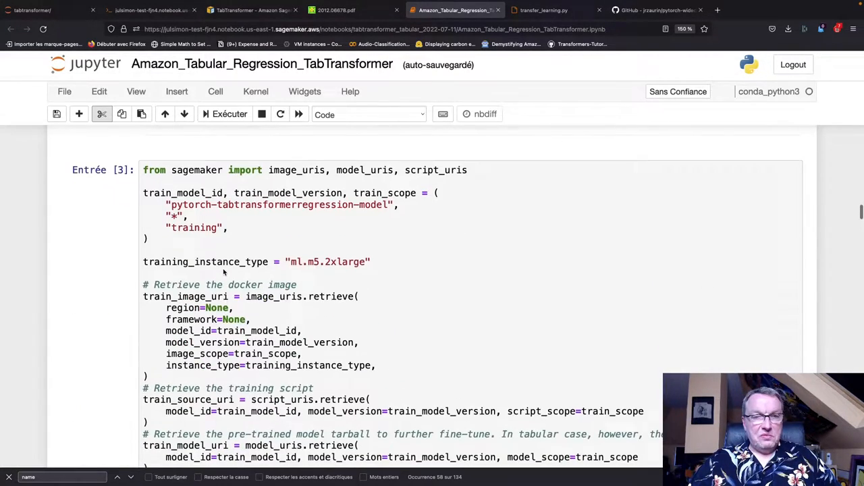
{"action": "scroll", "scroll_direction": "down", "scroll_amount": 3}
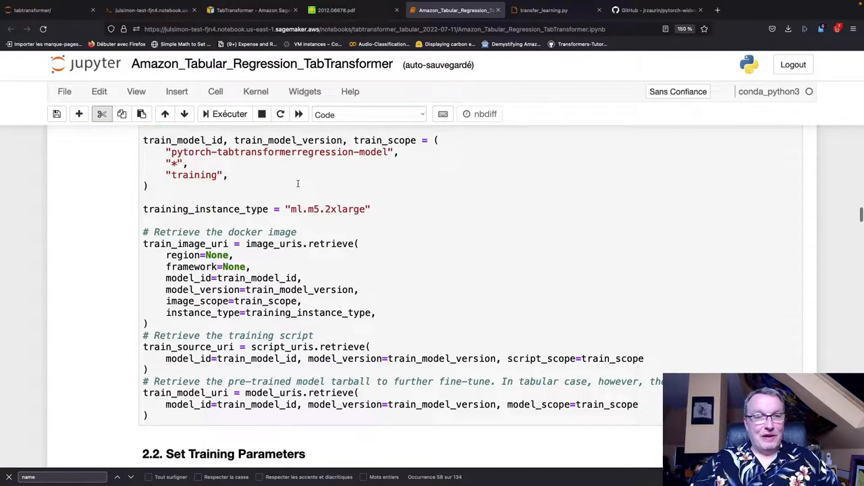
{"action": "scroll", "scroll_direction": "down", "scroll_amount": 3}
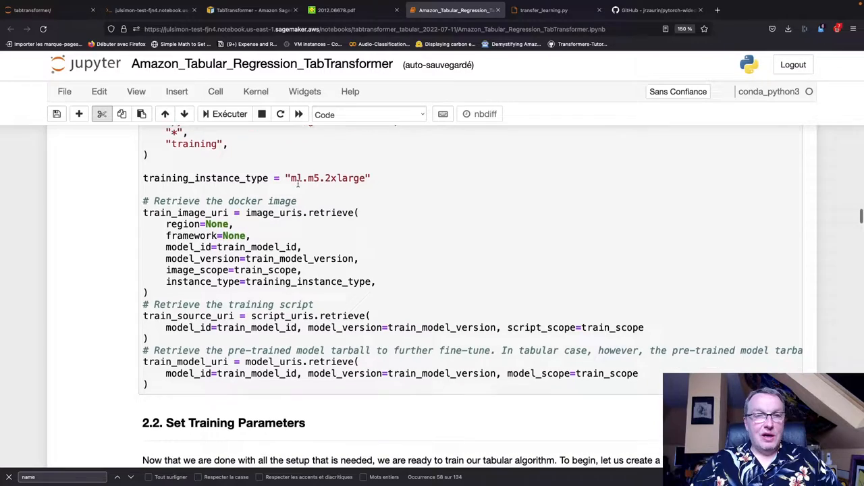
{"action": "scroll", "scroll_direction": "down", "scroll_amount": 3}
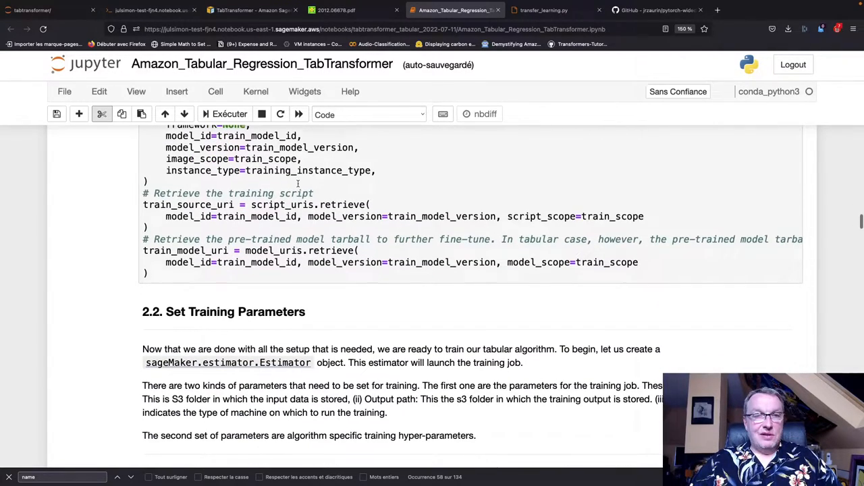
{"action": "scroll", "scroll_direction": "down", "scroll_amount": 3}
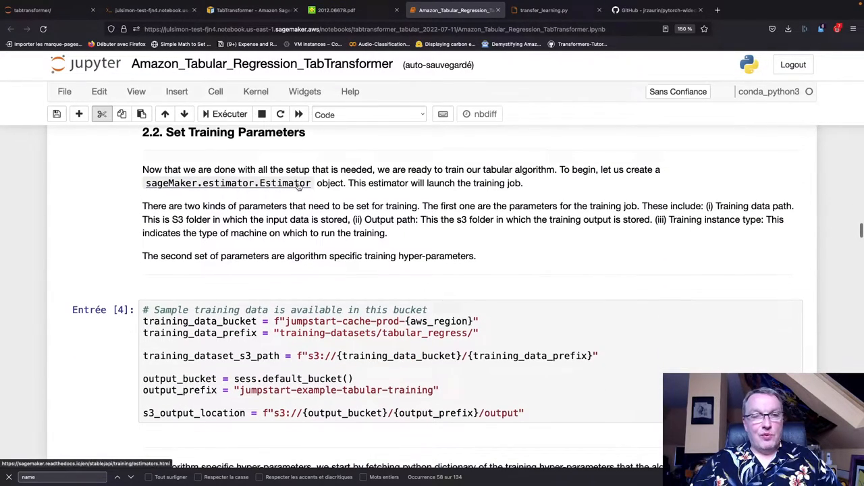
Review training parameters, hyperparameters and the Automatic Model Tuning cell, reaching Start Training
{"action": "scroll", "scroll_direction": "down", "scroll_amount": 3}
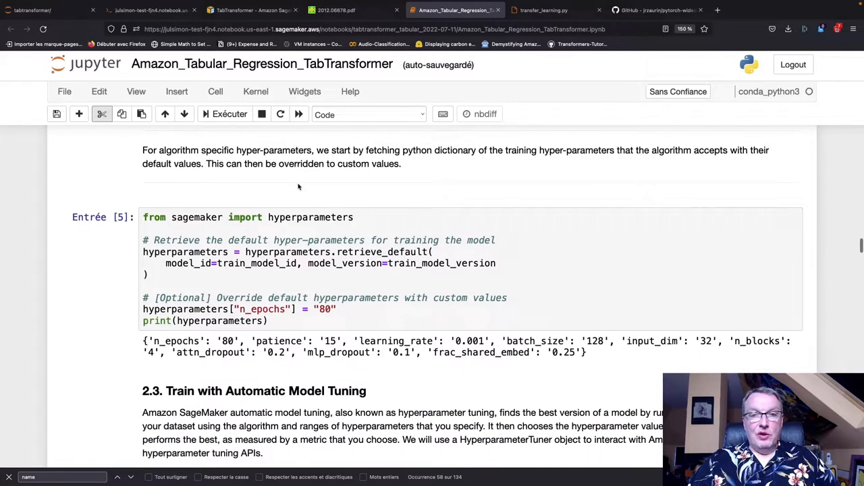
{"action": "scroll", "scroll_direction": "down", "scroll_amount": 3}
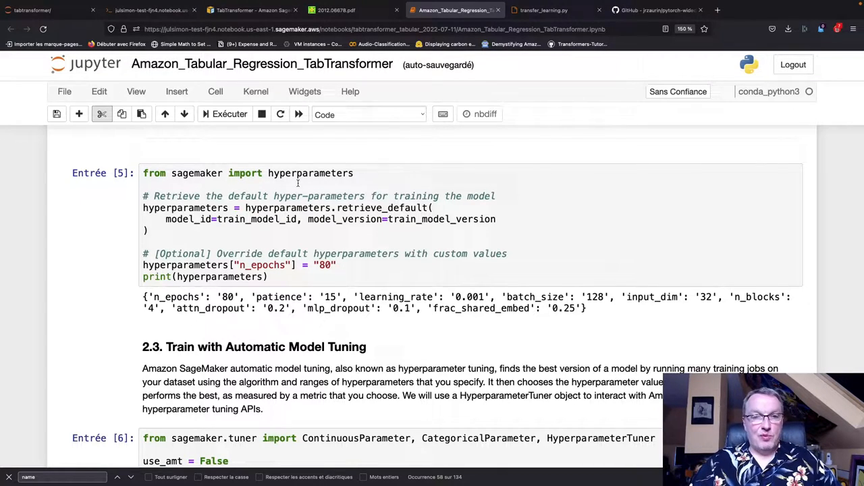
{"action": "scroll", "scroll_direction": "down", "scroll_amount": 3}
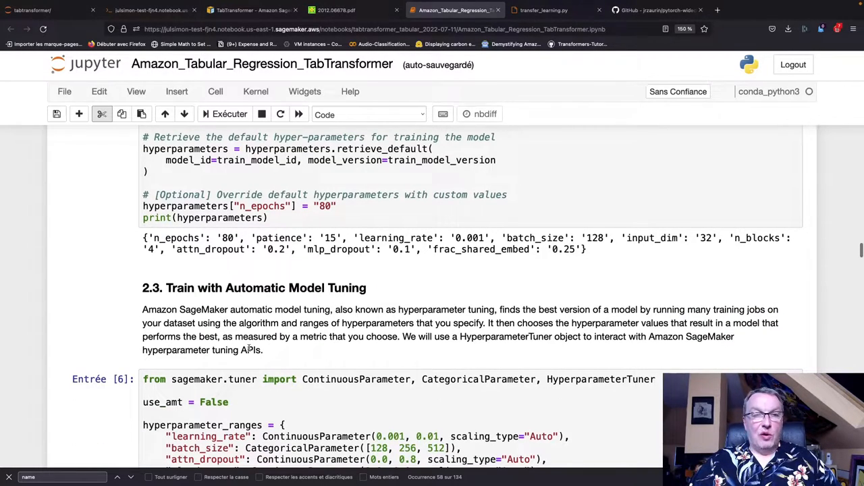
{"action": "left_click", "coordinate": [261, 402]}
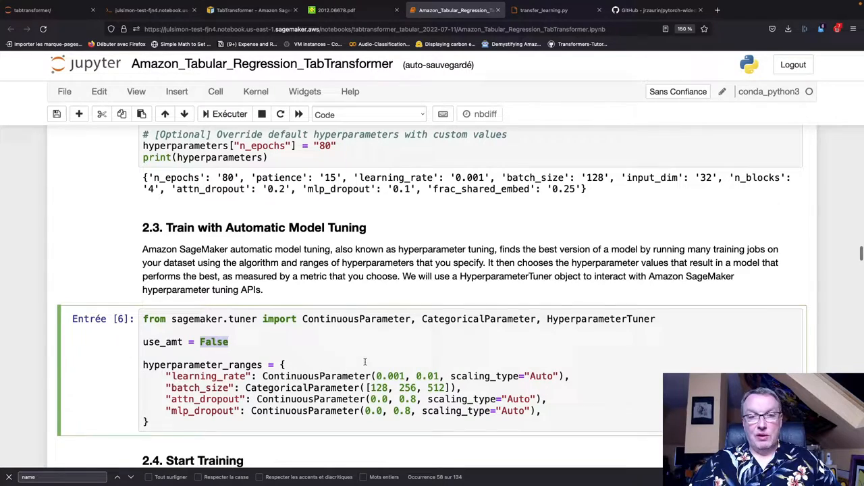
{"action": "scroll", "scroll_direction": "down", "scroll_amount": 3}
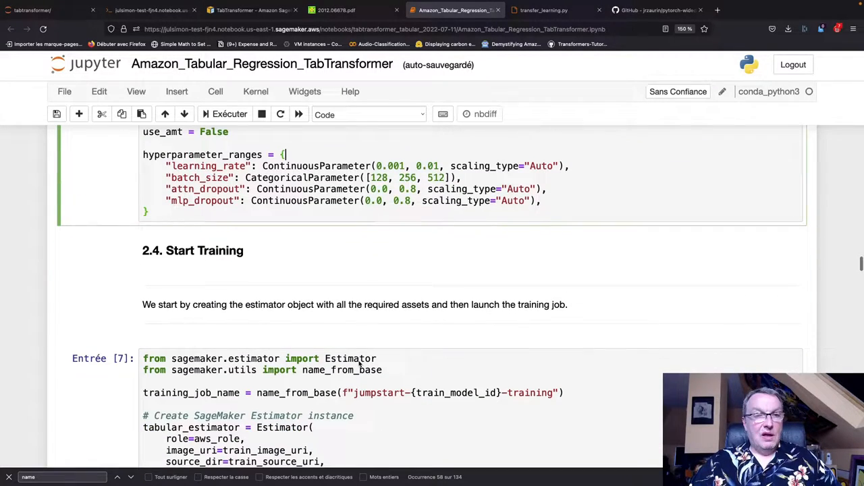
{"action": "scroll", "scroll_direction": "down", "scroll_amount": 3}
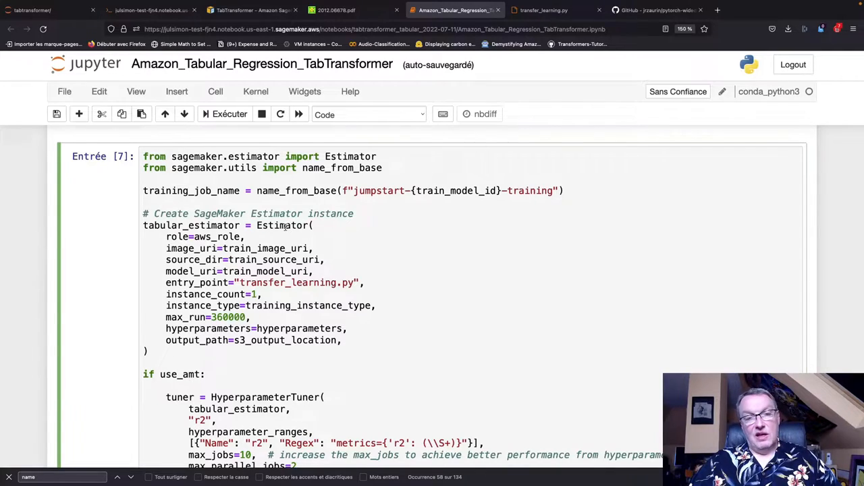
{"action": "double_click", "coordinate": [281, 225]}
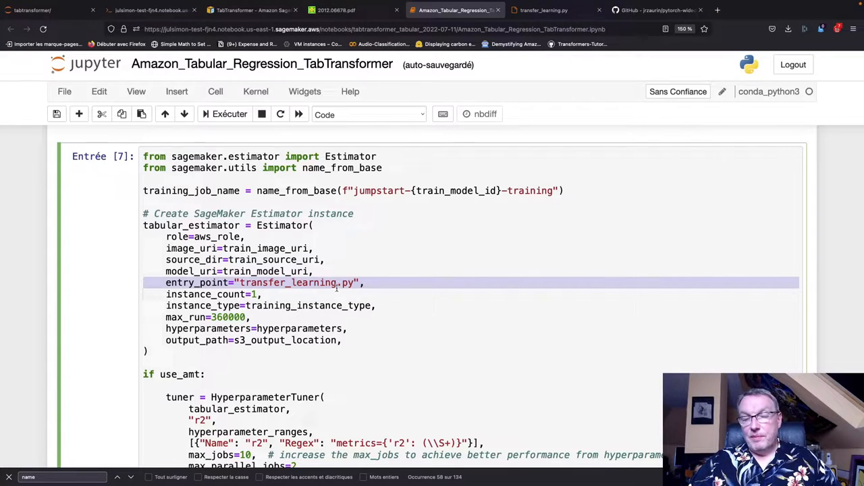
{"action": "double_click", "coordinate": [287, 282]}
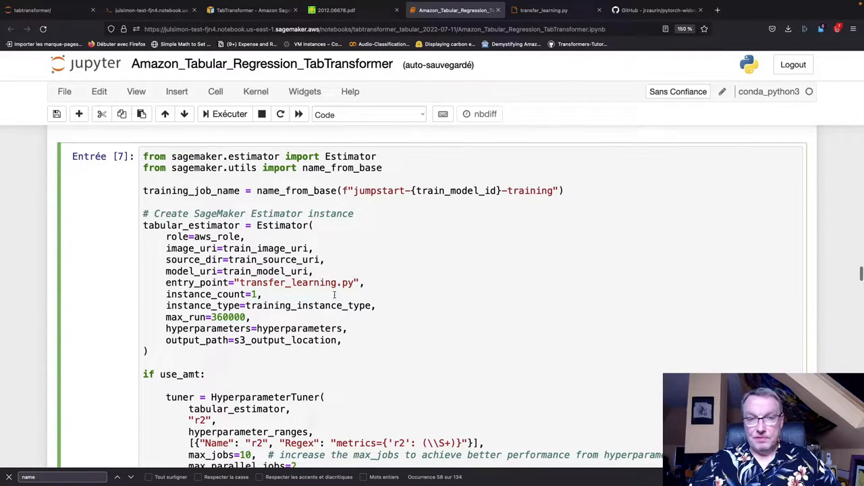
{"action": "scroll", "scroll_direction": "down", "scroll_amount": 3}
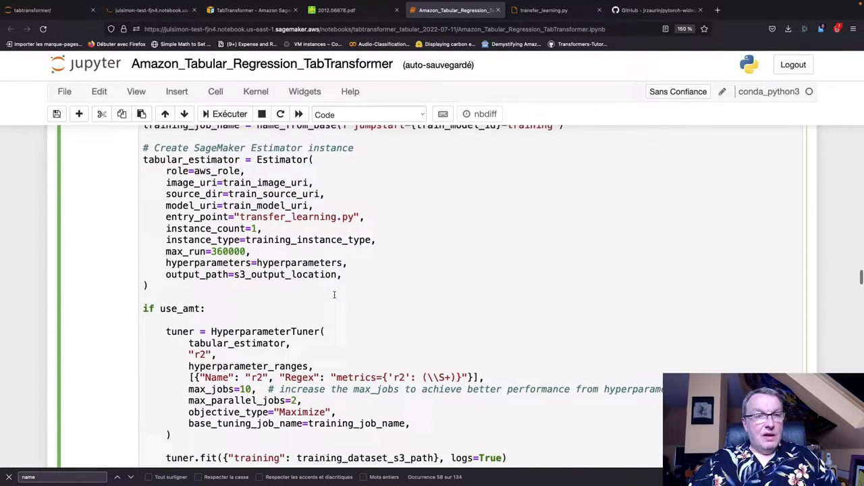
{"action": "scroll", "scroll_direction": "down", "scroll_amount": 3}
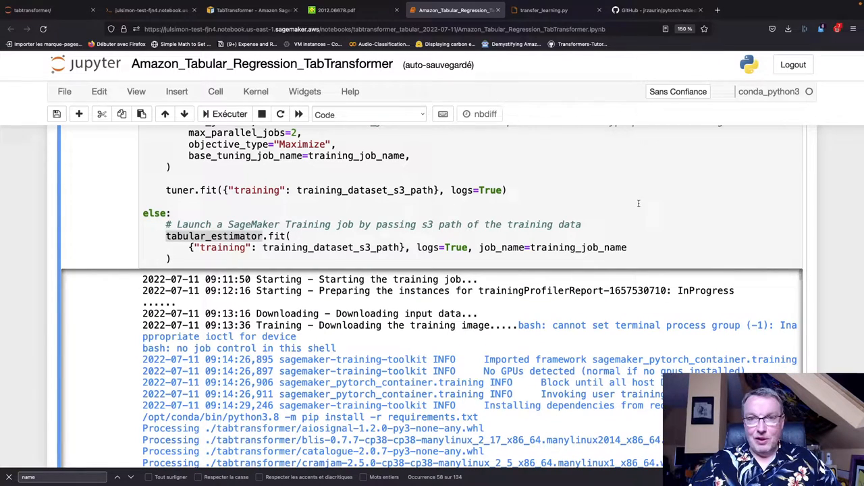
{"action": "scroll", "scroll_direction": "down", "scroll_amount": 3}
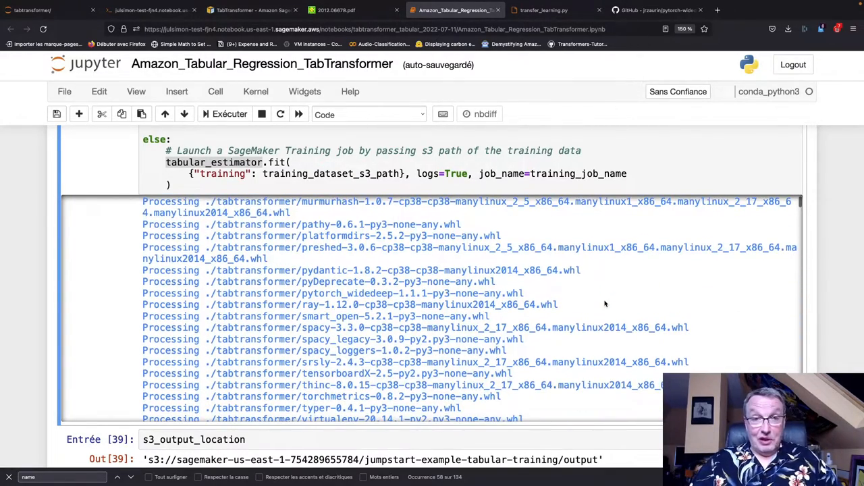
{"action": "scroll", "scroll_direction": "down", "scroll_amount": 3}
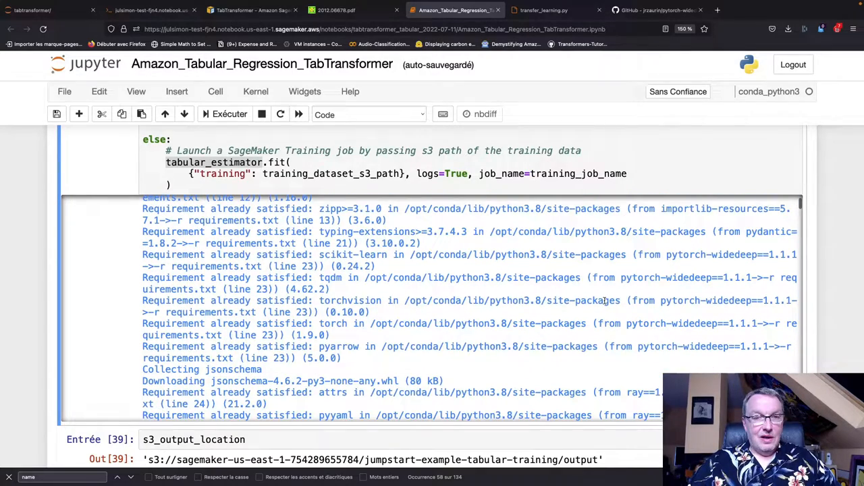
{"action": "scroll", "scroll_direction": "down", "scroll_amount": 3}
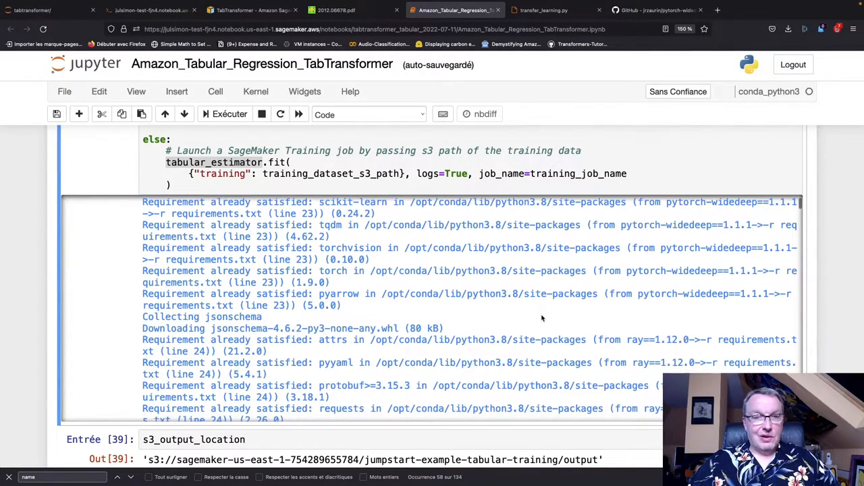
{"action": "scroll", "scroll_direction": "down", "scroll_amount": 3}
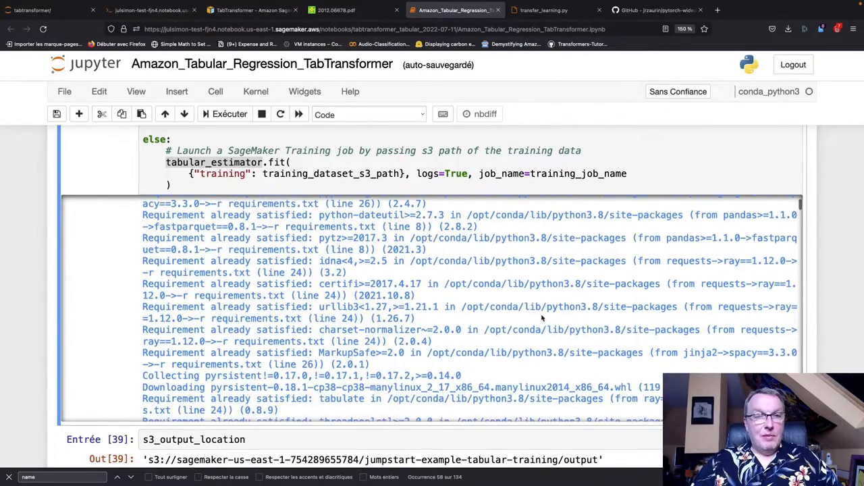
{"action": "scroll", "scroll_direction": "down", "scroll_amount": 3}
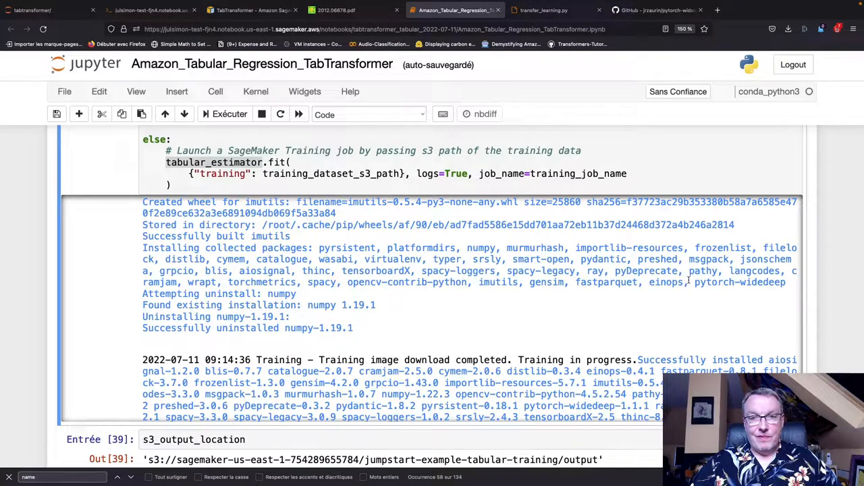
{"action": "double_click", "coordinate": [740, 282]}
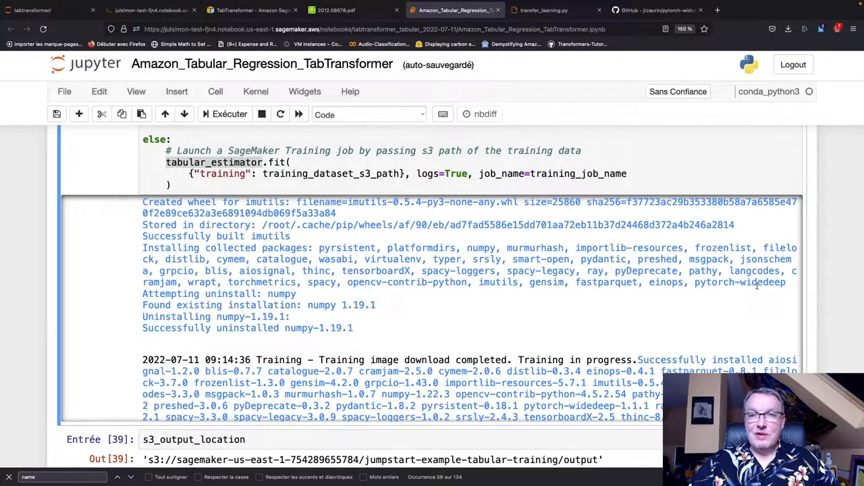
{"action": "mouse_move", "coordinate": [645, 285]}
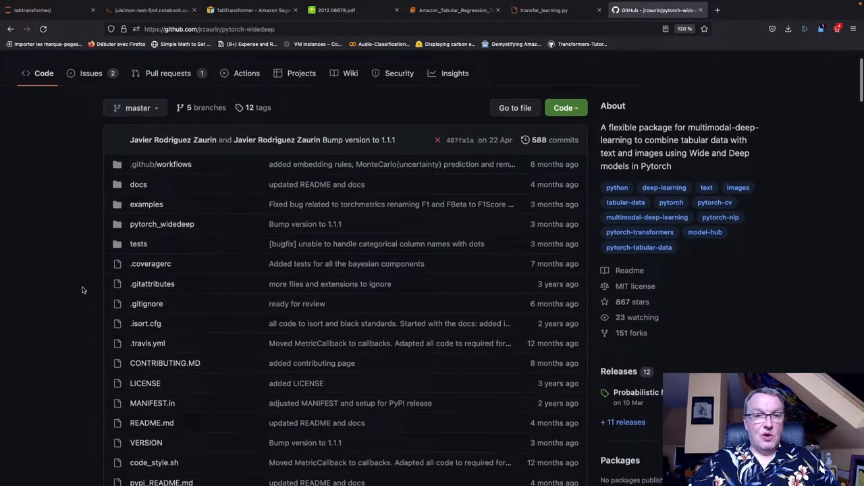
Scroll the pytorch-widedeep README through its architecture figure, formulas and deeptabular section
{"action": "scroll", "scroll_direction": "down", "scroll_amount": 3}
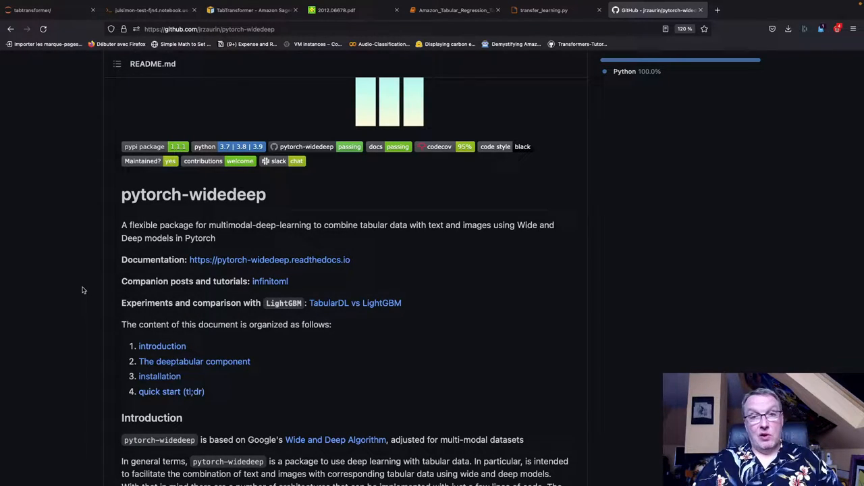
{"action": "scroll", "scroll_direction": "down", "scroll_amount": 3}
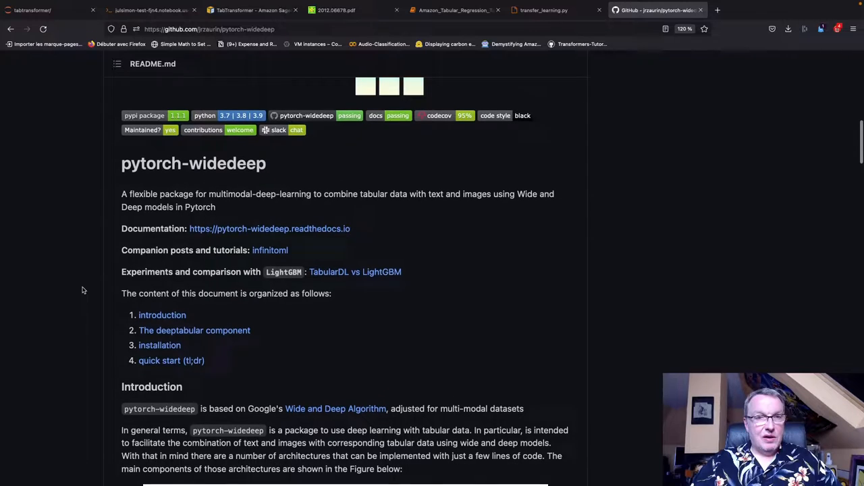
{"action": "scroll", "scroll_direction": "down", "scroll_amount": 3}
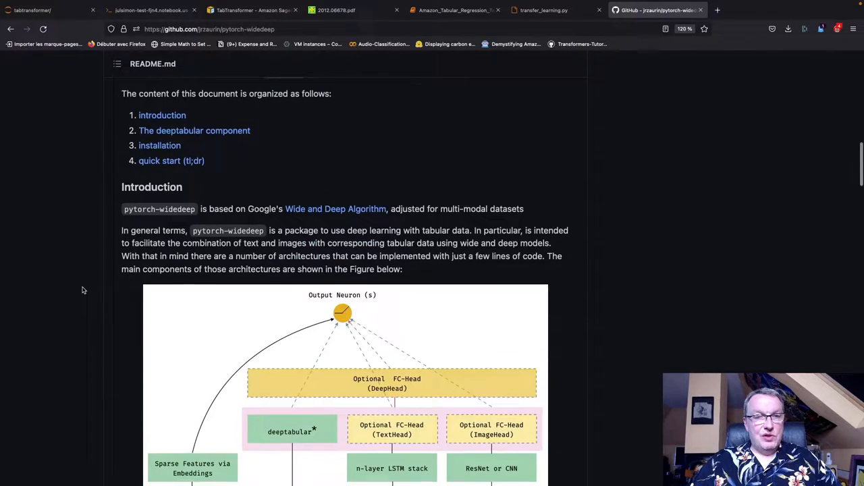
{"action": "scroll", "scroll_direction": "down", "scroll_amount": 3}
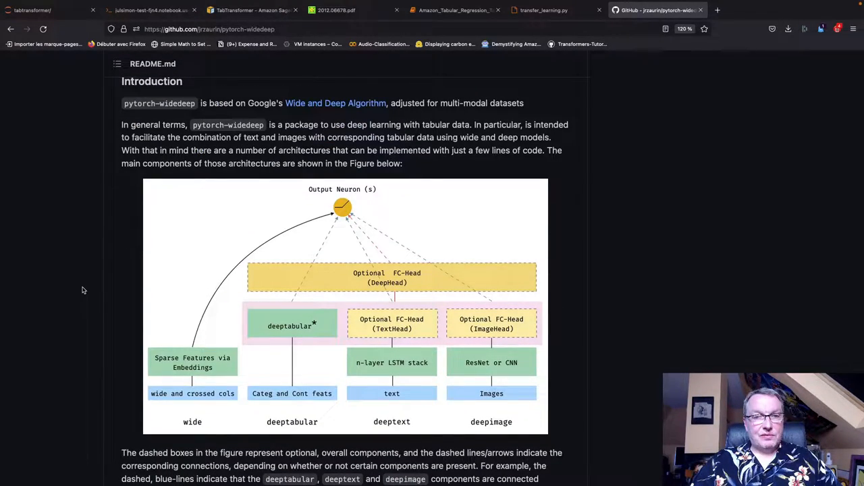
{"action": "mouse_move", "coordinate": [350, 371]}
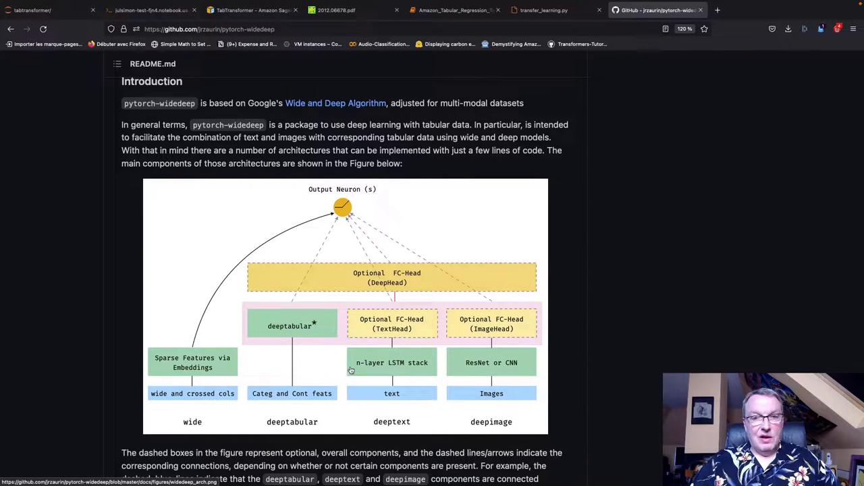
{"action": "mouse_move", "coordinate": [303, 370]}
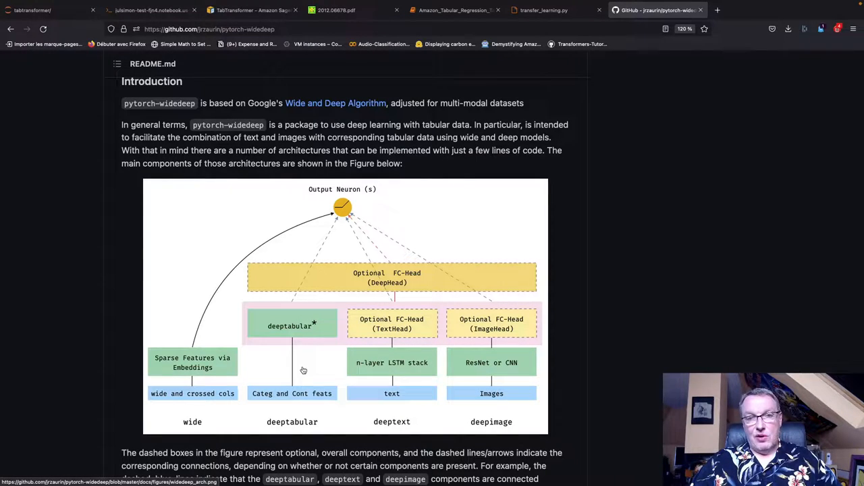
{"action": "scroll", "scroll_direction": "down", "scroll_amount": 3}
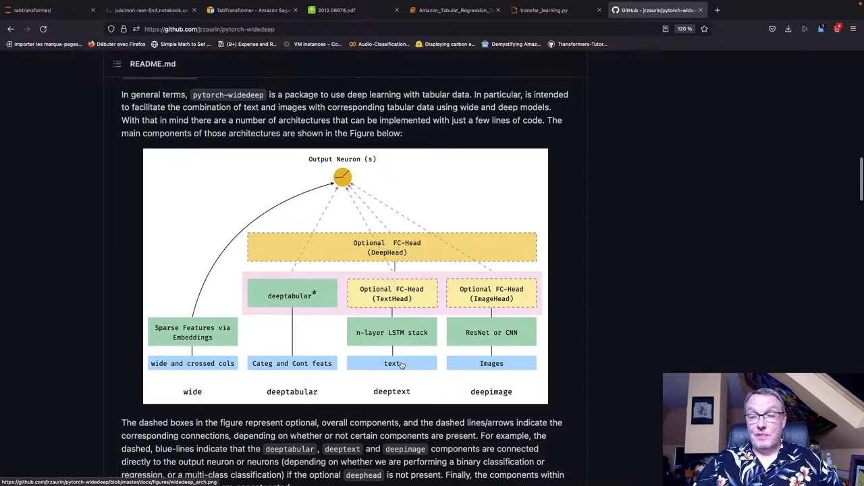
{"action": "scroll", "scroll_direction": "down", "scroll_amount": 3}
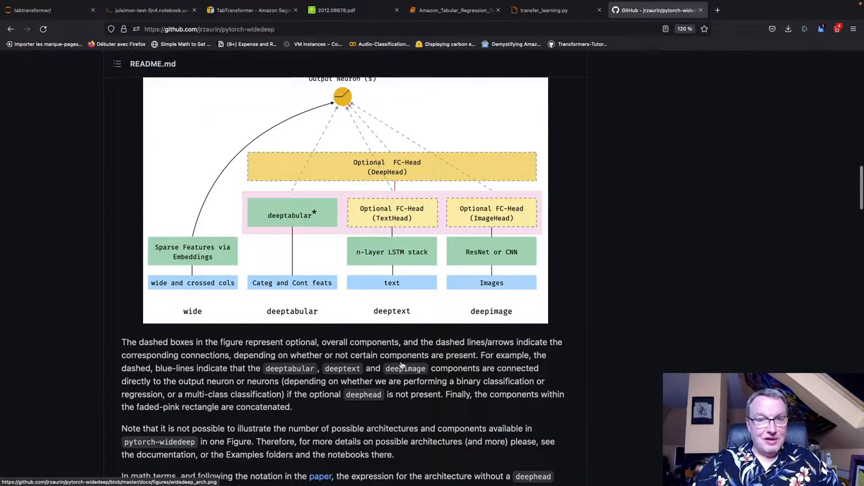
{"action": "scroll", "scroll_direction": "down", "scroll_amount": 3}
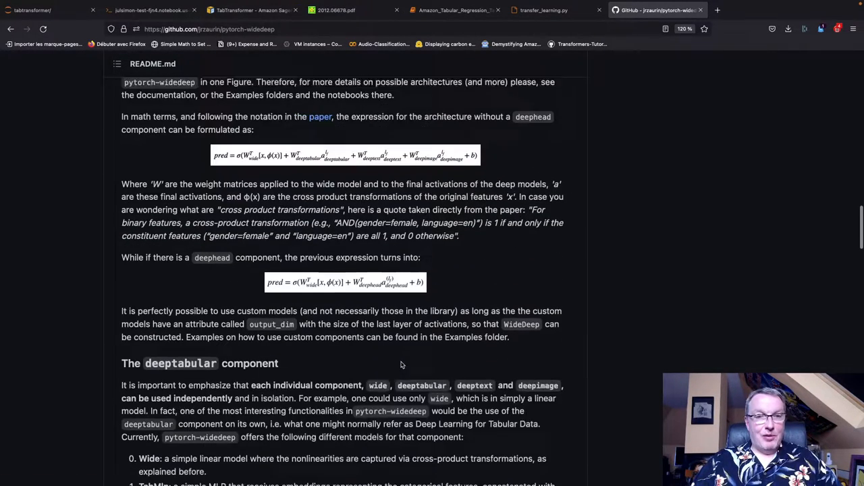
{"action": "scroll", "scroll_direction": "up", "scroll_amount": 3}
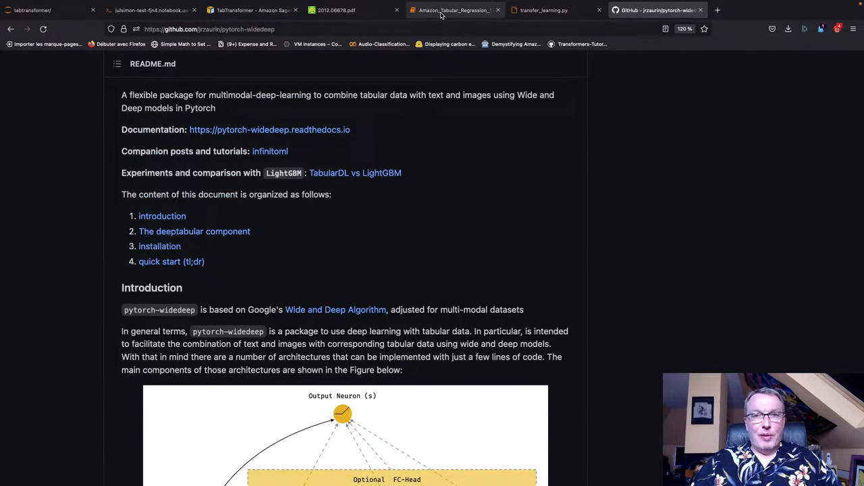
Read the training log's hyperparameters, marking n_blocks, then environment variables and first epoch progress
{"action": "left_click", "coordinate": [453, 10]}
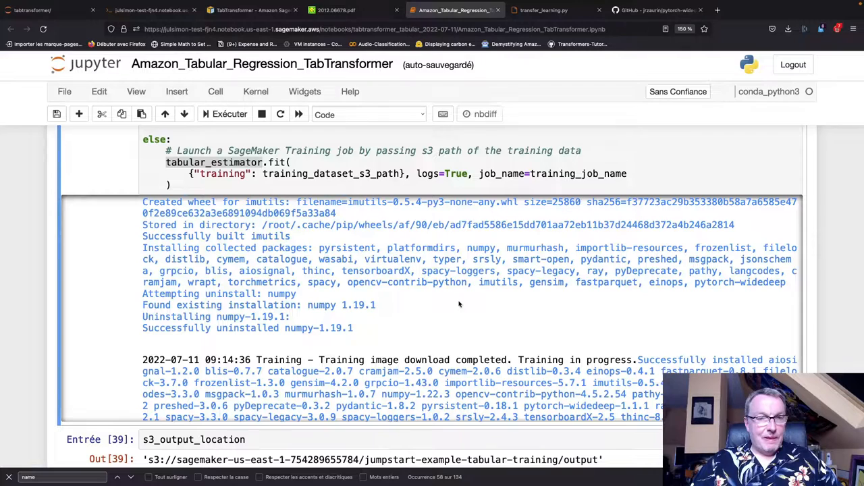
{"action": "scroll", "scroll_direction": "down", "scroll_amount": 3}
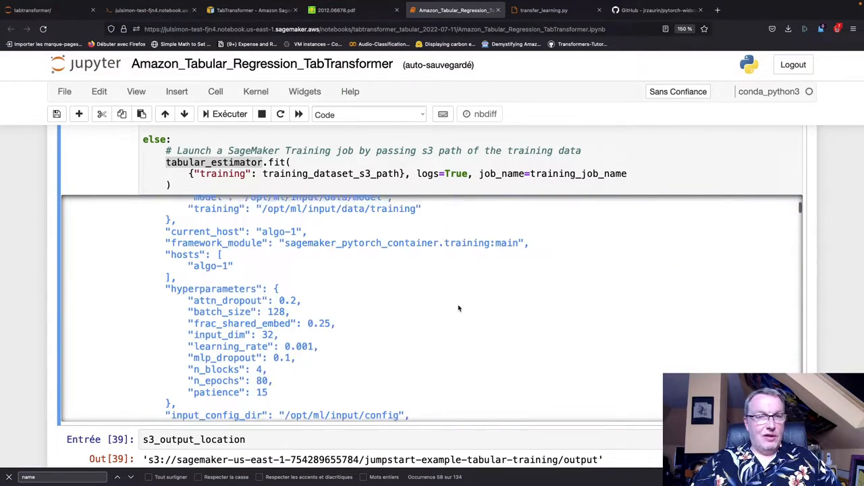
{"action": "scroll", "scroll_direction": "down", "scroll_amount": 3}
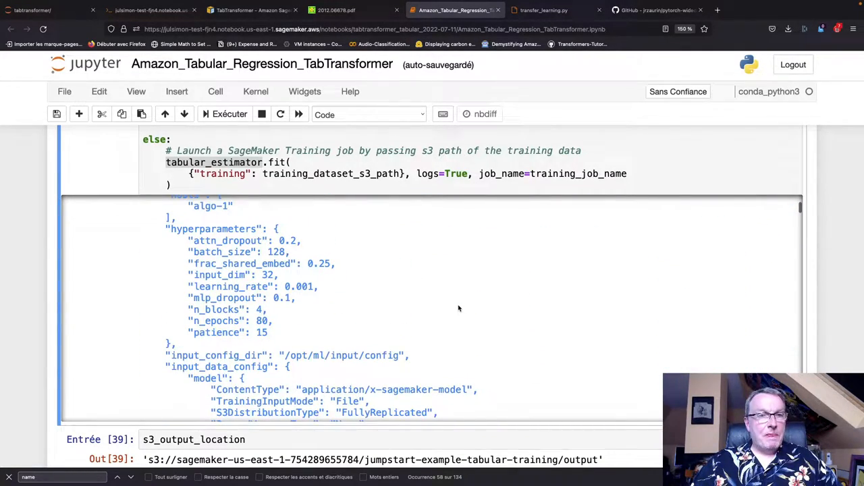
{"action": "mouse_move", "coordinate": [358, 341]}
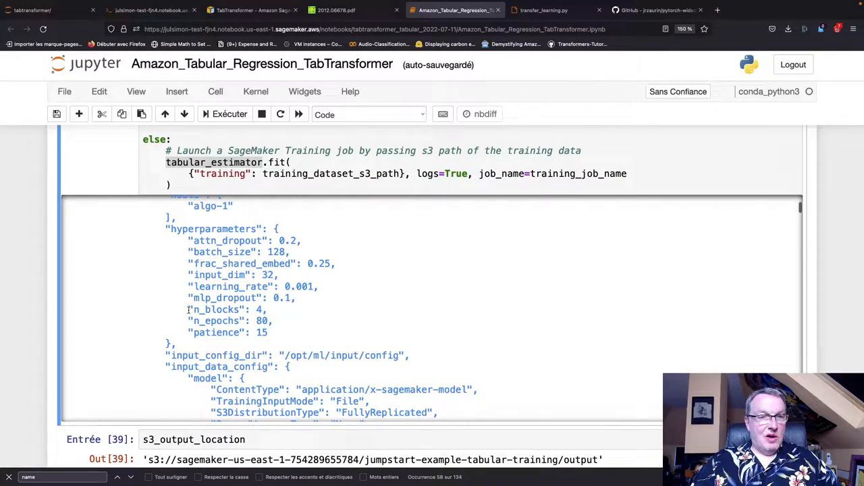
{"action": "double_click", "coordinate": [216, 309]}
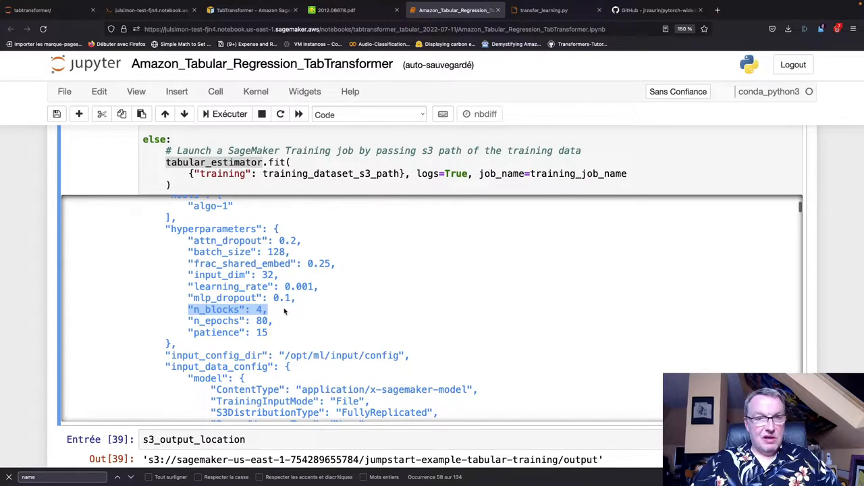
{"action": "scroll", "scroll_direction": "down", "scroll_amount": 3}
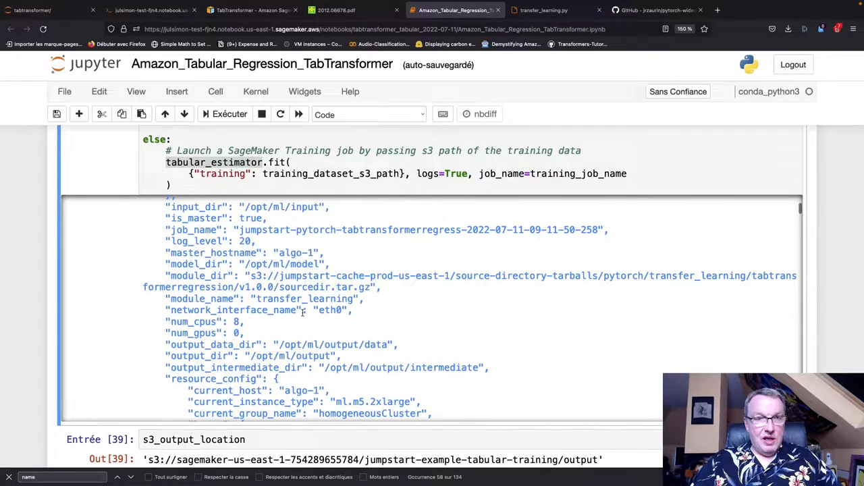
{"action": "scroll", "scroll_direction": "down", "scroll_amount": 3}
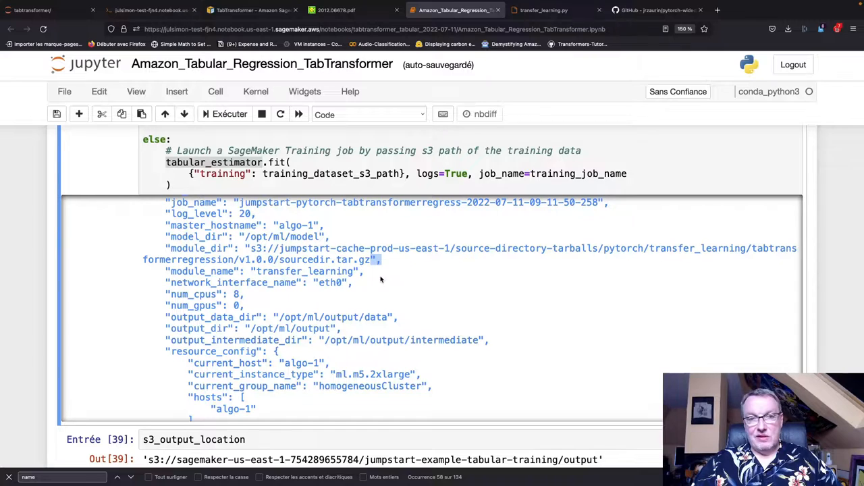
{"action": "scroll", "scroll_direction": "down", "scroll_amount": 3}
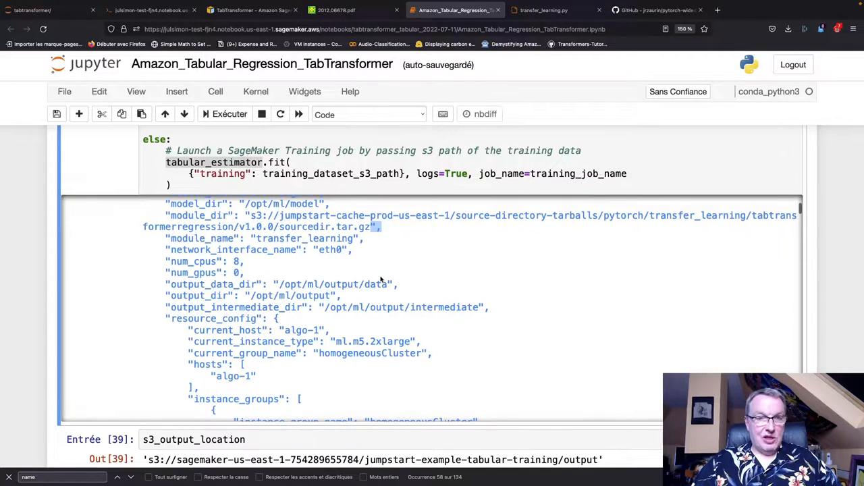
{"action": "scroll", "scroll_direction": "down", "scroll_amount": 3}
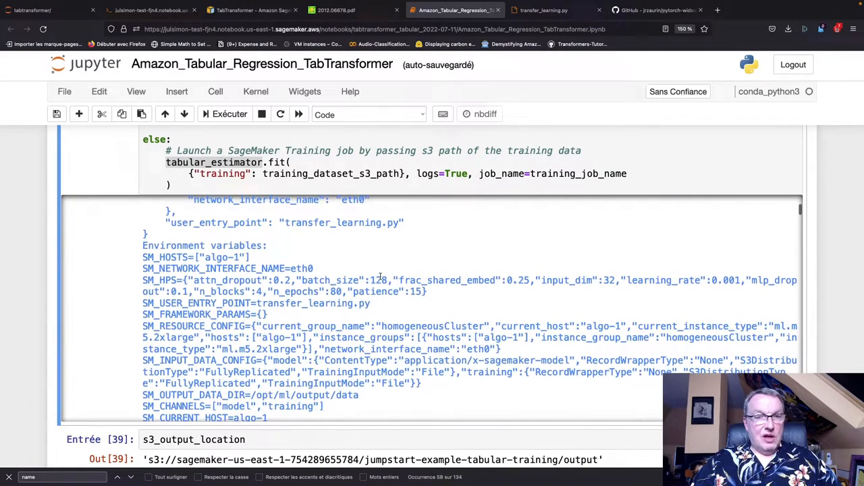
{"action": "scroll", "scroll_direction": "down", "scroll_amount": 3}
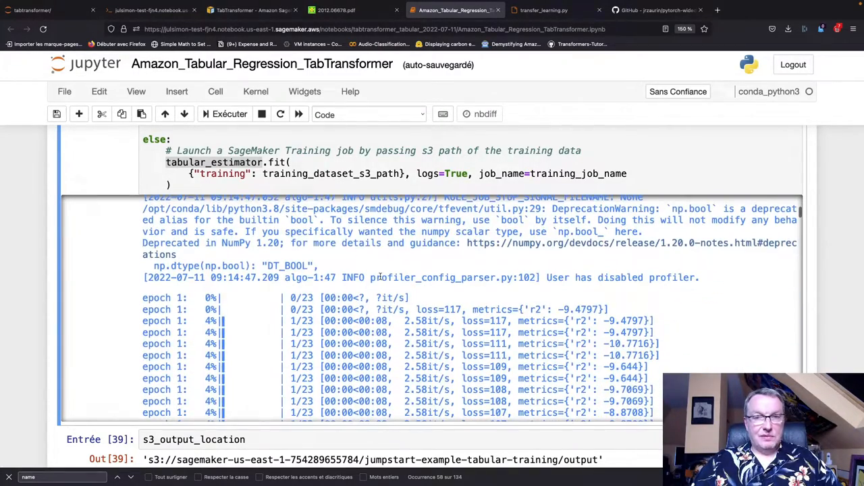
{"action": "scroll", "scroll_direction": "down", "scroll_amount": 3}
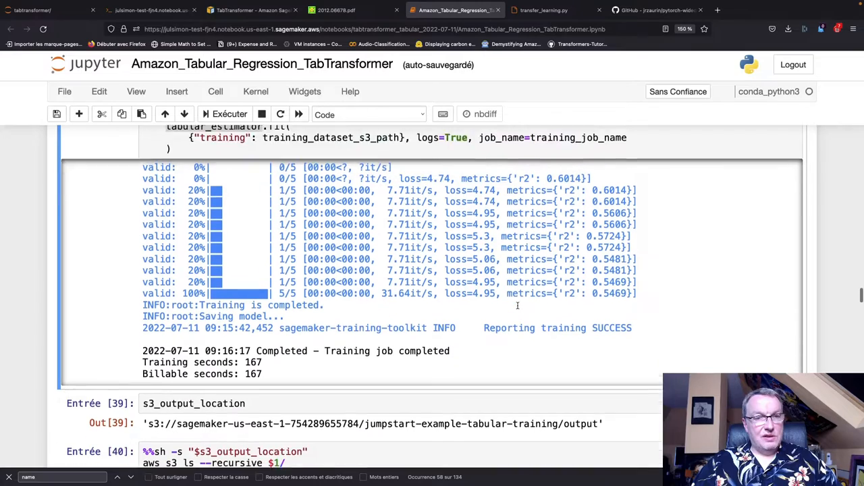
{"action": "scroll", "scroll_direction": "down", "scroll_amount": 3}
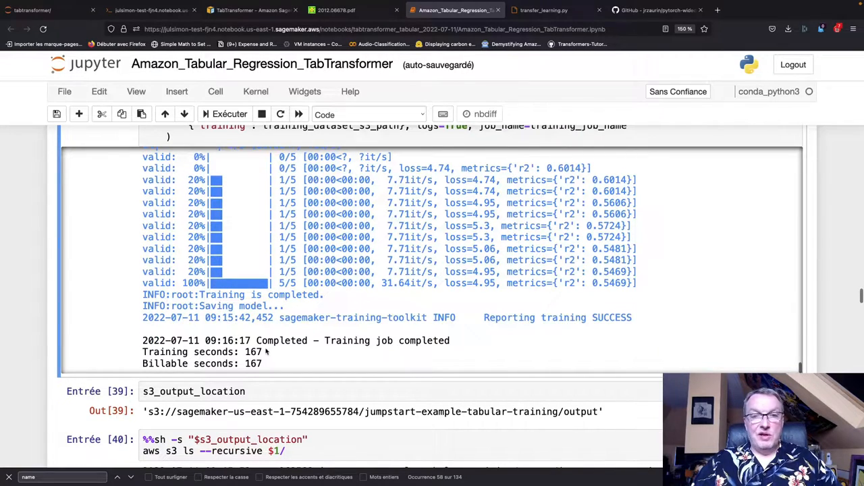
{"action": "double_click", "coordinate": [254, 352]}
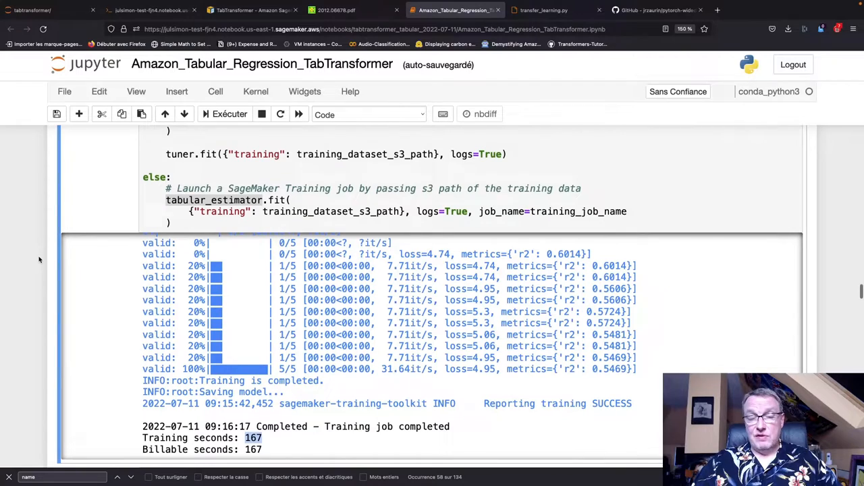
{"action": "scroll", "scroll_direction": "down", "scroll_amount": 3}
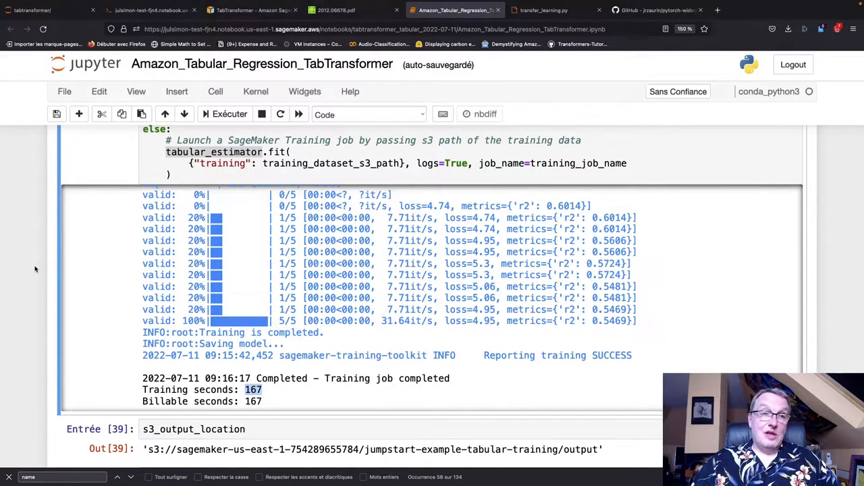
{"action": "mouse_move", "coordinate": [23, 281]}
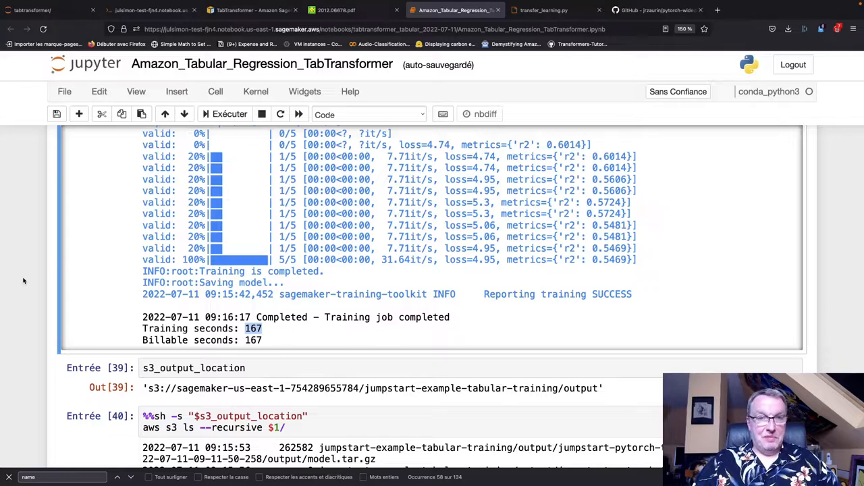
{"action": "scroll", "scroll_direction": "down", "scroll_amount": 3}
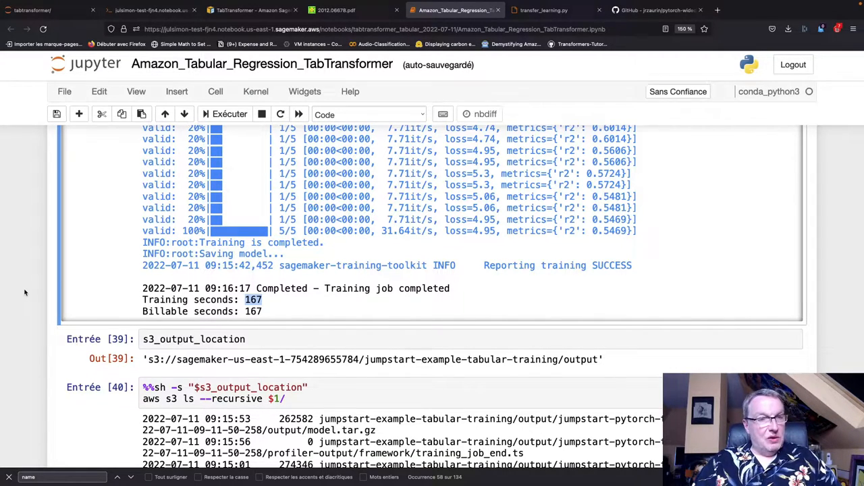
{"action": "scroll", "scroll_direction": "down", "scroll_amount": 3}
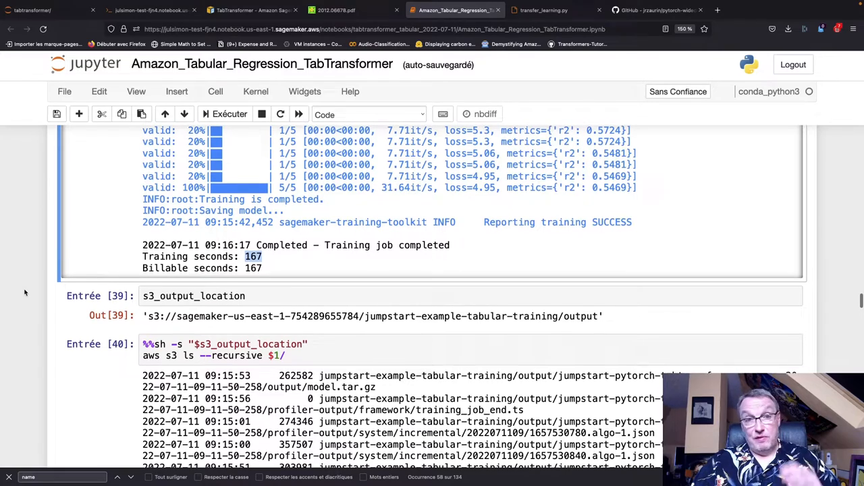
{"action": "scroll", "scroll_direction": "down", "scroll_amount": 3}
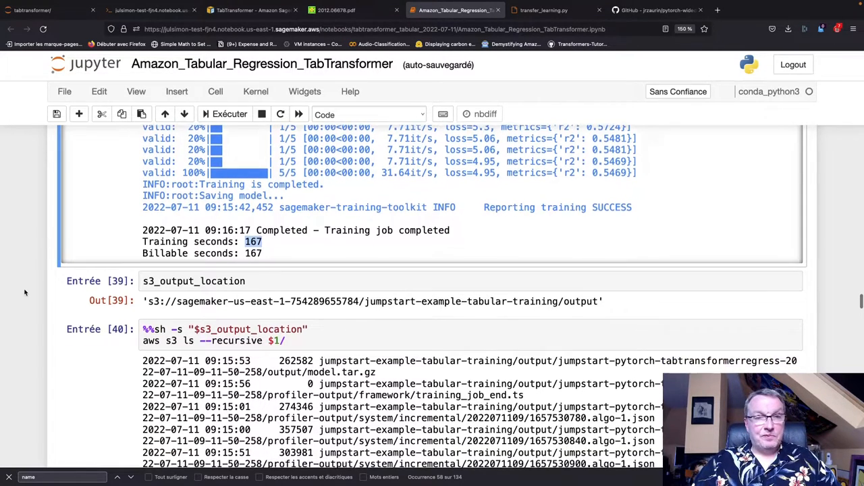
{"action": "scroll", "scroll_direction": "down", "scroll_amount": 3}
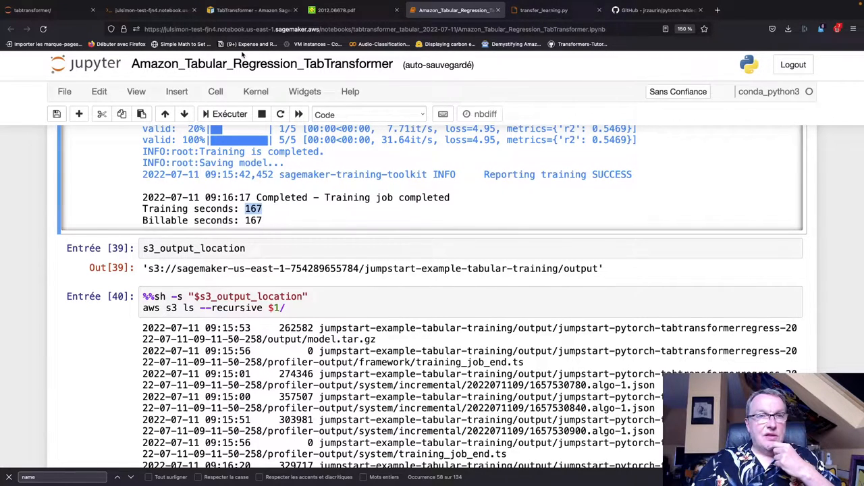
{"action": "left_click", "coordinate": [150, 9]}
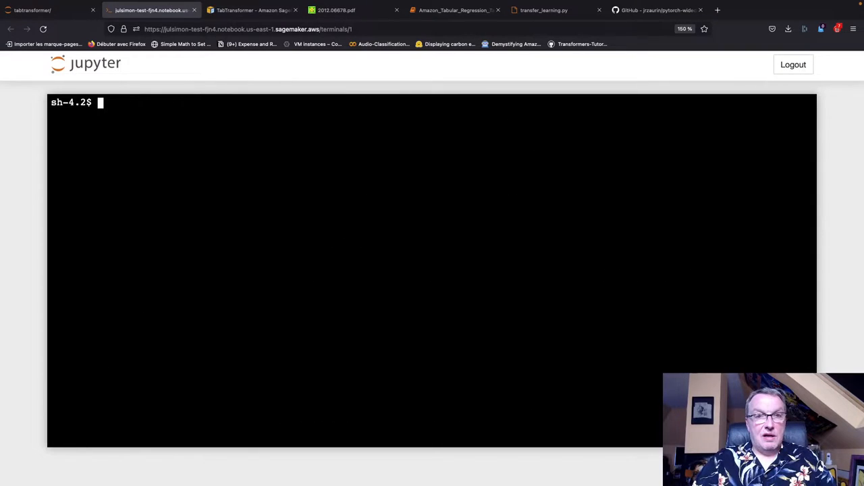
Enter 'cd tabtransformer' in the terminal and bring up the transfer_learning.py tab
{"action": "type", "text": "cd tabtransformer"}
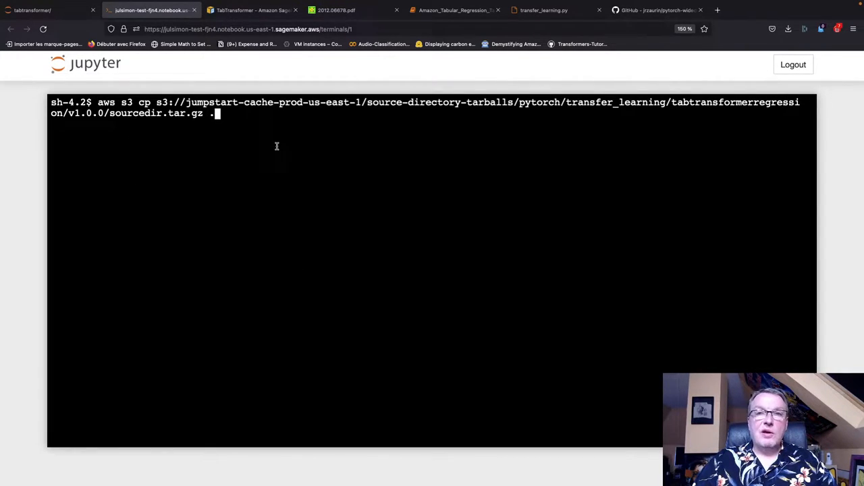
{"action": "left_click", "coordinate": [544, 11]}
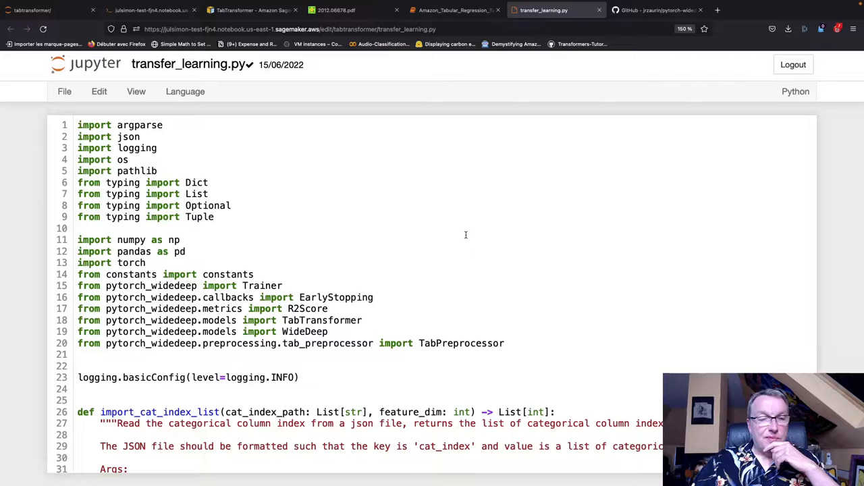
{"action": "scroll", "scroll_direction": "down", "scroll_amount": 3}
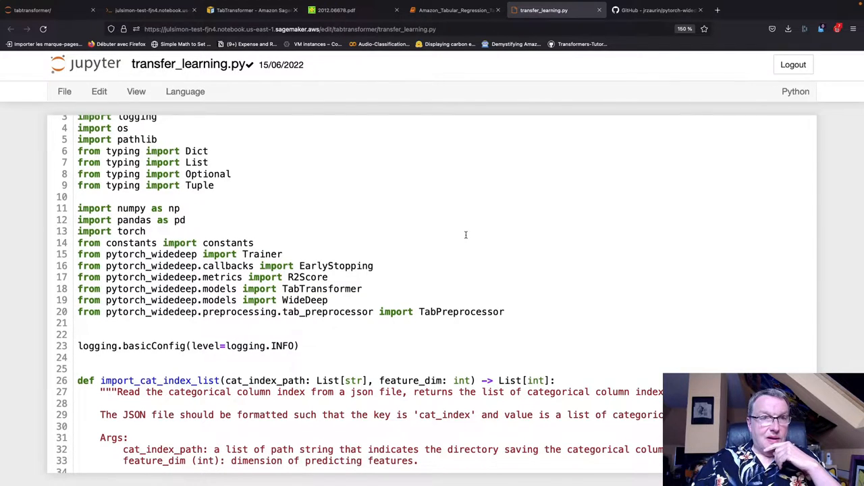
{"action": "double_click", "coordinate": [125, 254]}
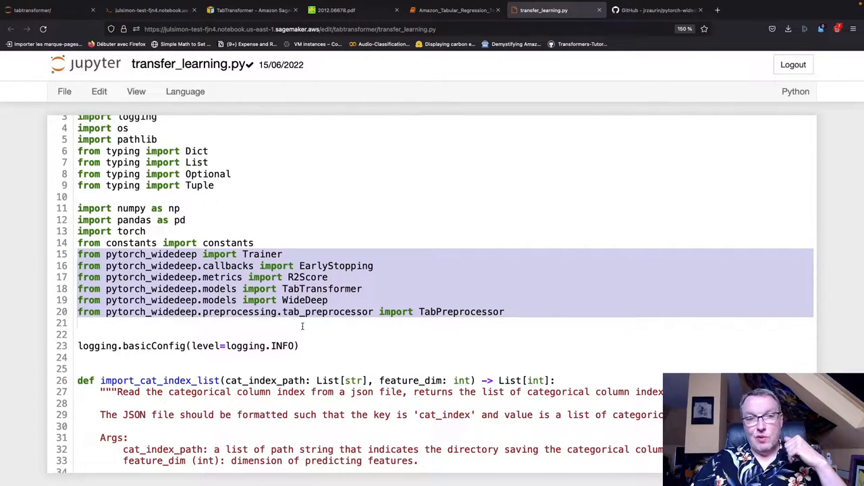
{"action": "scroll", "scroll_direction": "down", "scroll_amount": 3}
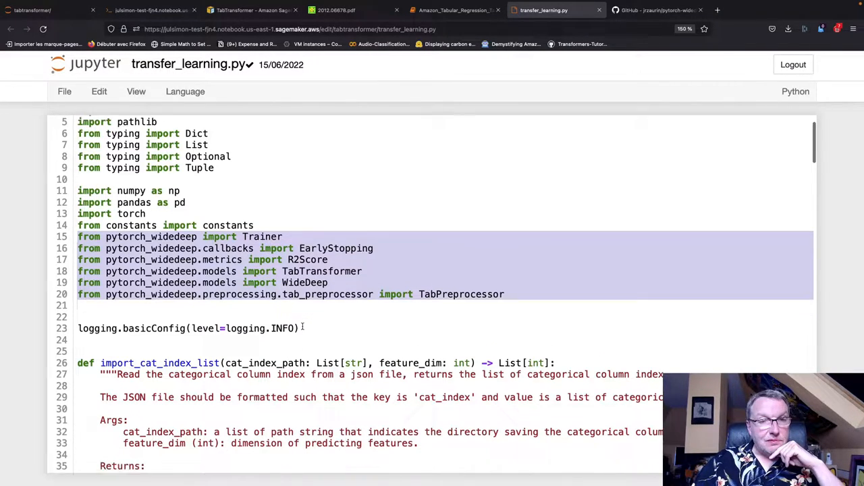
{"action": "scroll", "scroll_direction": "down", "scroll_amount": 3}
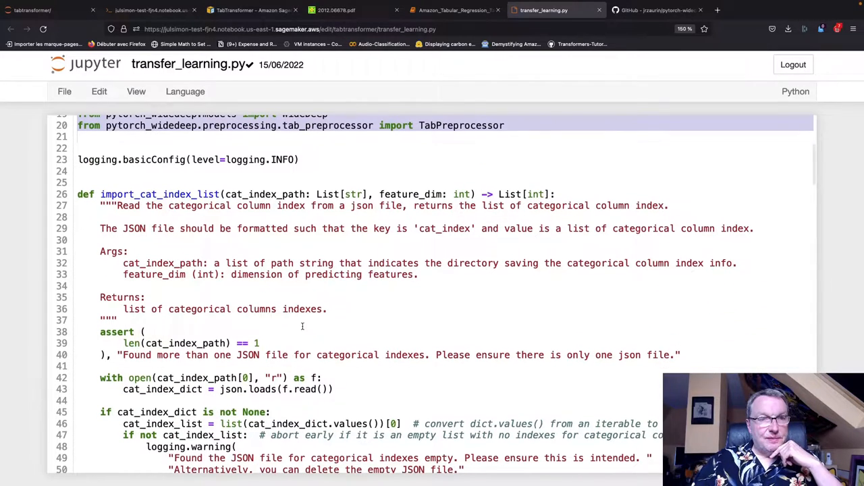
{"action": "scroll", "scroll_direction": "down", "scroll_amount": 3}
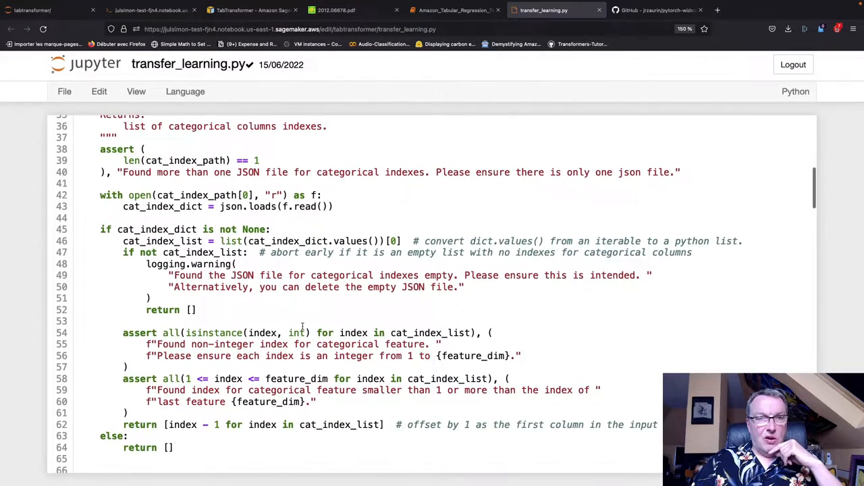
{"action": "scroll", "scroll_direction": "down", "scroll_amount": 3}
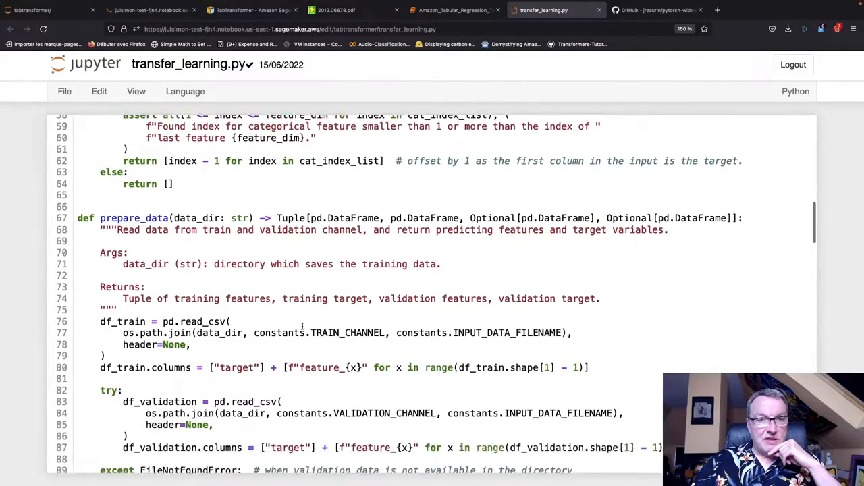
{"action": "scroll", "scroll_direction": "down", "scroll_amount": 3}
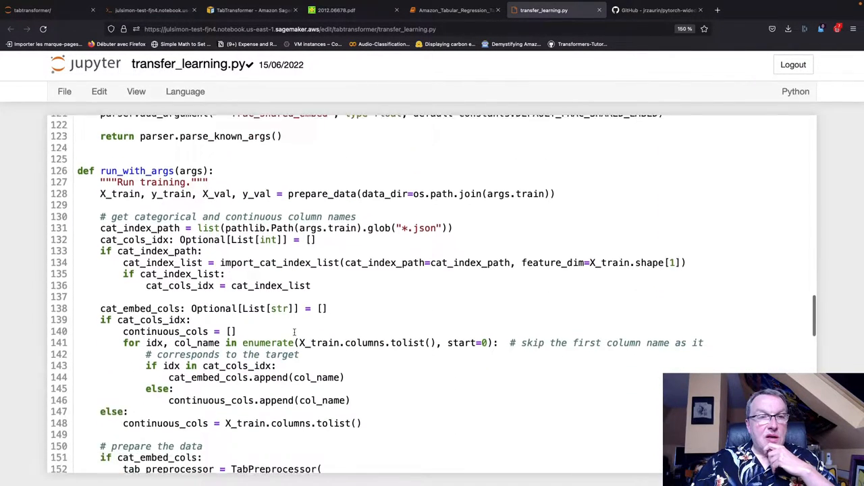
{"action": "scroll", "scroll_direction": "down", "scroll_amount": 3}
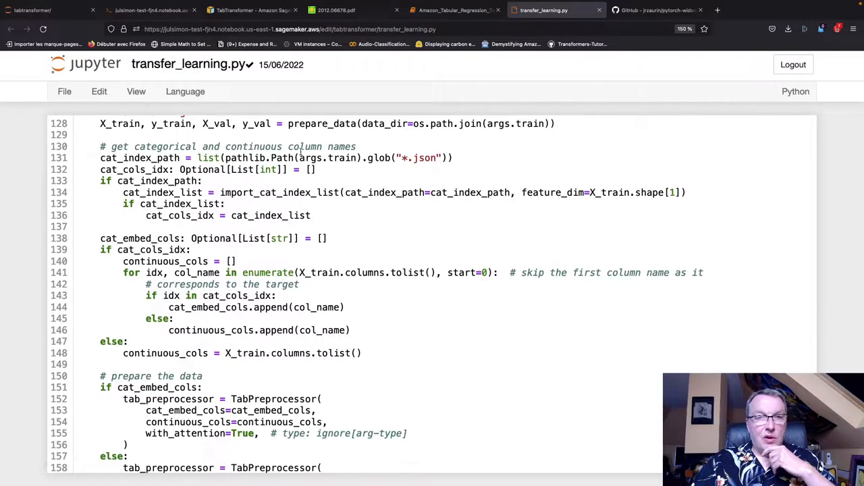
{"action": "scroll", "scroll_direction": "down", "scroll_amount": 3}
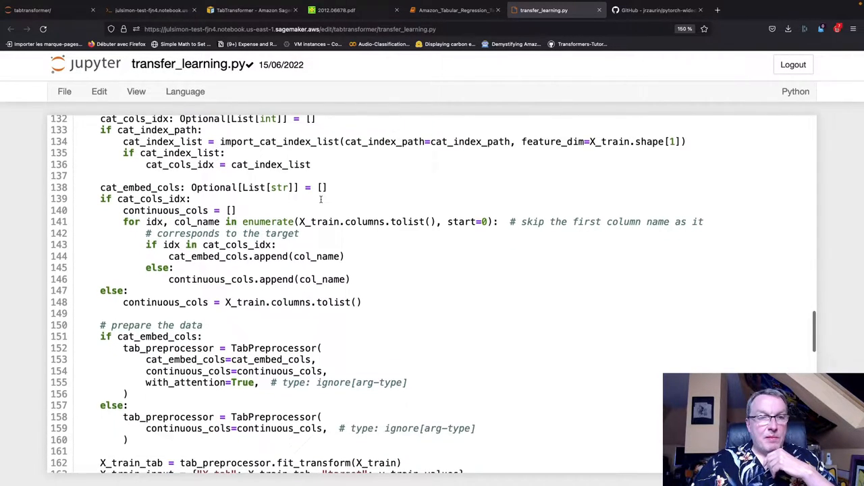
{"action": "scroll", "scroll_direction": "down", "scroll_amount": 3}
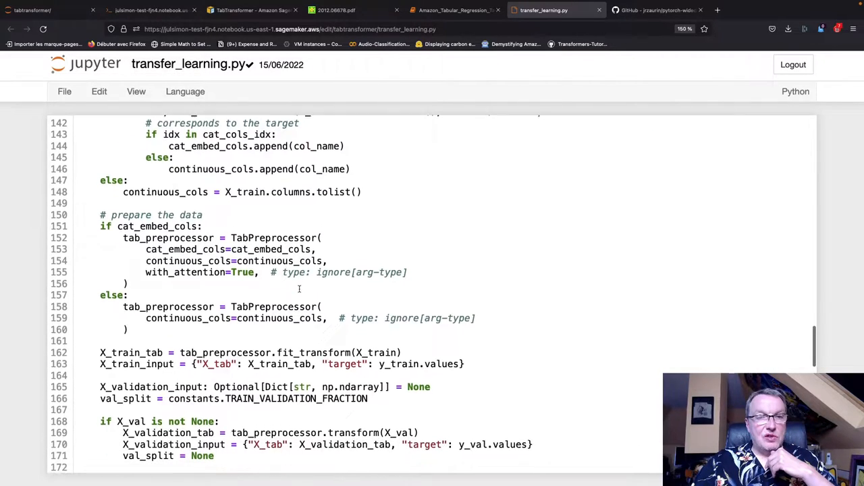
{"action": "scroll", "scroll_direction": "down", "scroll_amount": 3}
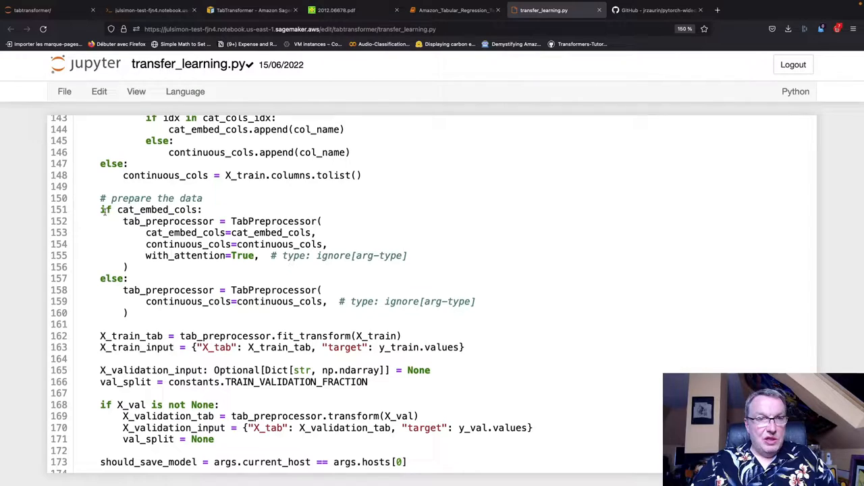
{"action": "left_click_drag", "start_coordinate": [101, 210], "coordinate": [129, 313]}
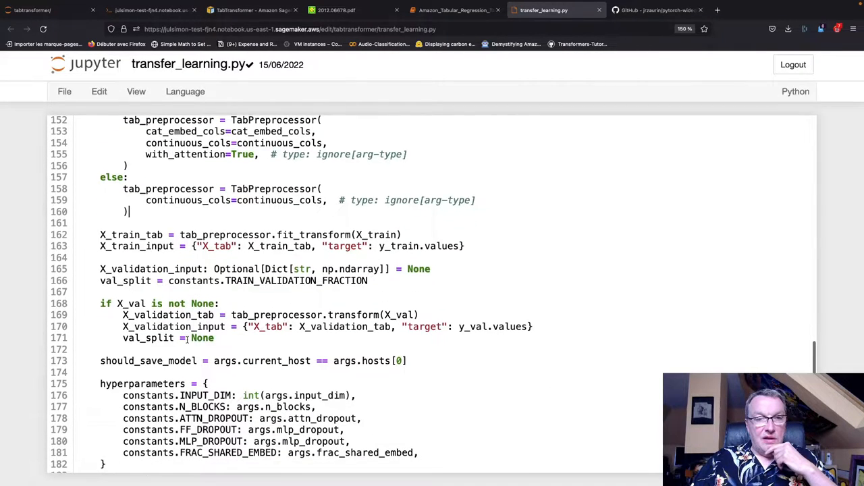
{"action": "scroll", "scroll_direction": "down", "scroll_amount": 3}
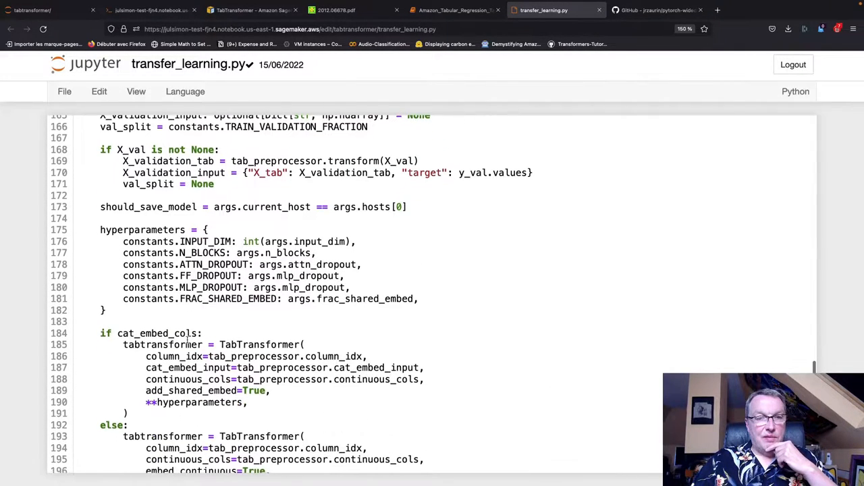
{"action": "scroll", "scroll_direction": "down", "scroll_amount": 3}
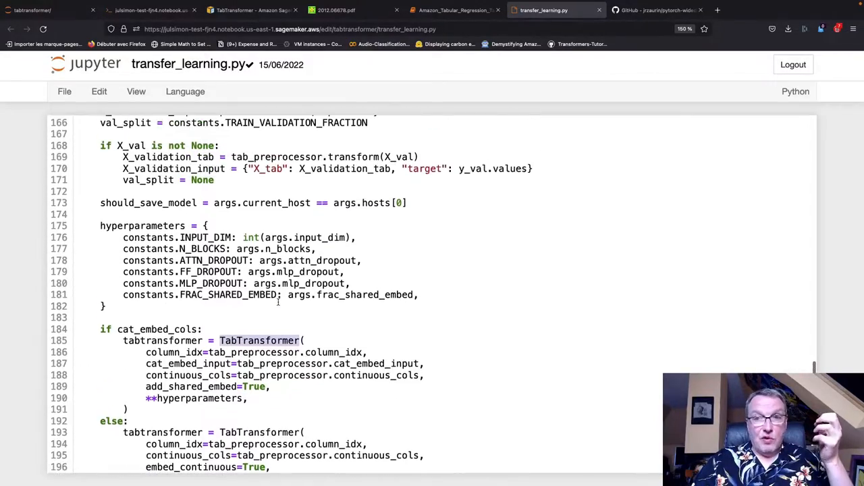
{"action": "scroll", "scroll_direction": "up", "scroll_amount": 3}
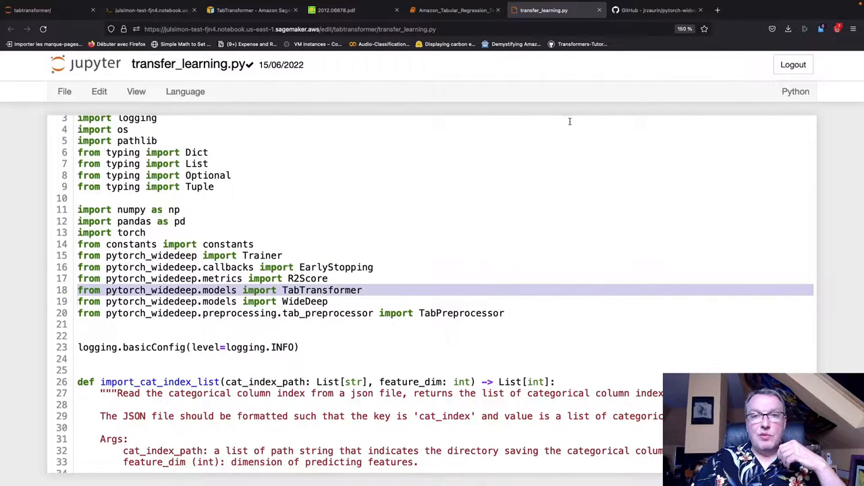
Scroll the pytorch-widedeep README to the Tabformer family and highlight the TabTransformer entry
{"action": "left_click", "coordinate": [655, 10]}
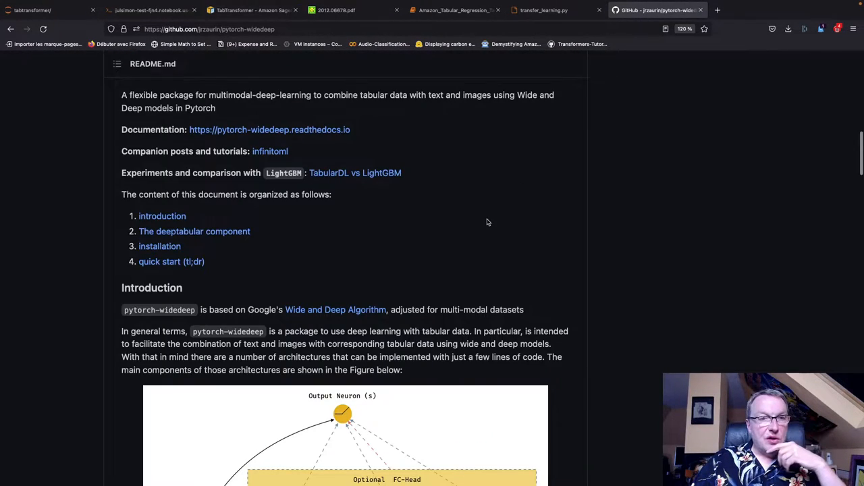
{"action": "scroll", "scroll_direction": "down", "scroll_amount": 3}
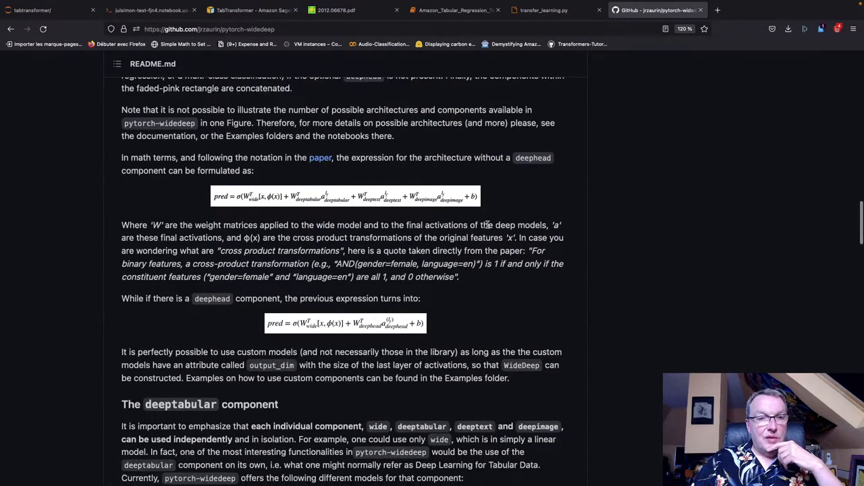
{"action": "scroll", "scroll_direction": "down", "scroll_amount": 3}
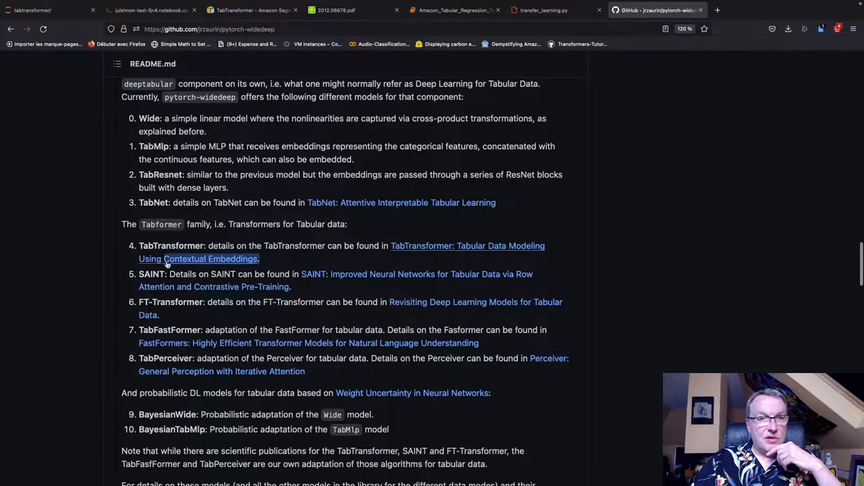
{"action": "left_click_drag", "start_coordinate": [138, 246], "coordinate": [259, 259]}
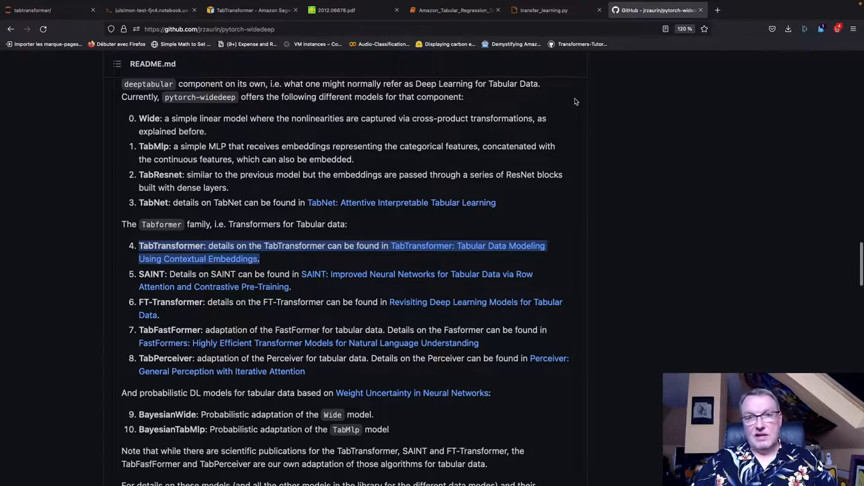
{"action": "mouse_move", "coordinate": [452, 9]}
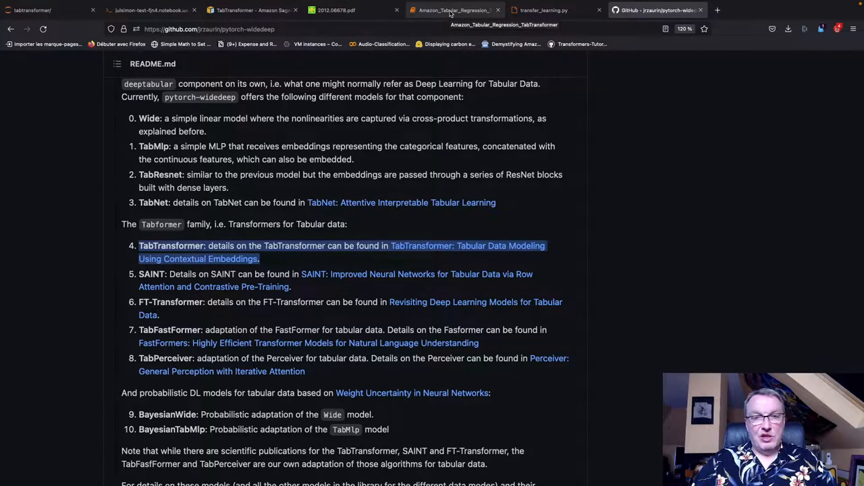
Reread transfer_learning.py through the TabTransformer constructor and imports, then return to the AWS docs
{"action": "left_click", "coordinate": [452, 10]}
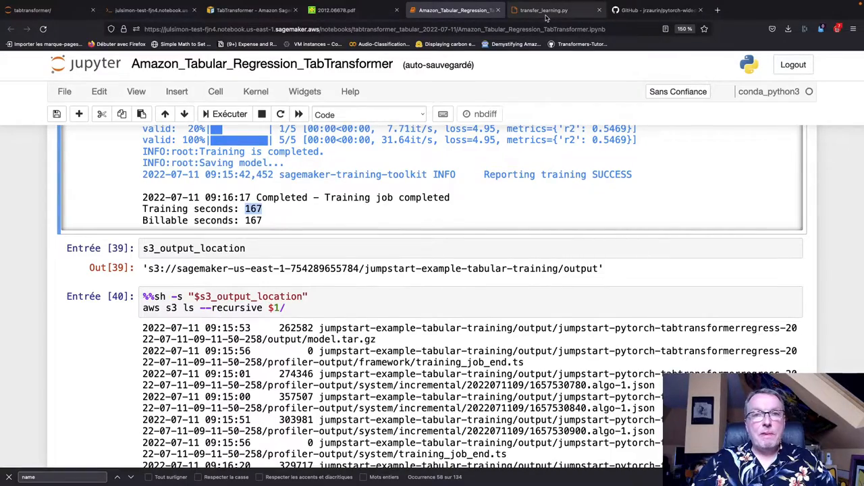
{"action": "left_click", "coordinate": [544, 11]}
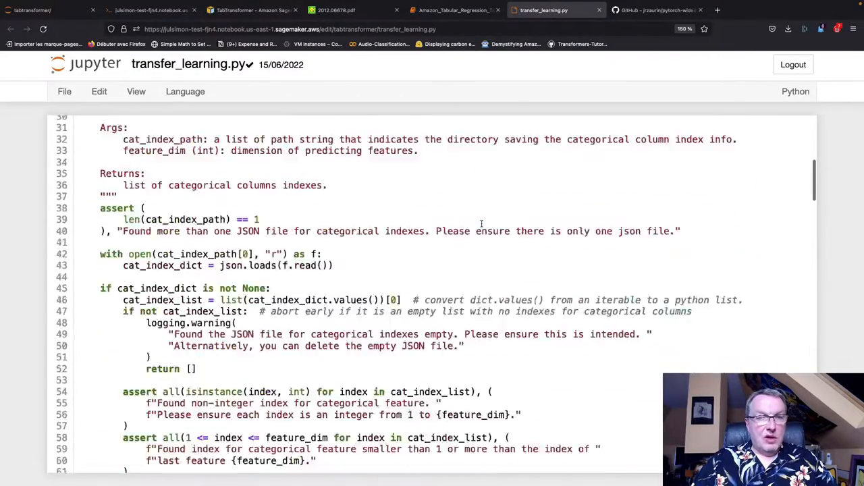
{"action": "scroll", "scroll_direction": "down", "scroll_amount": 3}
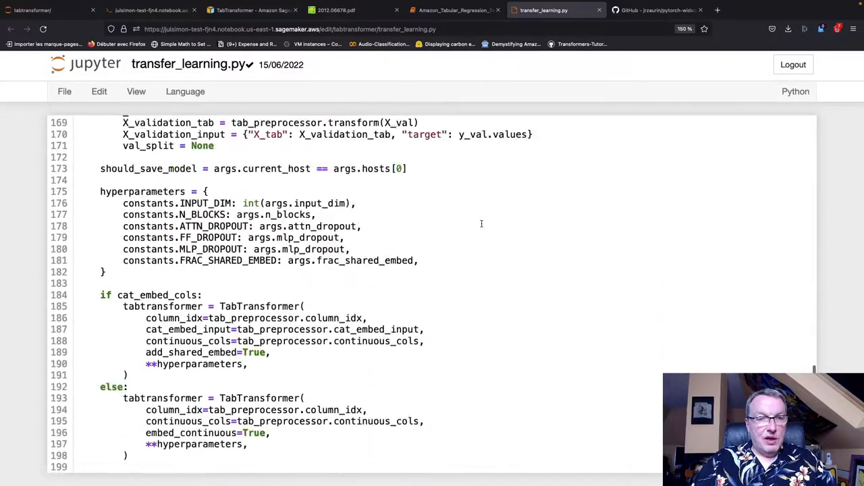
{"action": "scroll", "scroll_direction": "down", "scroll_amount": 3}
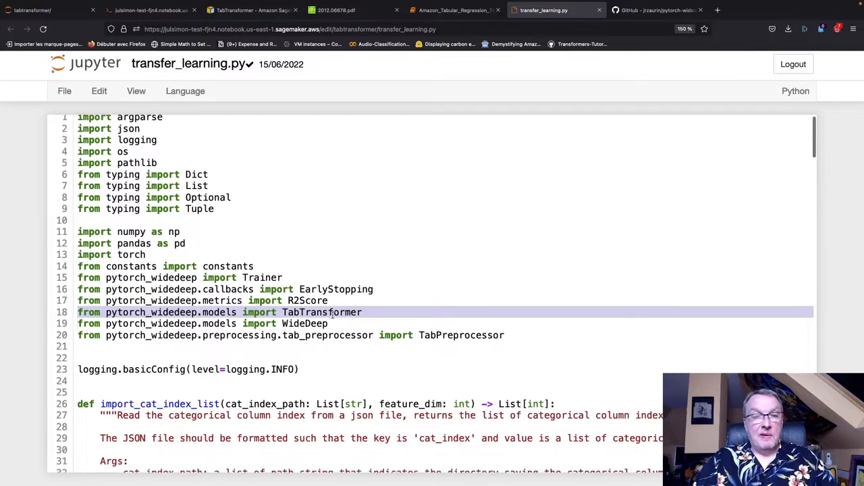
{"action": "scroll", "scroll_direction": "down", "scroll_amount": 3}
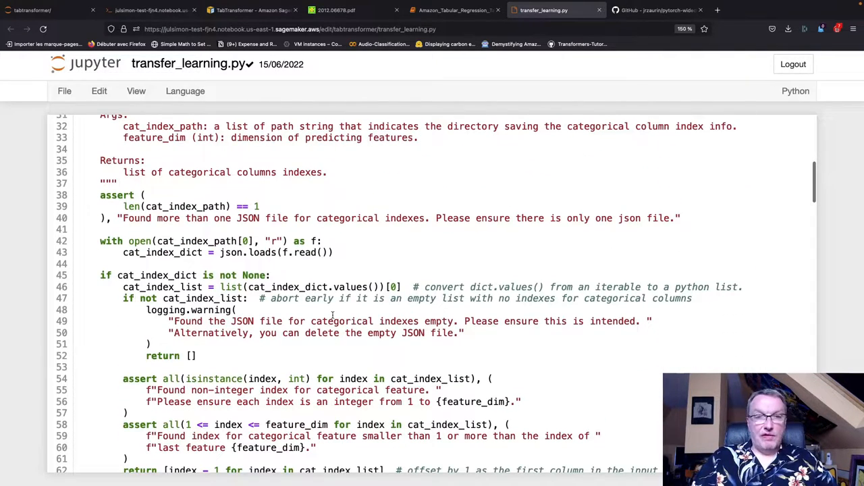
{"action": "scroll", "scroll_direction": "down", "scroll_amount": 3}
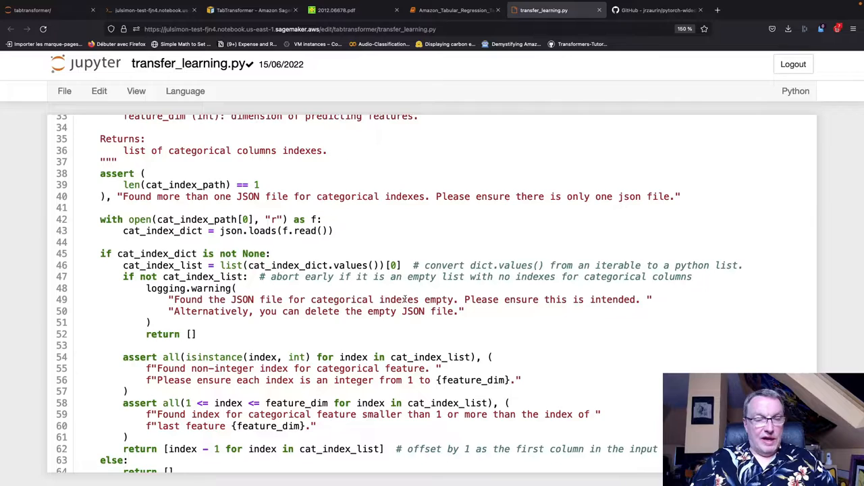
{"action": "scroll", "scroll_direction": "down", "scroll_amount": 3}
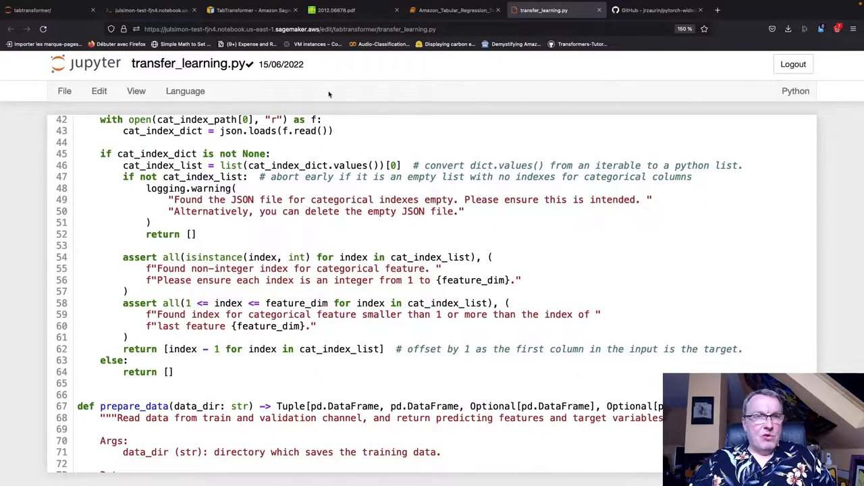
{"action": "left_click", "coordinate": [250, 10]}
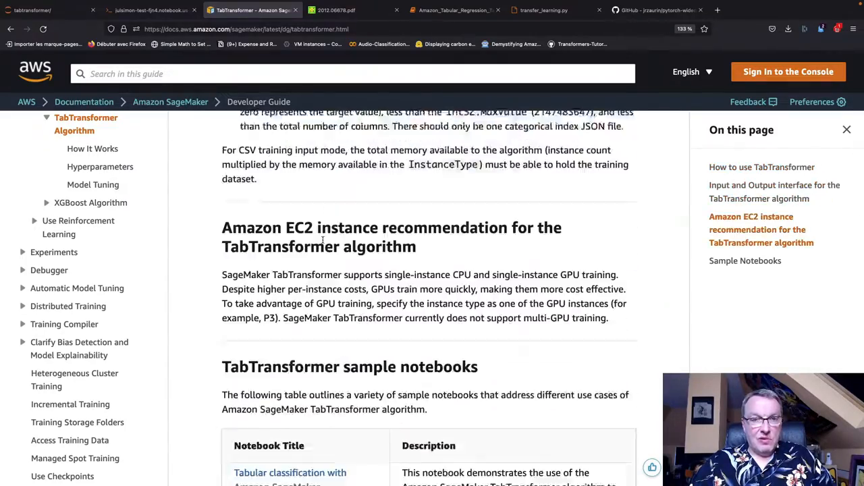
Scroll to Amazon EC2 instance recommendation and highlight the single-instance CPU/GPU training sentence
{"action": "scroll", "scroll_direction": "down", "scroll_amount": 3}
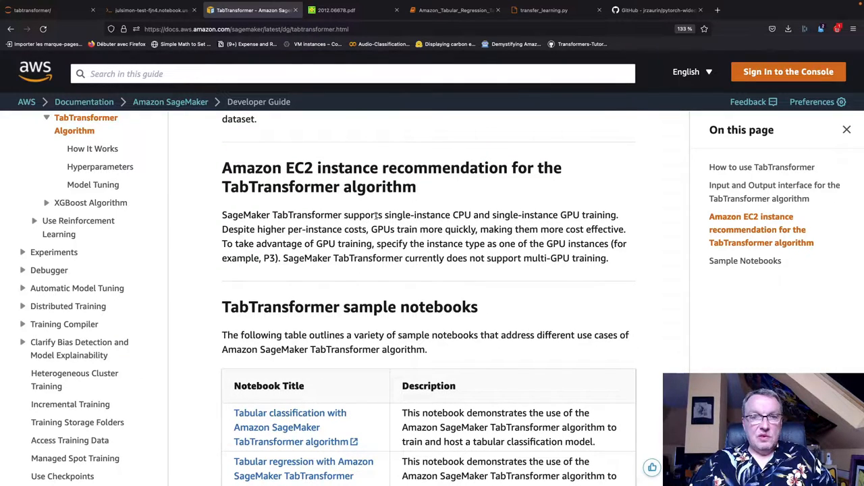
{"action": "left_click_drag", "start_coordinate": [384, 215], "coordinate": [607, 229]}
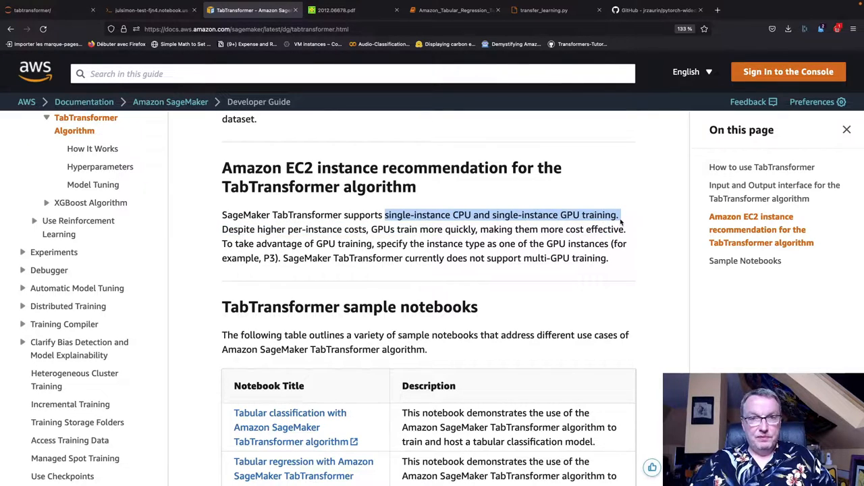
{"action": "mouse_move", "coordinate": [446, 260]}
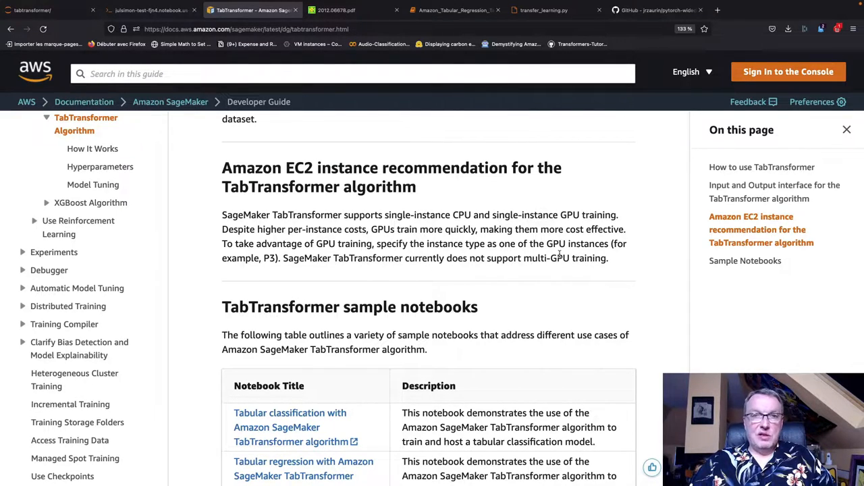
Reread import_cat_index_list in transfer_learning.py, then return to the regression notebook
{"action": "left_click", "coordinate": [543, 11]}
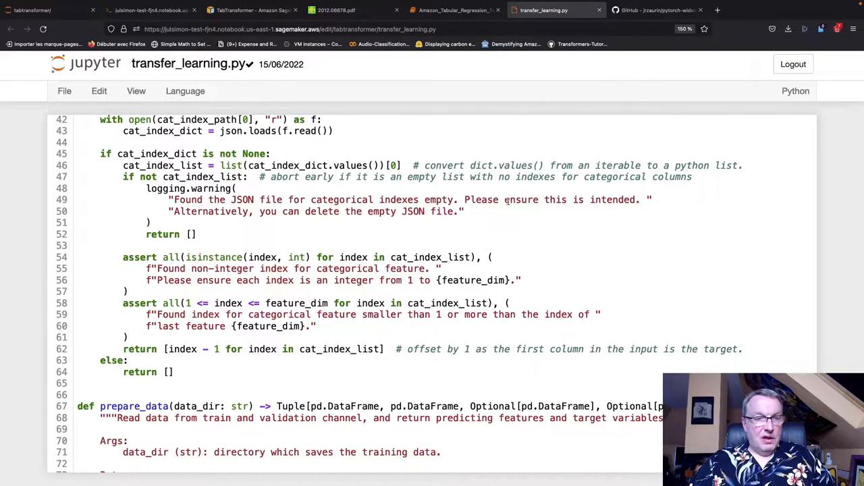
{"action": "scroll", "scroll_direction": "up", "scroll_amount": 3}
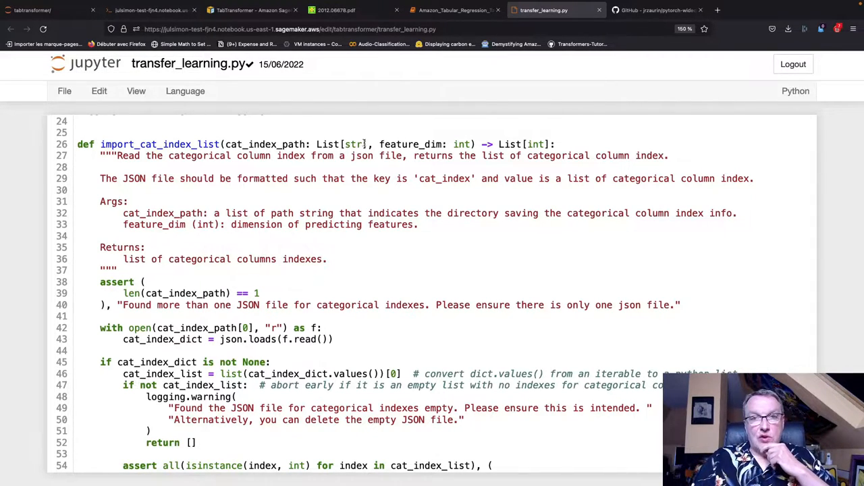
{"action": "left_click", "coordinate": [452, 17]}
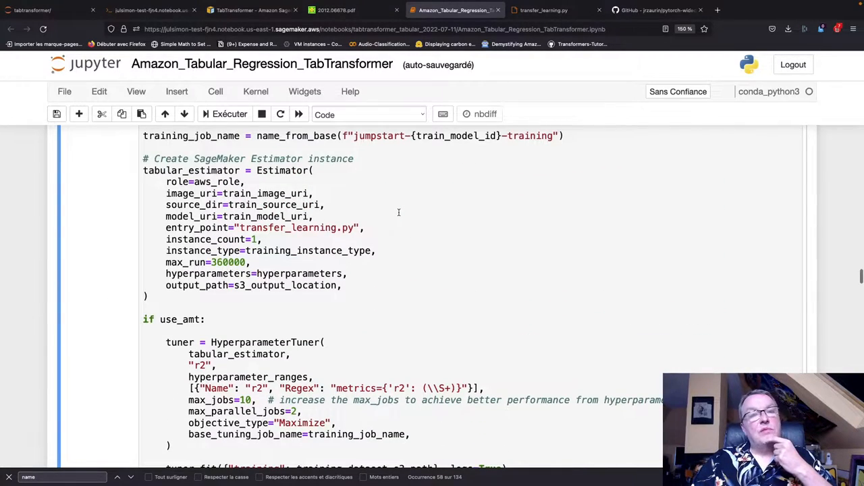
Scroll past the training logs to the aws s3 ls output and model.tar.gz extraction cell
{"action": "scroll", "scroll_direction": "down", "scroll_amount": 3}
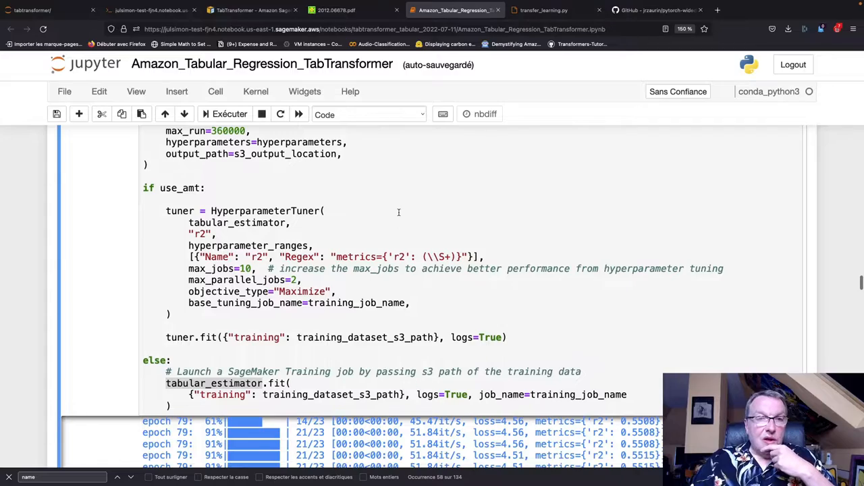
{"action": "scroll", "scroll_direction": "down", "scroll_amount": 3}
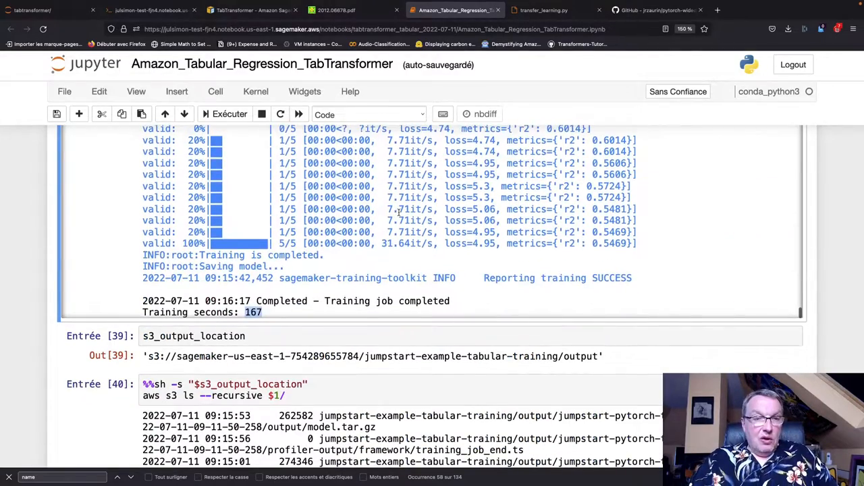
{"action": "scroll", "scroll_direction": "down", "scroll_amount": 3}
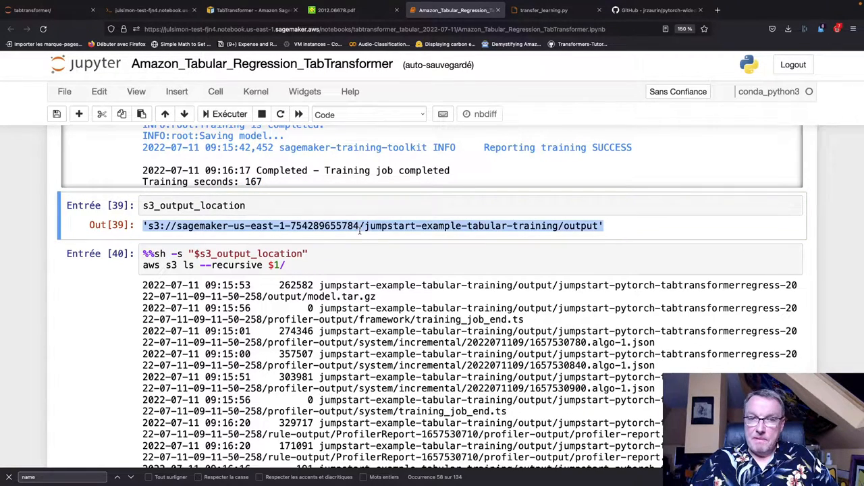
{"action": "scroll", "scroll_direction": "down", "scroll_amount": 3}
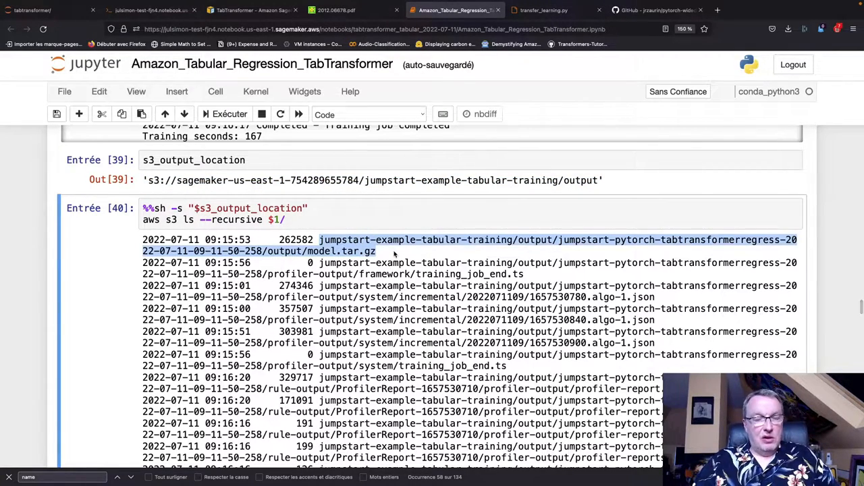
{"action": "scroll", "scroll_direction": "down", "scroll_amount": 3}
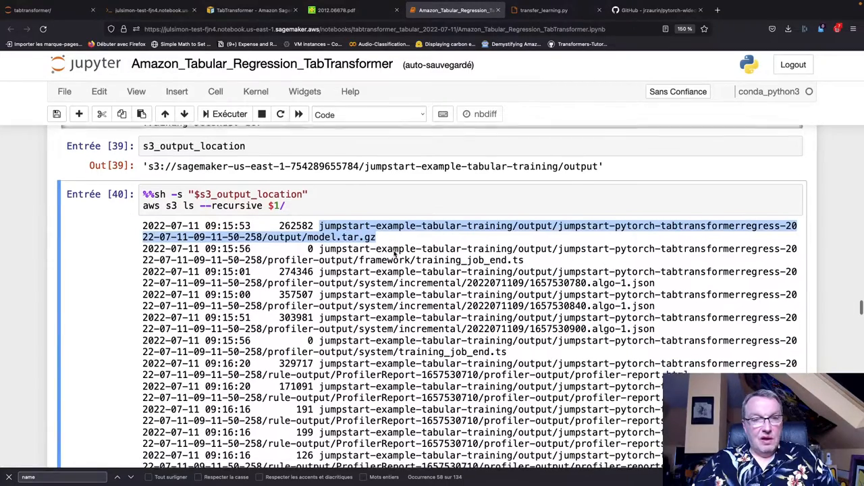
{"action": "scroll", "scroll_direction": "down", "scroll_amount": 3}
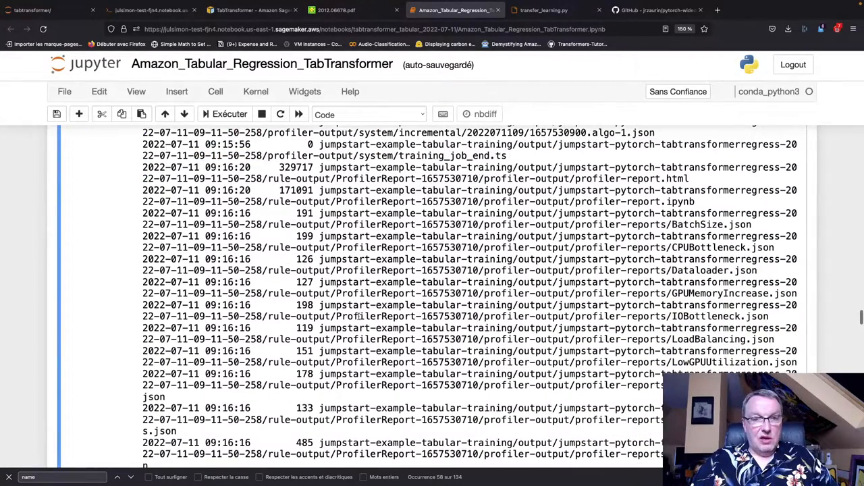
{"action": "scroll", "scroll_direction": "down", "scroll_amount": 3}
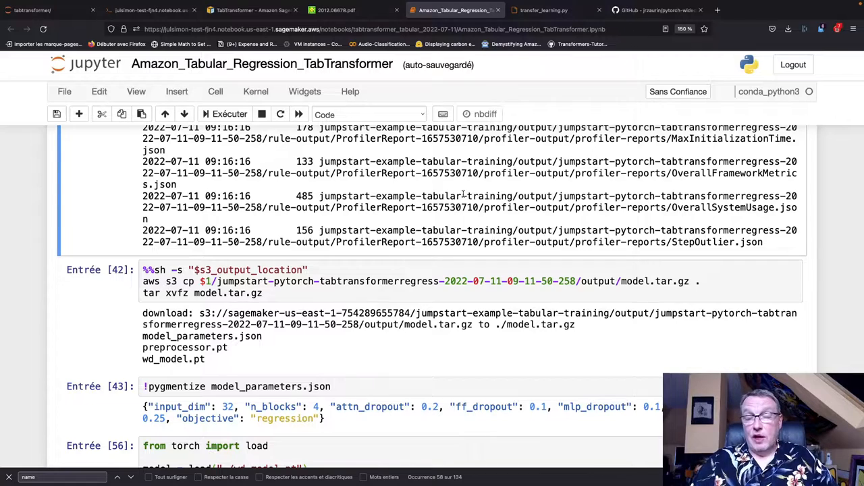
{"action": "mouse_move", "coordinate": [427, 256]}
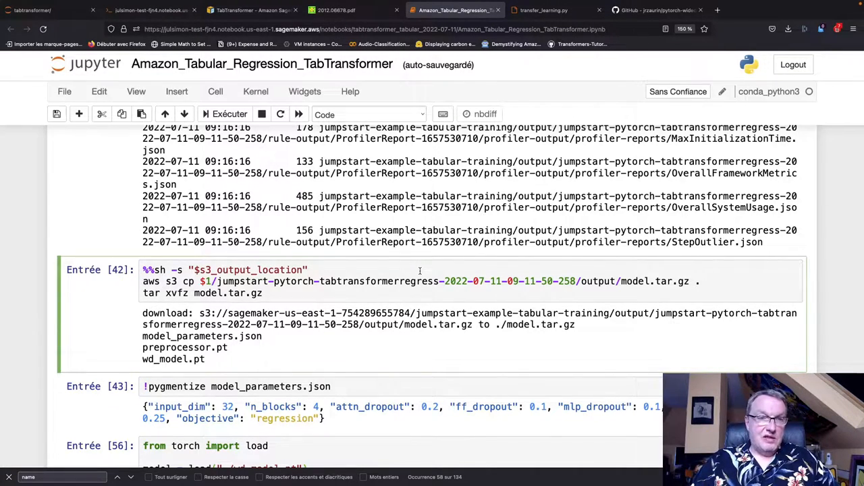
Scroll to the model_parameters.json output and highlight the n_blocks value of 4
{"action": "scroll", "scroll_direction": "down", "scroll_amount": 3}
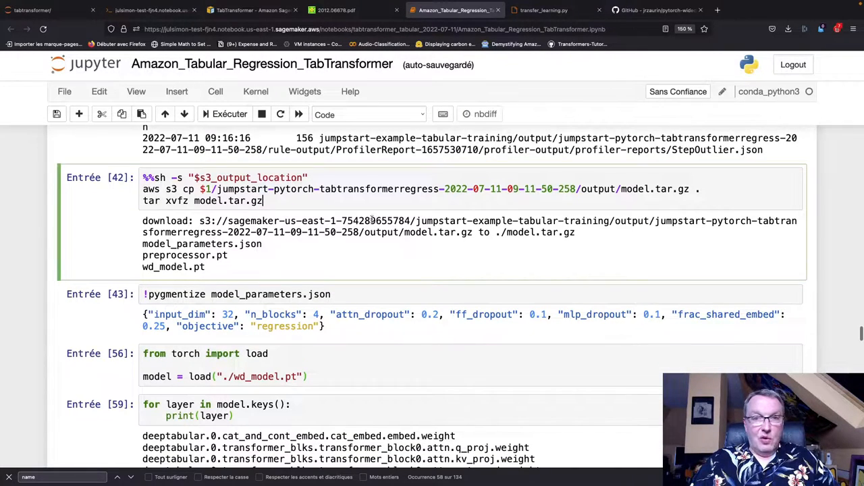
{"action": "scroll", "scroll_direction": "down", "scroll_amount": 3}
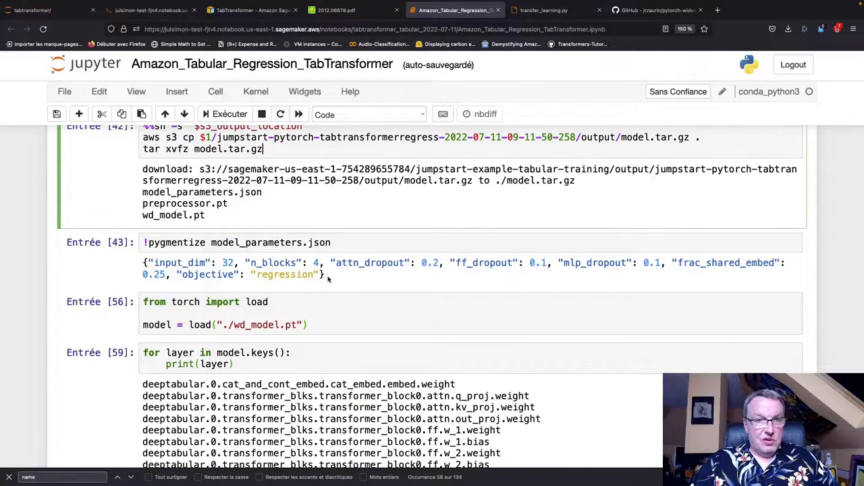
{"action": "double_click", "coordinate": [228, 263]}
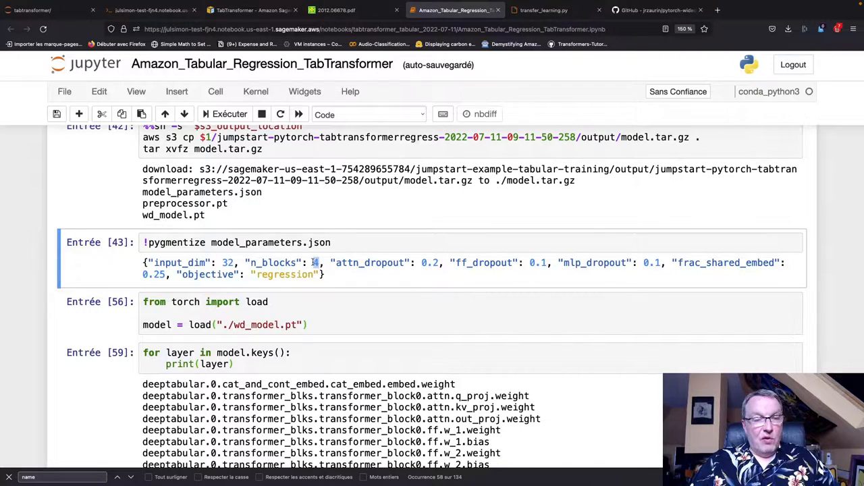
Scroll through wd_model.pt's printed layer names for transformer blocks 0 to 3
{"action": "scroll", "scroll_direction": "down", "scroll_amount": 3}
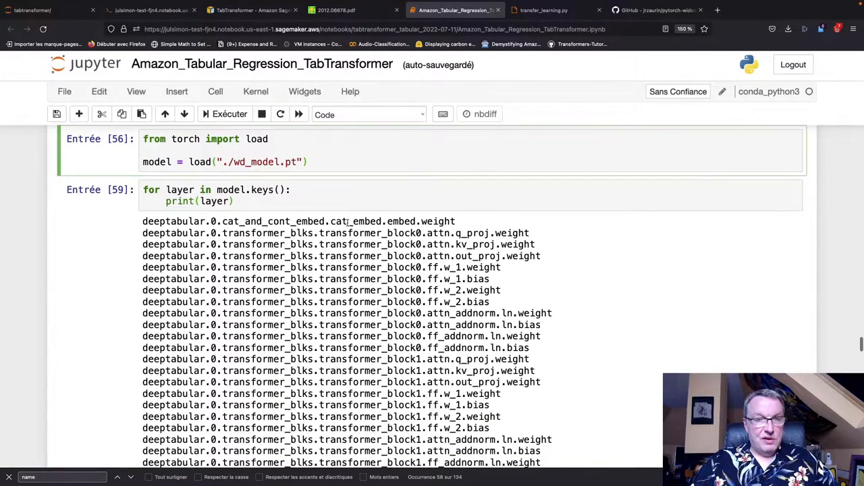
{"action": "scroll", "scroll_direction": "down", "scroll_amount": 3}
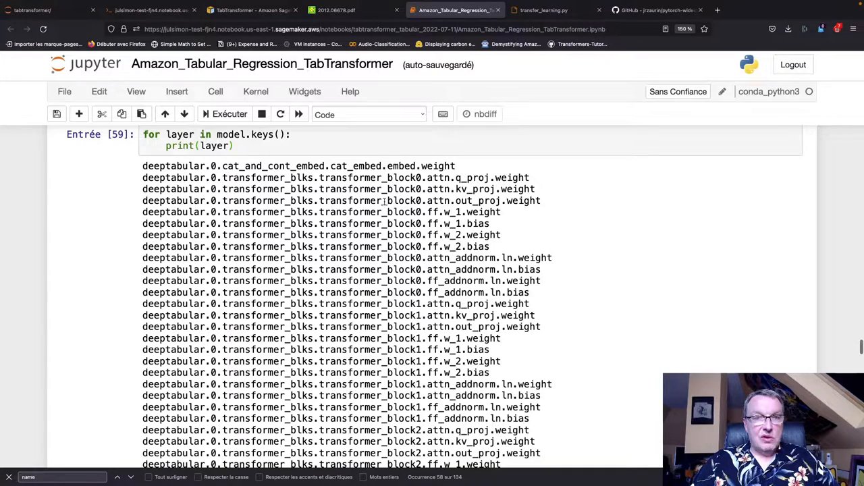
{"action": "mouse_move", "coordinate": [412, 227]}
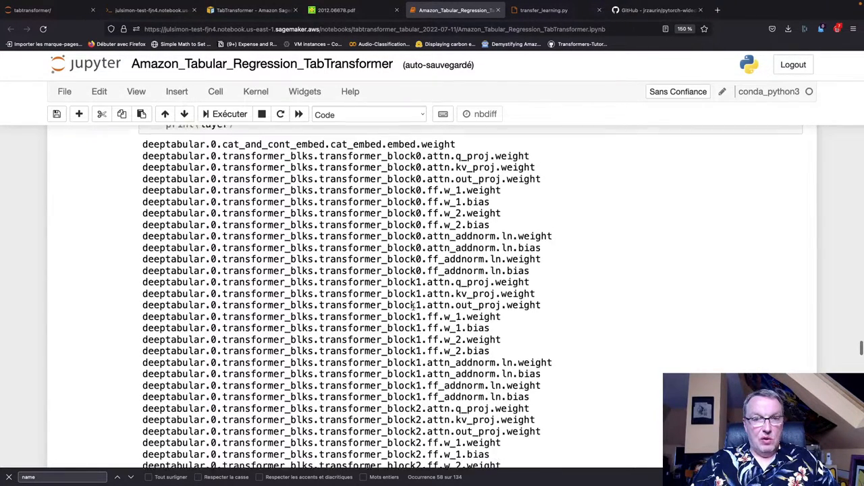
{"action": "scroll", "scroll_direction": "down", "scroll_amount": 3}
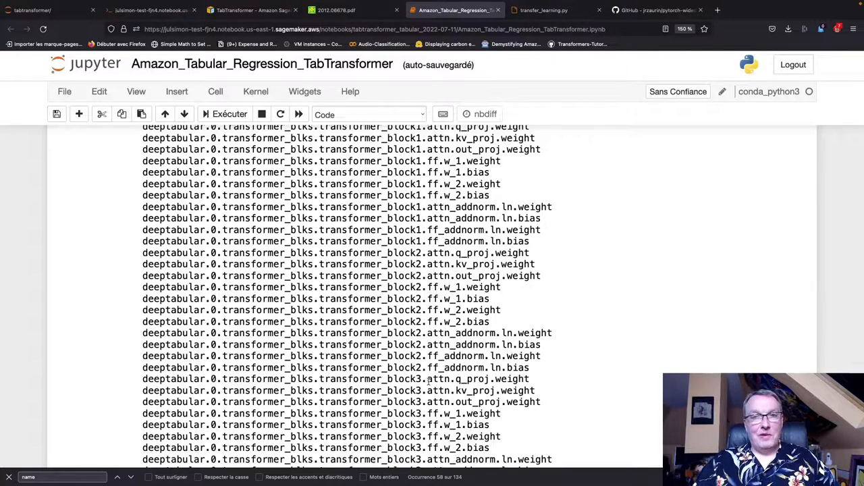
{"action": "scroll", "scroll_direction": "down", "scroll_amount": 3}
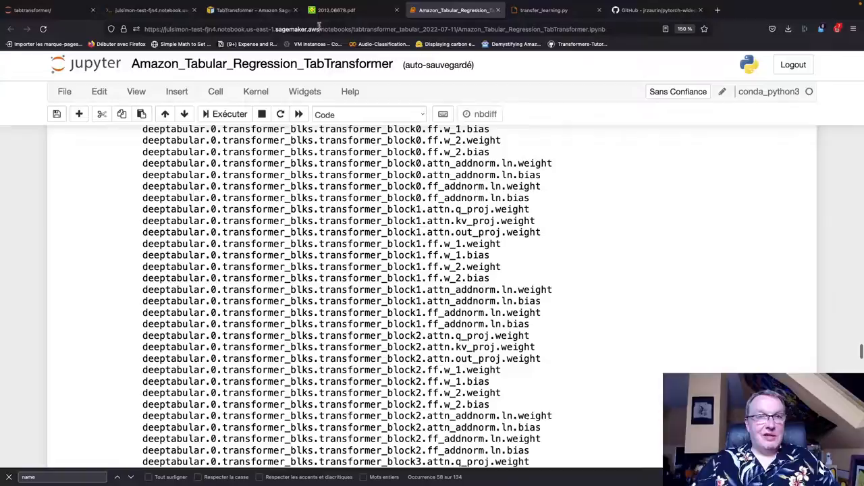
Glance at the arXiv TabTransformer paper, then return to the pytorch-widedeep README Tabformer list
{"action": "left_click", "coordinate": [331, 10]}
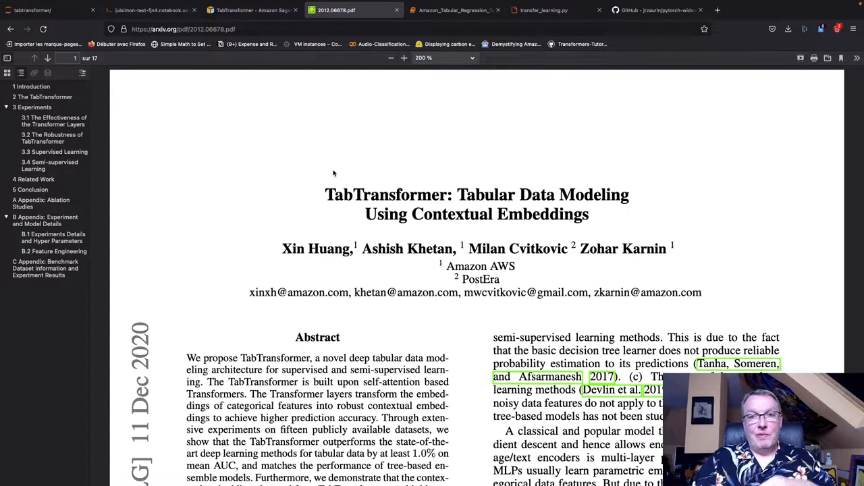
{"action": "left_click", "coordinate": [655, 10]}
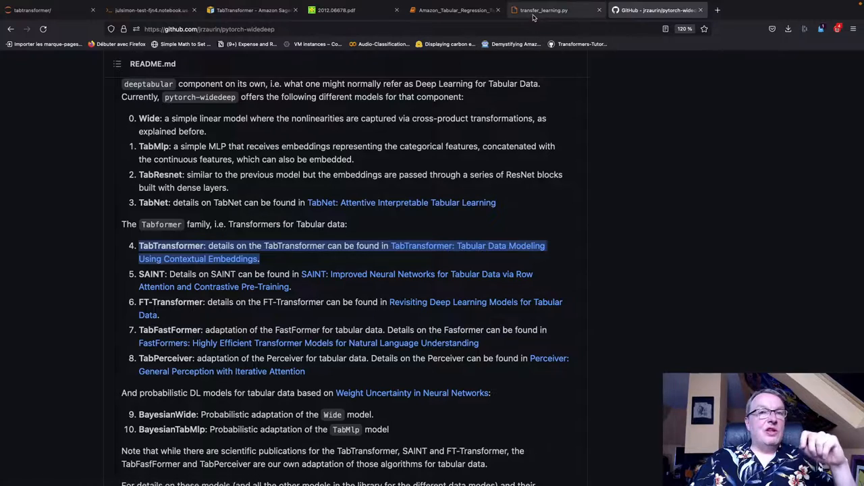
Read import_cat_index_list and prepare_data in transfer_learning.py, then switch to the 2012.06678.pdf paper
{"action": "left_click", "coordinate": [544, 10]}
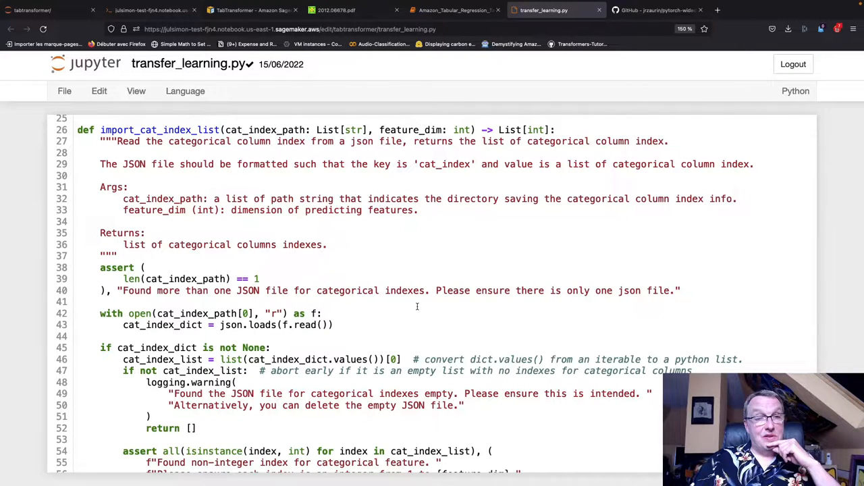
{"action": "scroll", "scroll_direction": "down", "scroll_amount": 3}
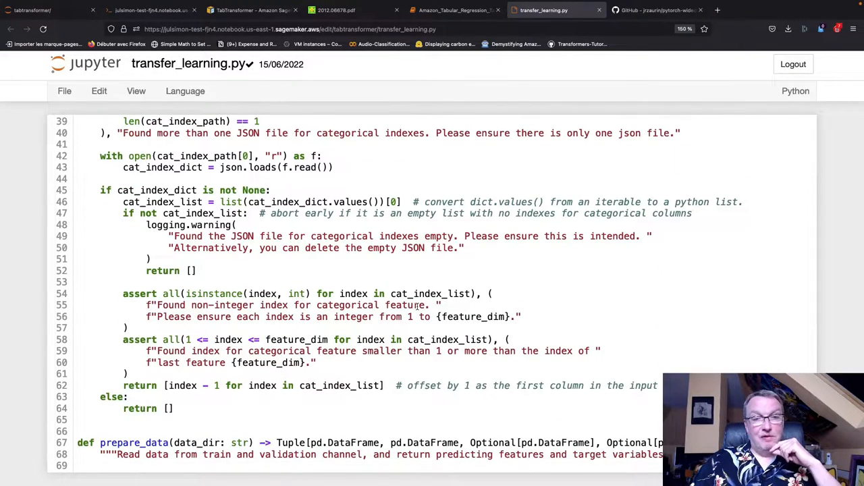
{"action": "scroll", "scroll_direction": "down", "scroll_amount": 3}
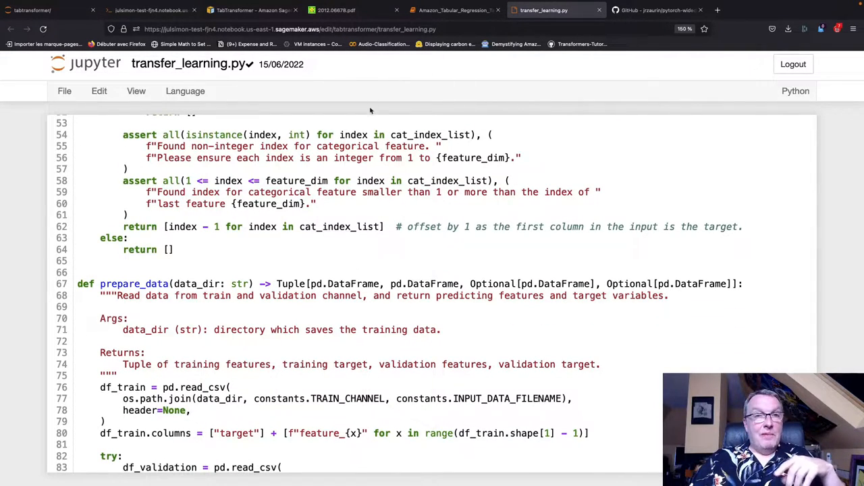
{"action": "left_click", "coordinate": [351, 11]}
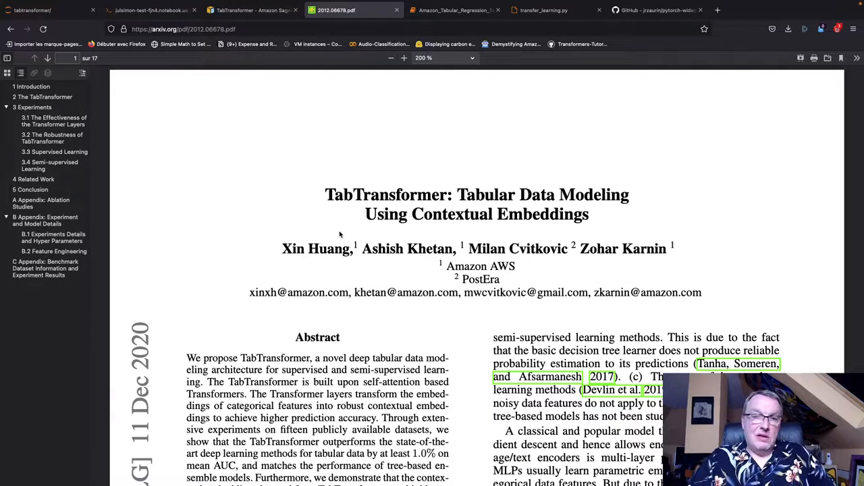
Skim the TabTransformer paper's abstract and introduction, then open a new tab for Hugging Face
{"action": "scroll", "scroll_direction": "down", "scroll_amount": 3}
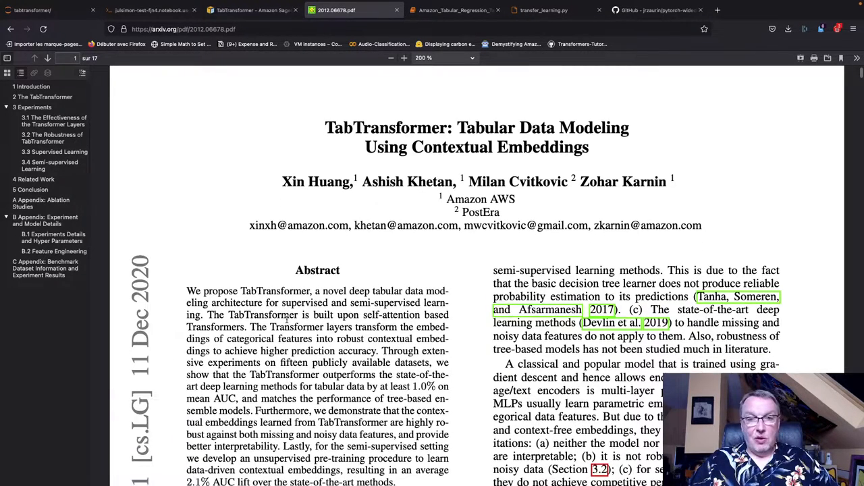
{"action": "scroll", "scroll_direction": "down", "scroll_amount": 3}
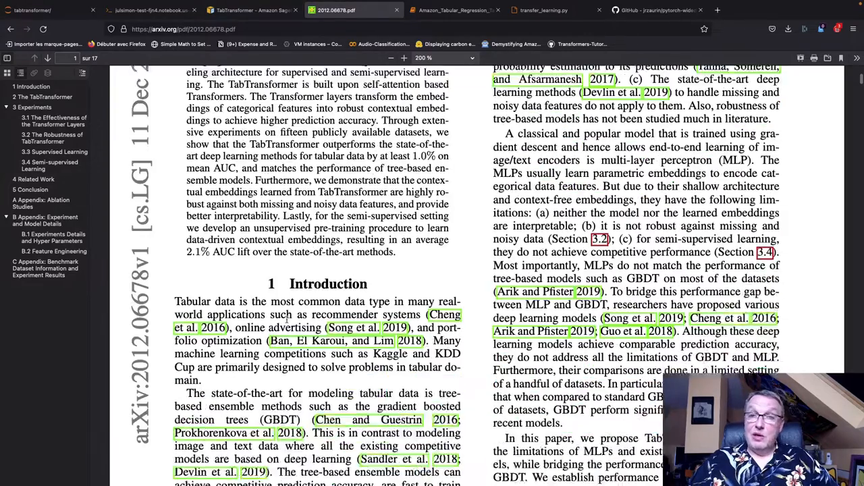
{"action": "scroll", "scroll_direction": "down", "scroll_amount": 3}
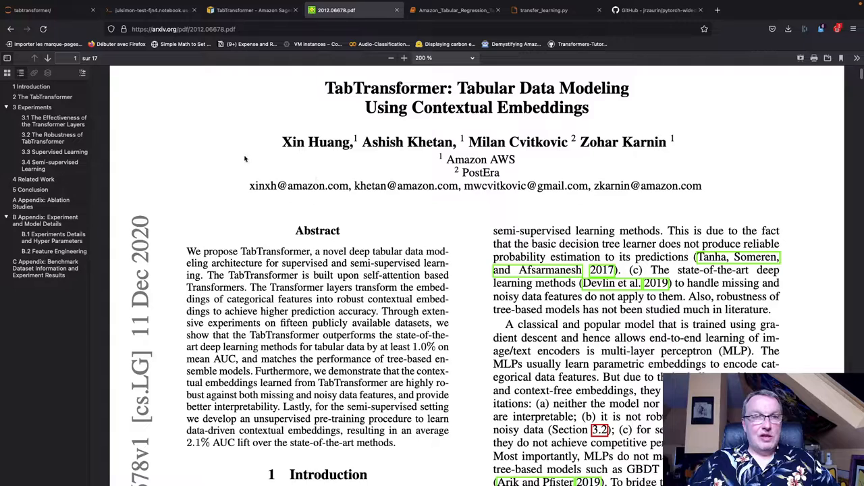
{"action": "left_click", "coordinate": [820, 9]}
{"action": "type", "text": "https://huggingface.co"}
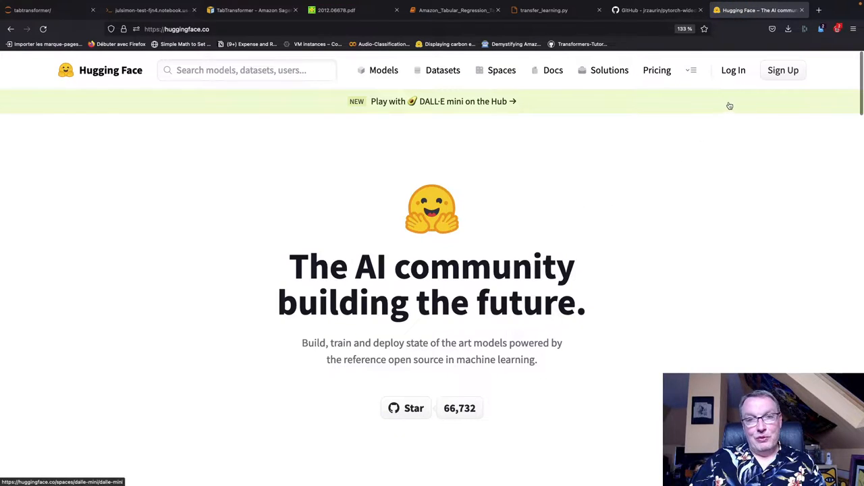
Log in to Hugging Face with the saved account credentials and decline saving the password
{"action": "left_click", "coordinate": [734, 69]}
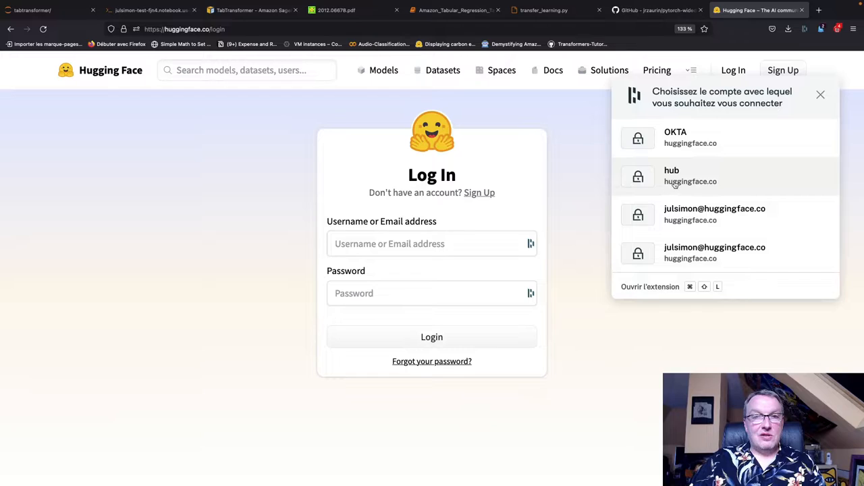
{"action": "left_click", "coordinate": [690, 176]}
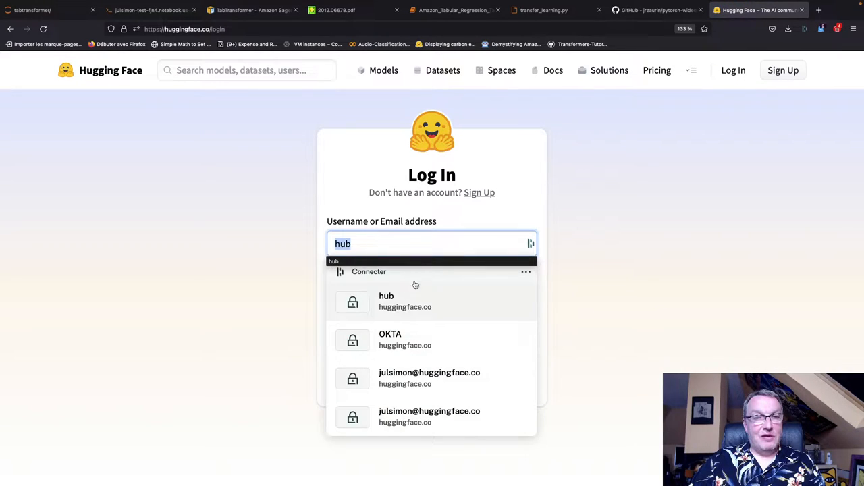
{"action": "type", "text": "jul"}
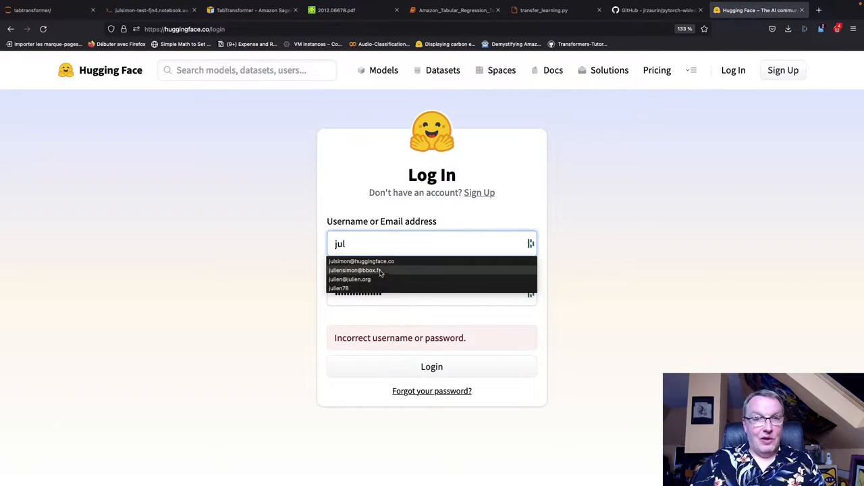
{"action": "left_click", "coordinate": [361, 261]}
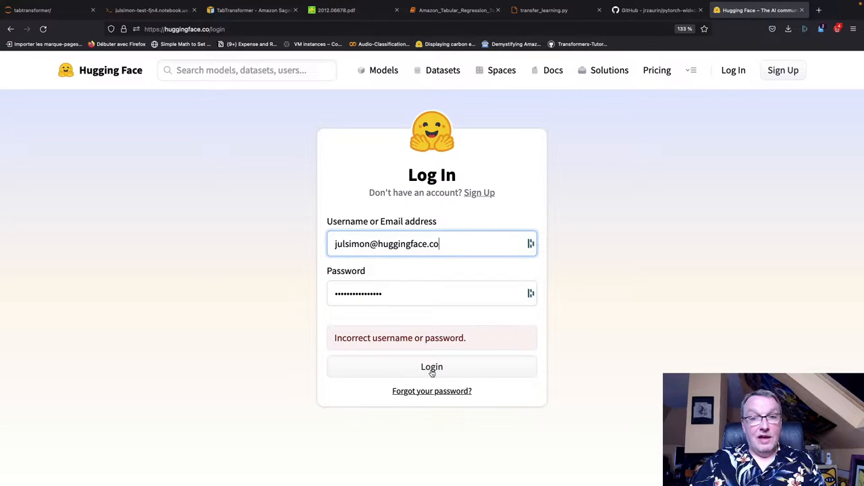
{"action": "left_click", "coordinate": [432, 366]}
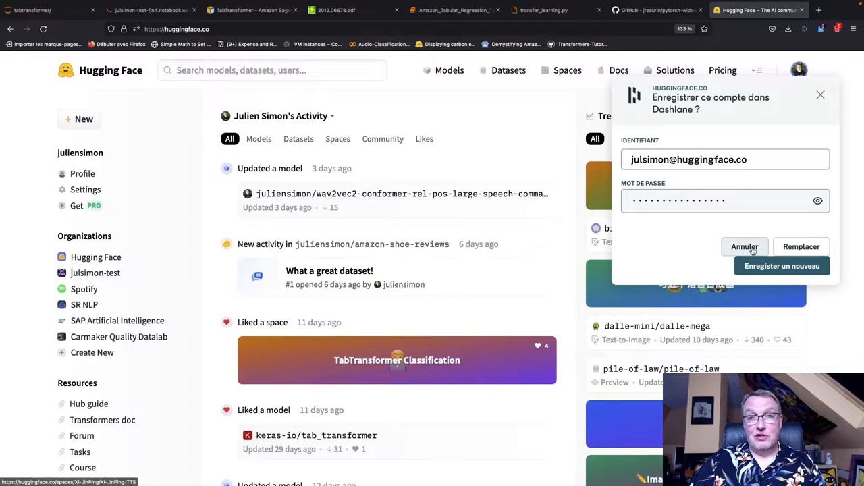
{"action": "left_click", "coordinate": [745, 246]}
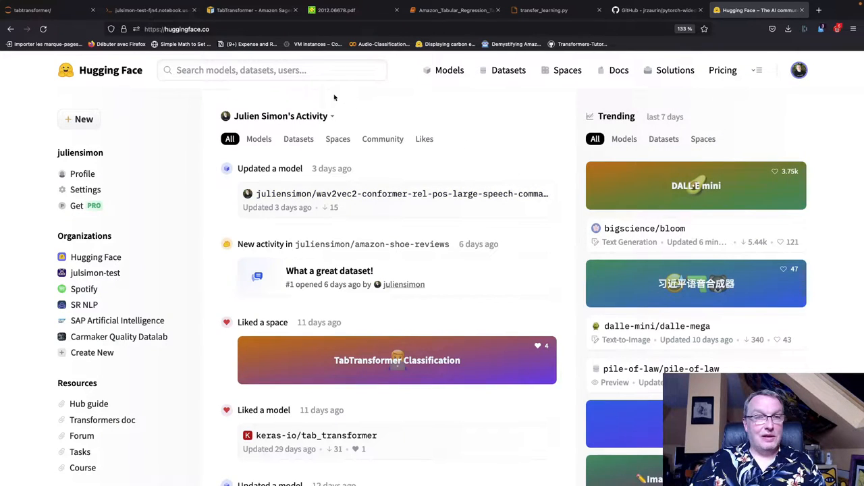
Search 'tabtra', open keras-io/TabTransformer_Classification, and show its linked tab_transformer model
{"action": "type", "text": "tb"}
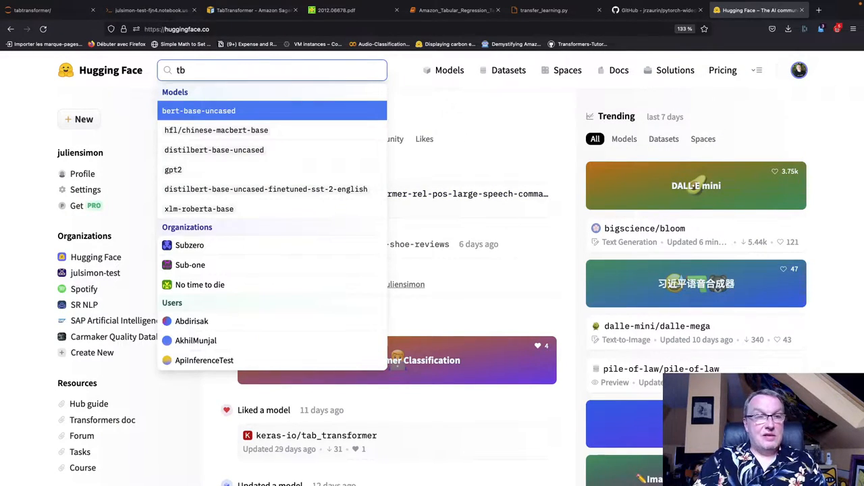
{"action": "type", "text": "abtra"}
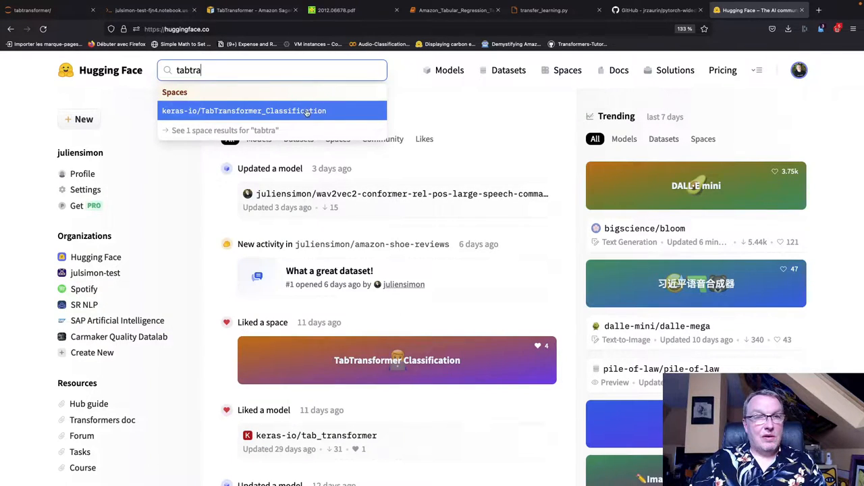
{"action": "left_click", "coordinate": [243, 110]}
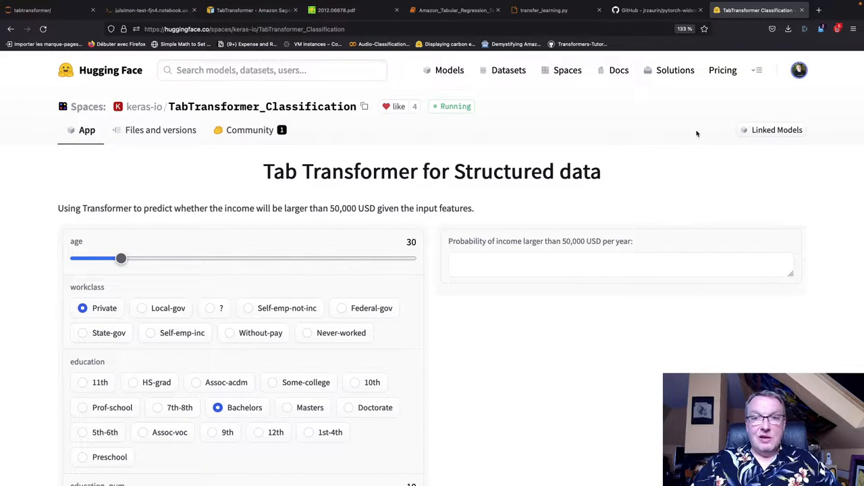
{"action": "mouse_move", "coordinate": [474, 250]}
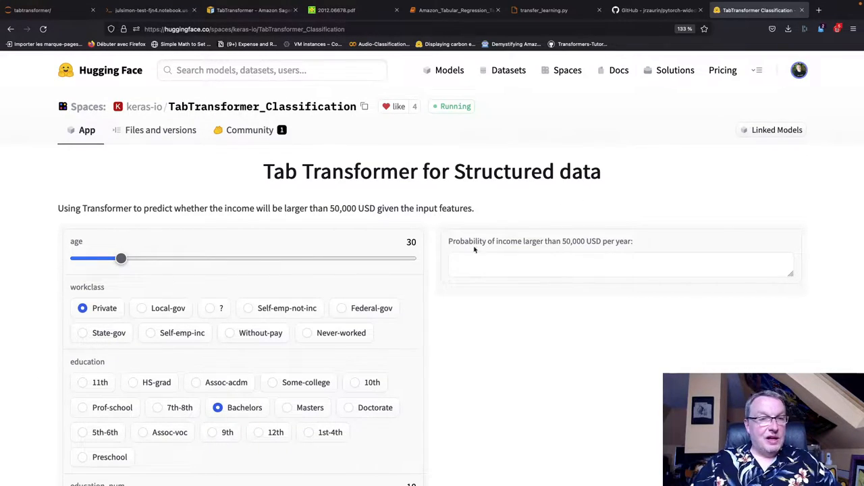
{"action": "mouse_move", "coordinate": [542, 304]}
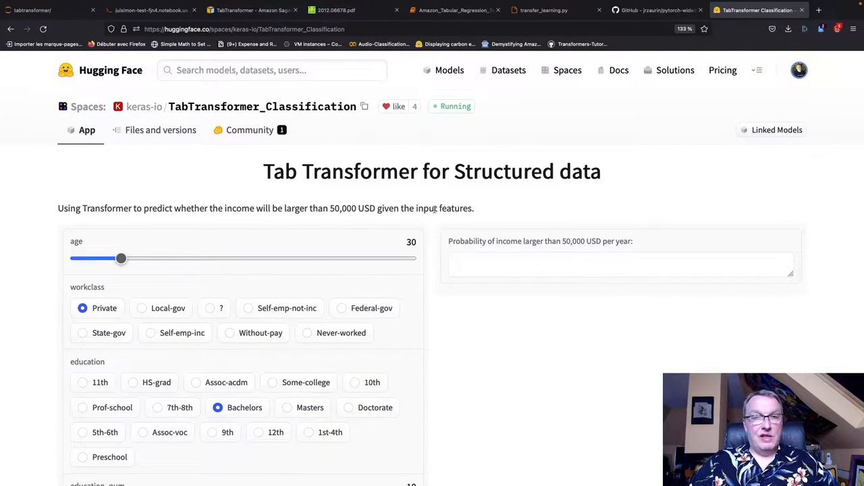
{"action": "mouse_move", "coordinate": [320, 198]}
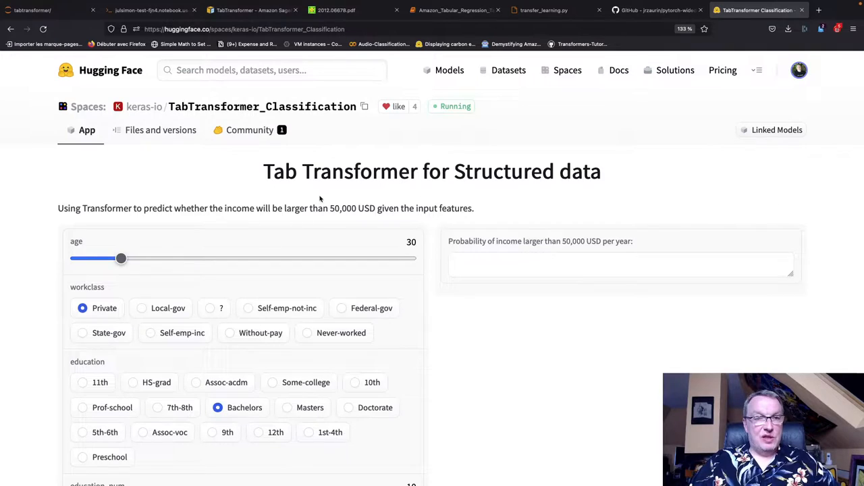
{"action": "mouse_move", "coordinate": [787, 144]}
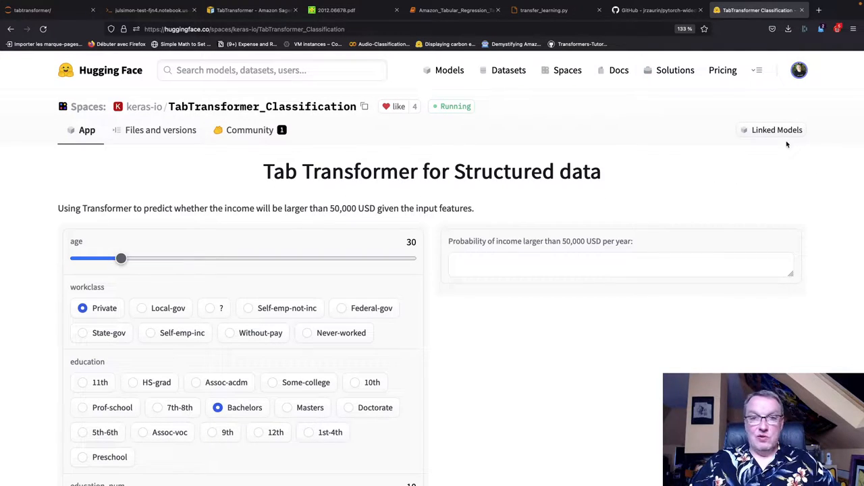
{"action": "left_click", "coordinate": [777, 130]}
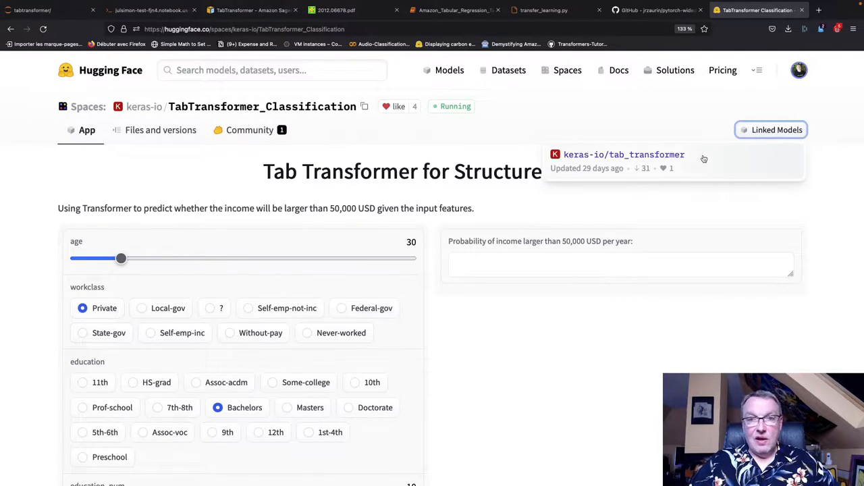
Open the keras-io/tab_transformer model page, check its Files and versions, then read the model card
{"action": "left_click", "coordinate": [624, 155]}
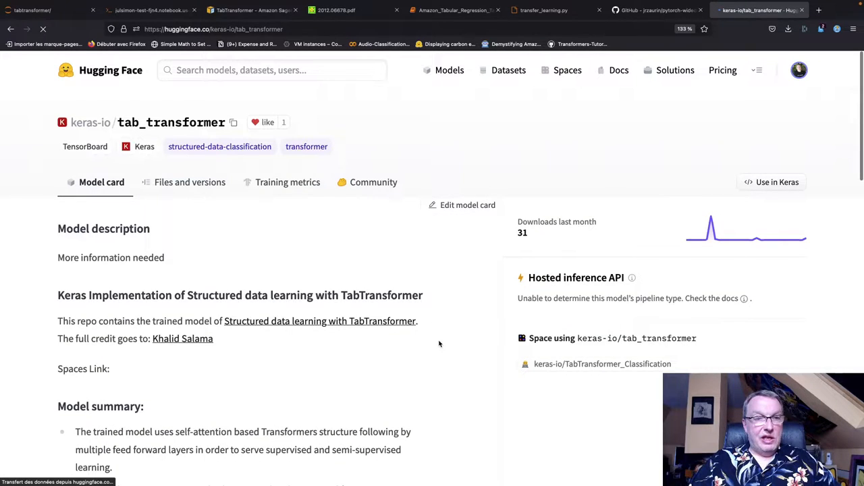
{"action": "scroll", "scroll_direction": "down", "scroll_amount": 3}
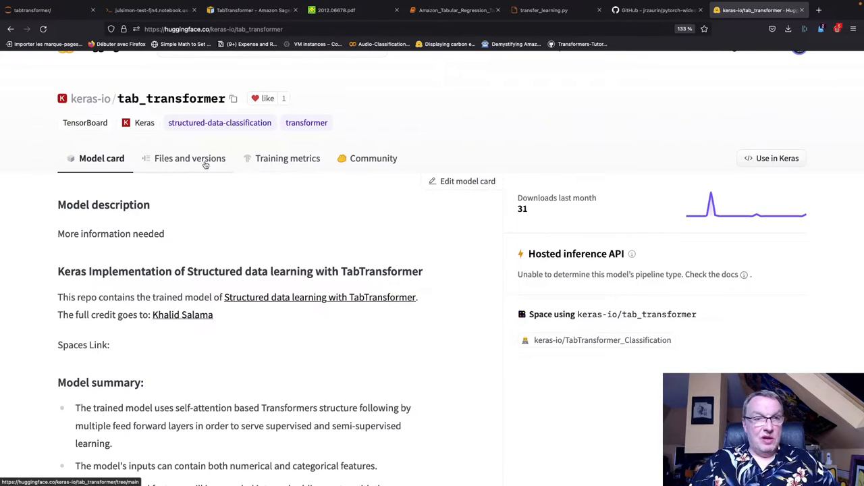
{"action": "left_click", "coordinate": [190, 158]}
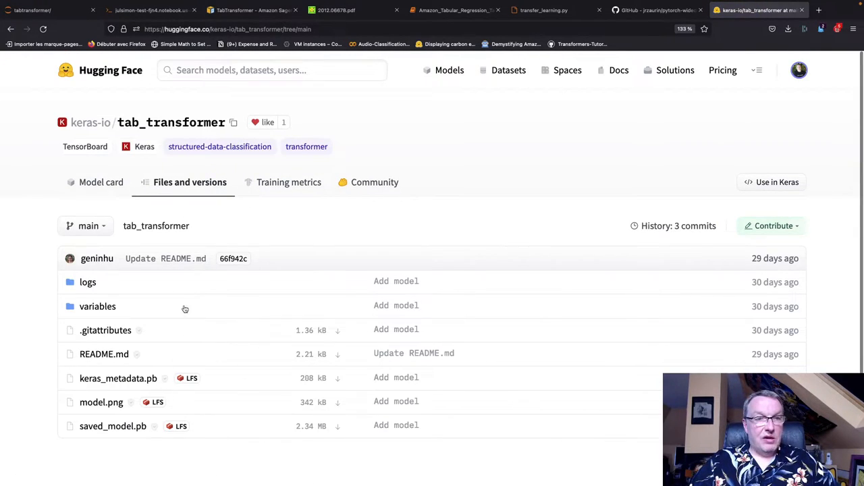
{"action": "left_click", "coordinate": [101, 182]}
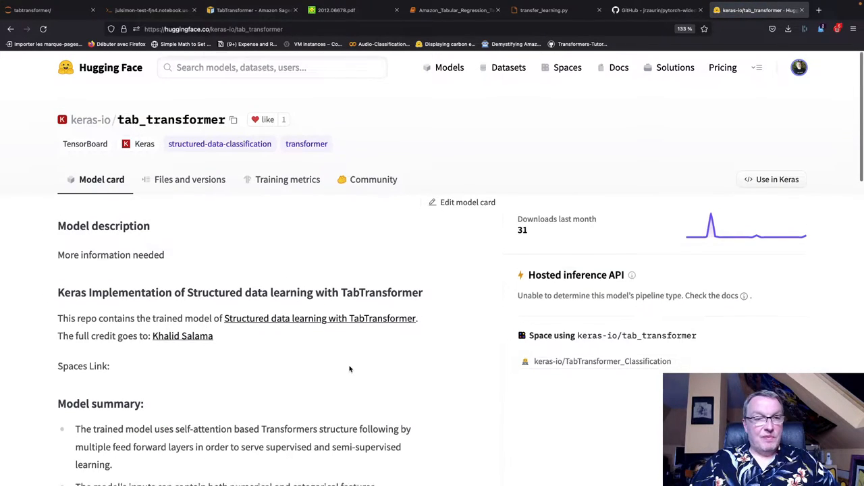
{"action": "scroll", "scroll_direction": "down", "scroll_amount": 3}
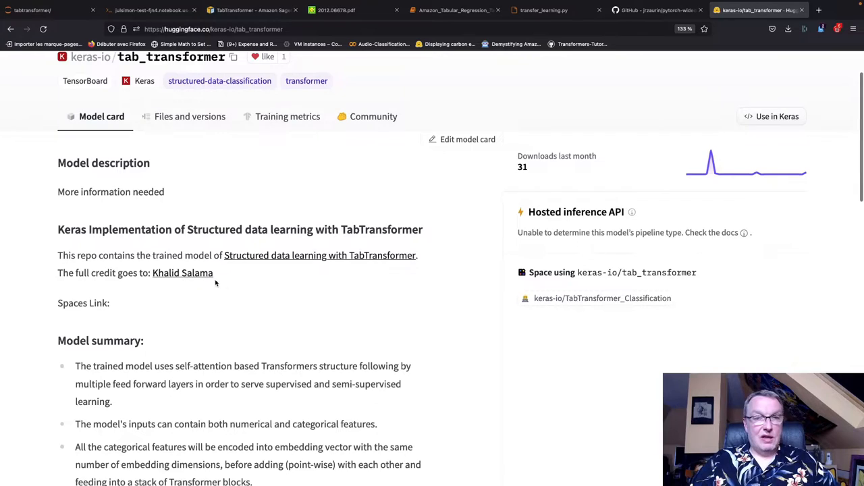
{"action": "mouse_move", "coordinate": [310, 285]}
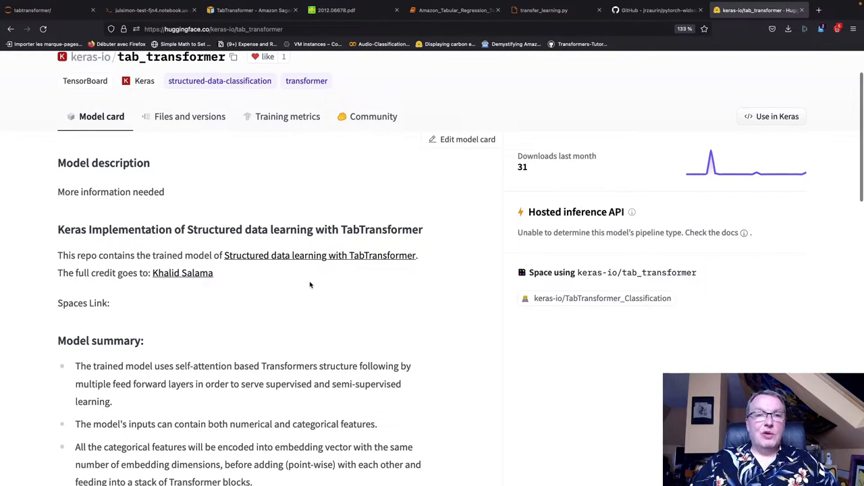
{"action": "mouse_move", "coordinate": [320, 255]}
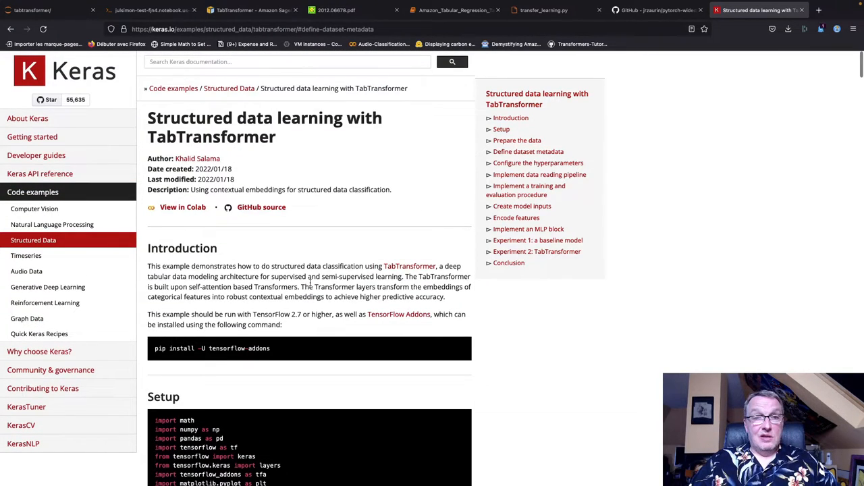
{"action": "scroll", "scroll_direction": "down", "scroll_amount": 3}
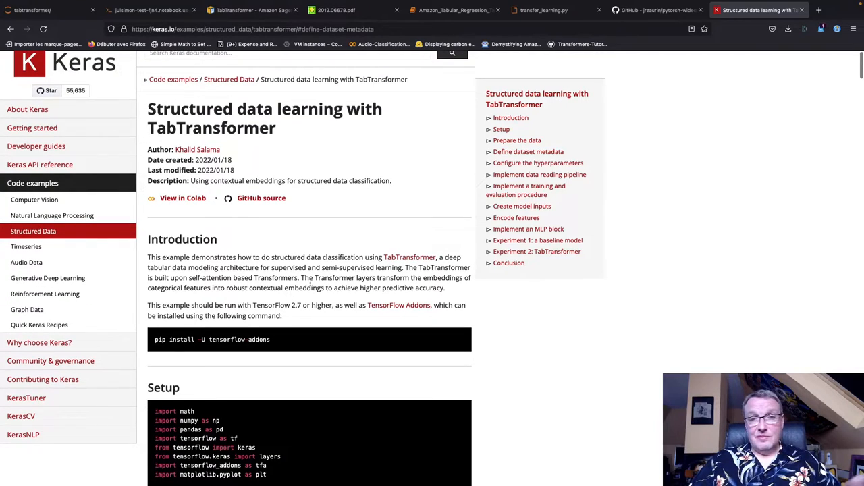